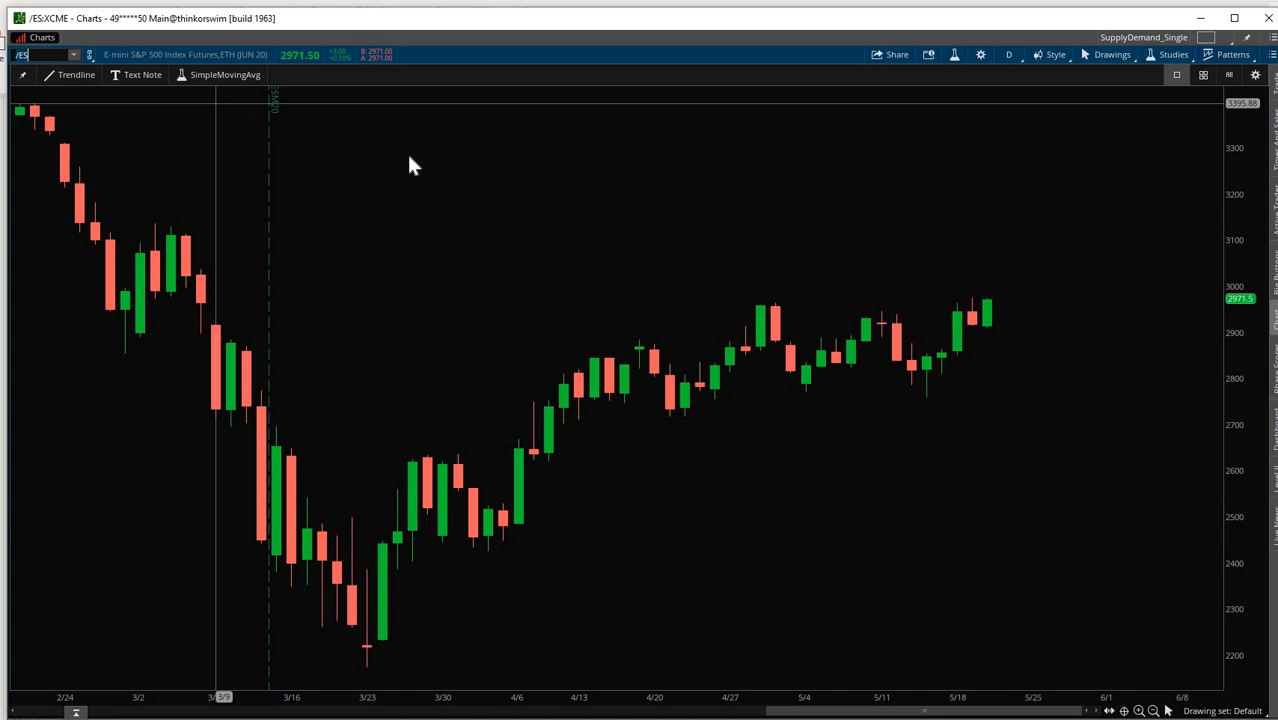
pyautogui.moveTo(962, 162)
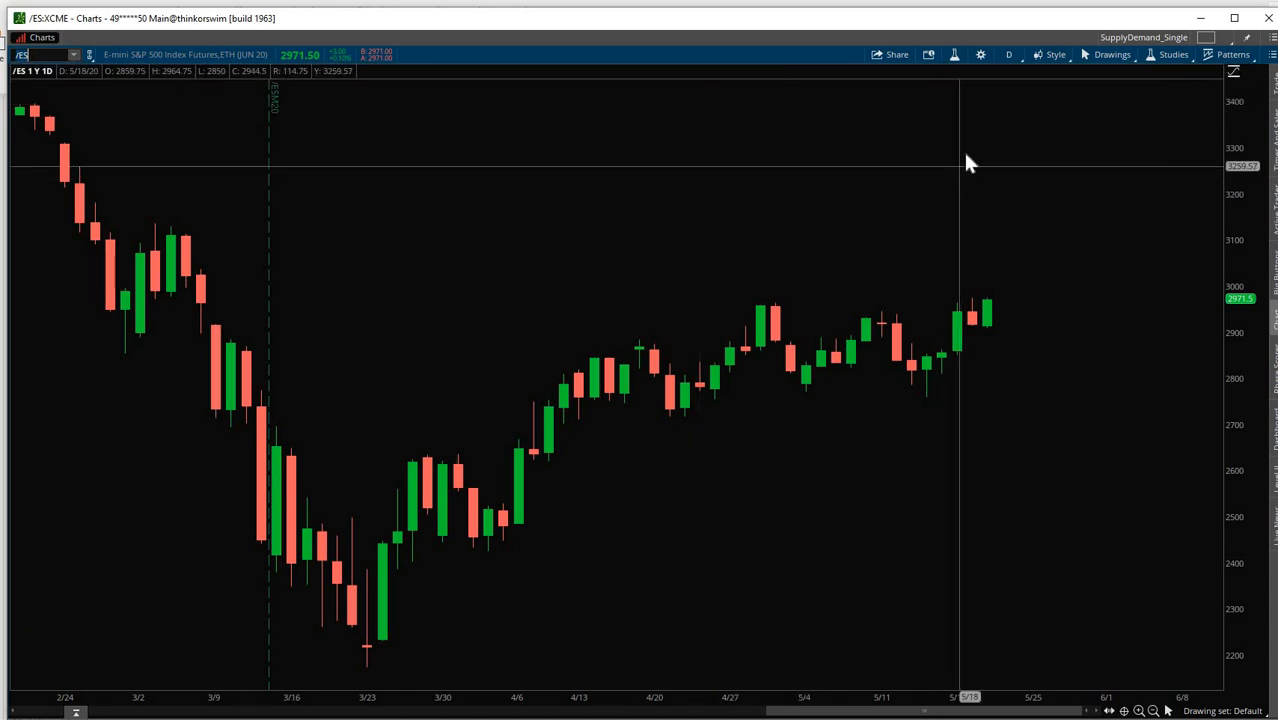
# From Edit studies, import the SupplyDemandIndicatorSTUDY.ts file into the chart's studies.
pyautogui.click(1174, 54)
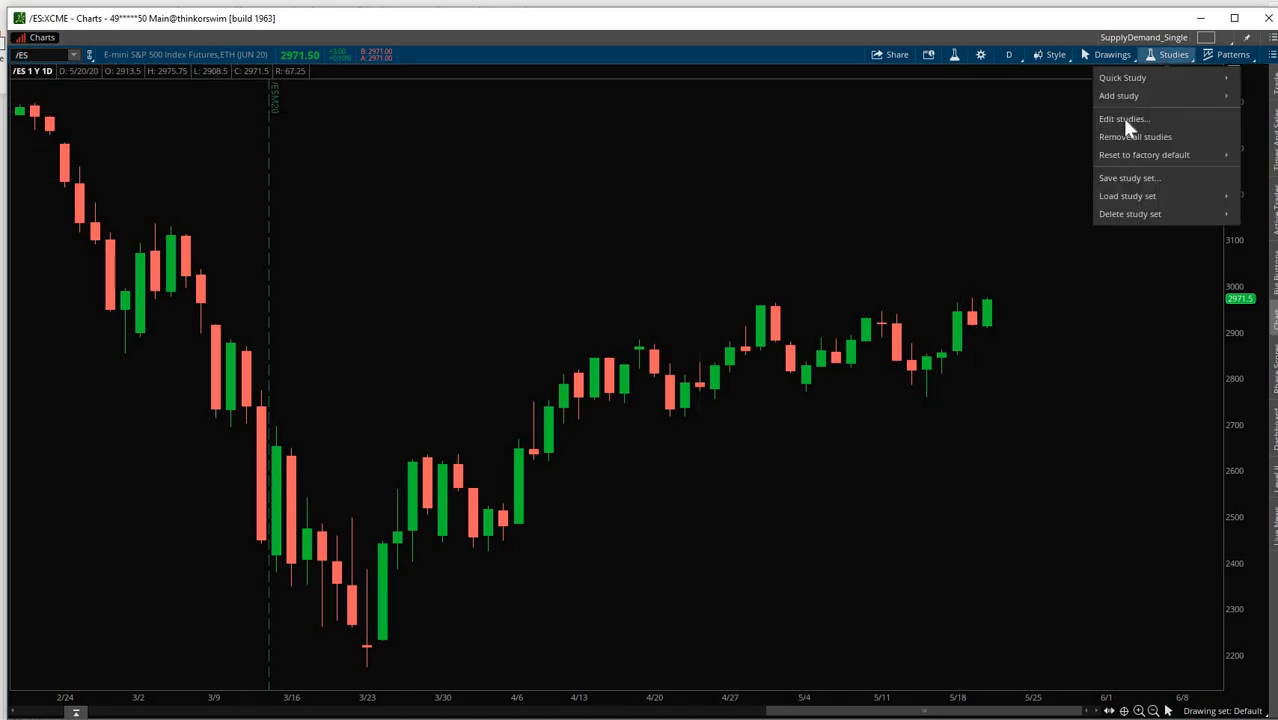
pyautogui.click(1124, 118)
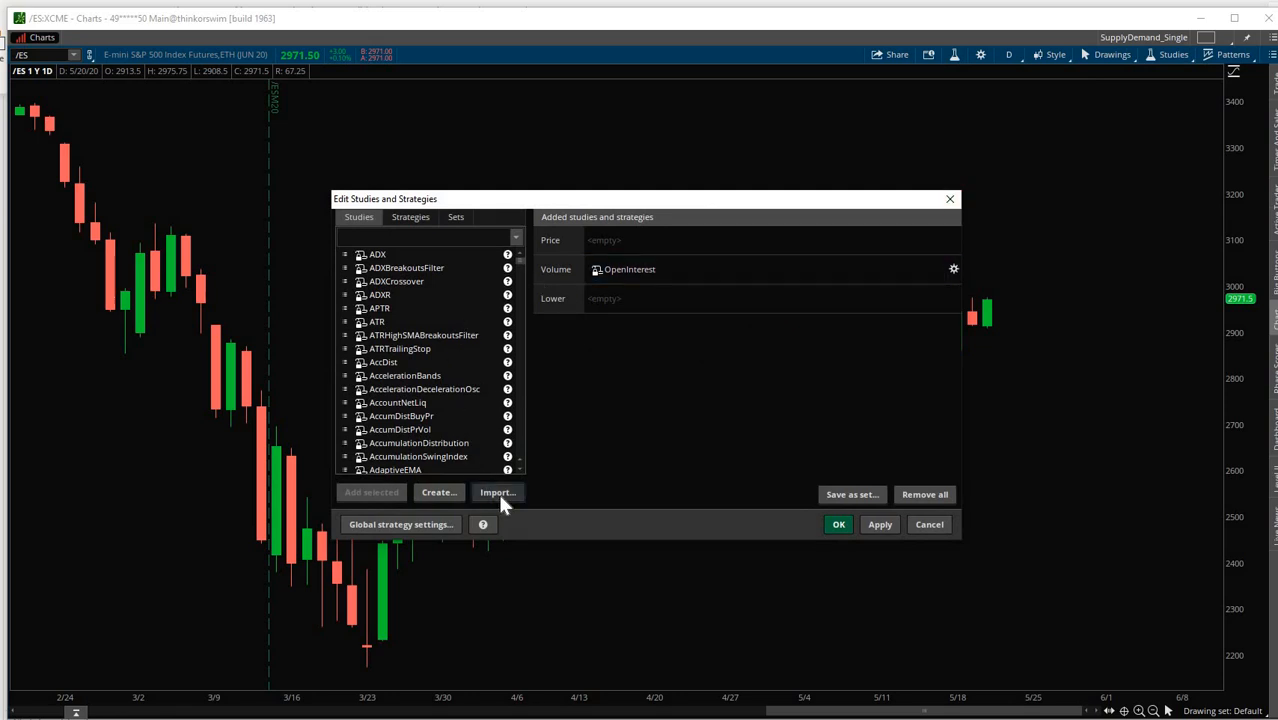
pyautogui.click(496, 492)
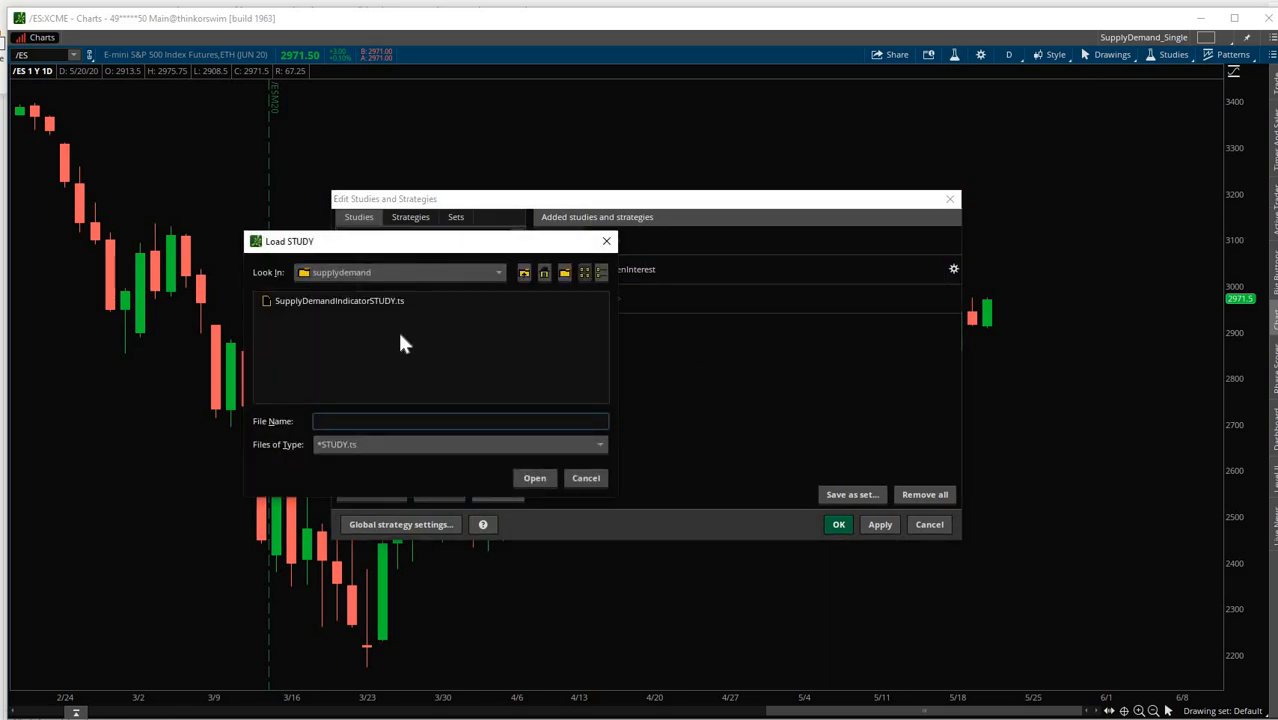
pyautogui.moveTo(380, 310)
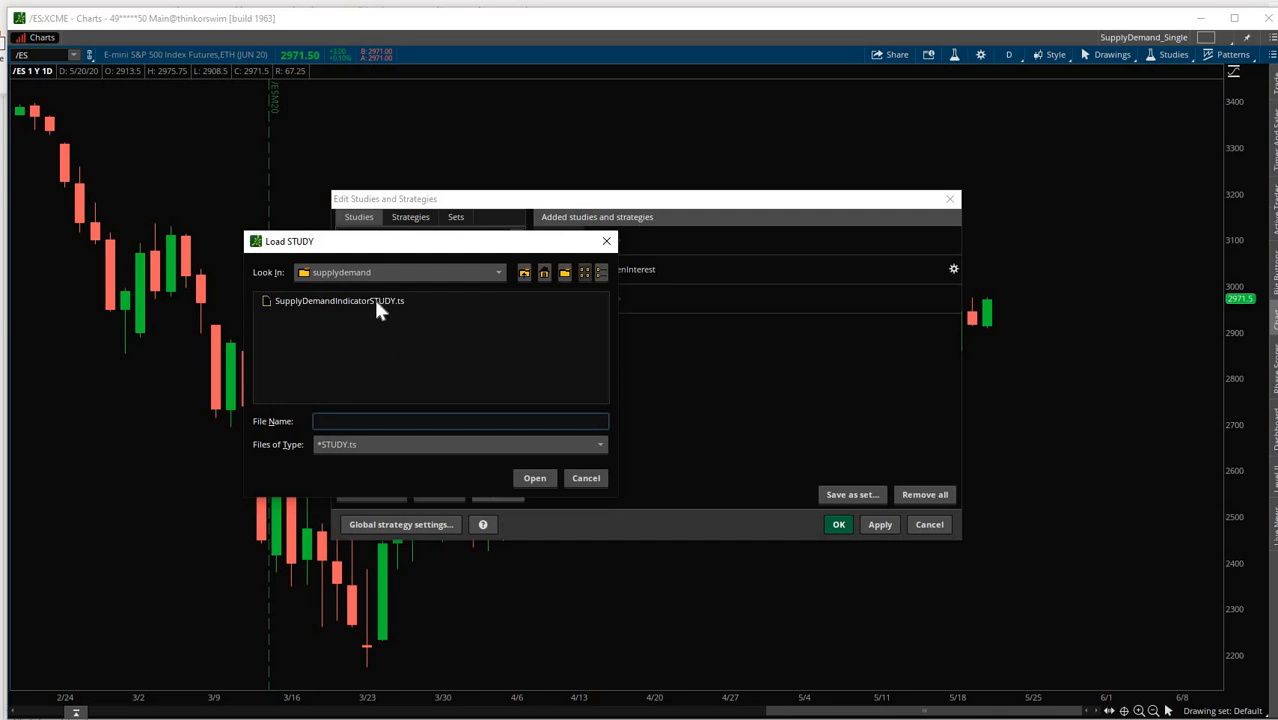
pyautogui.click(340, 300)
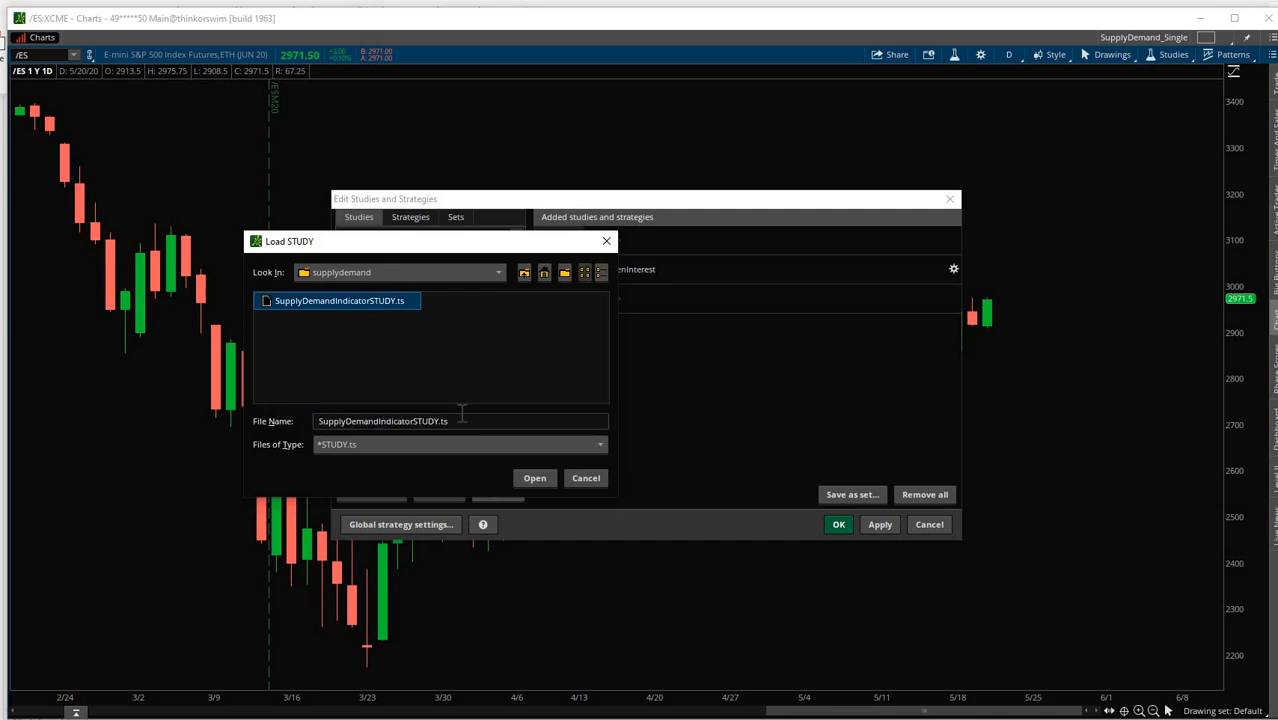
pyautogui.click(534, 478)
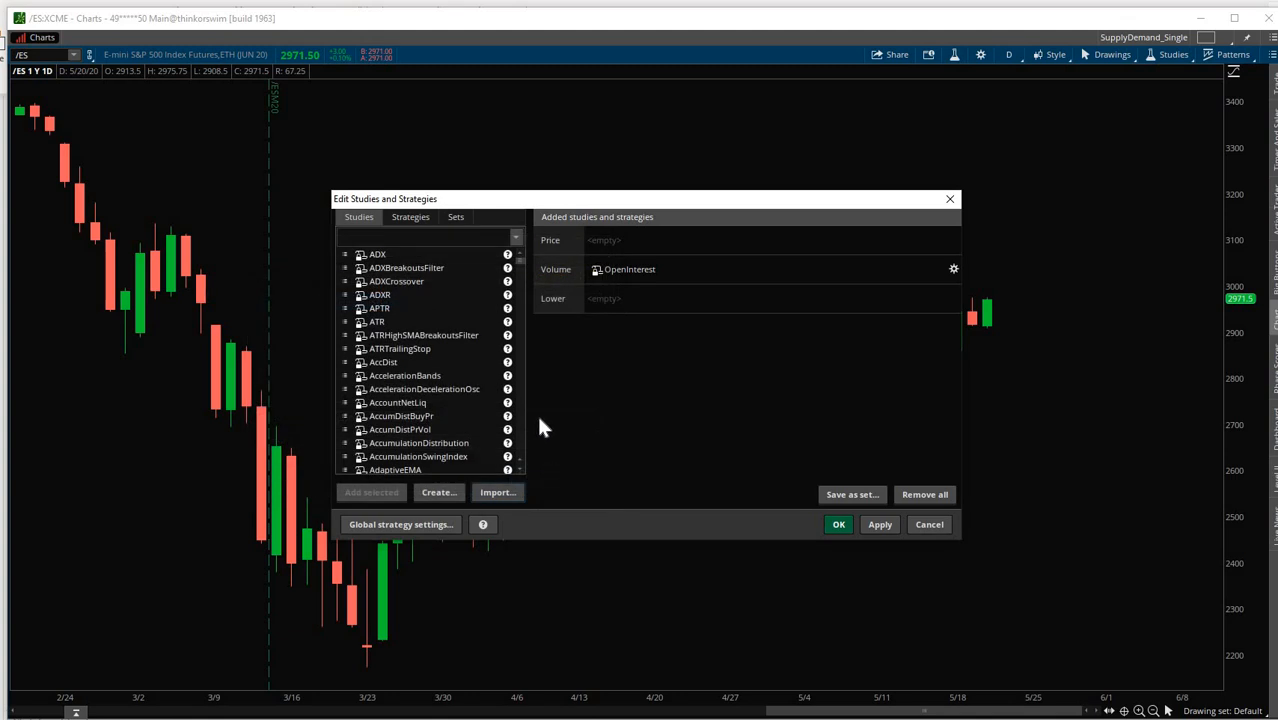
pyautogui.moveTo(542, 422)
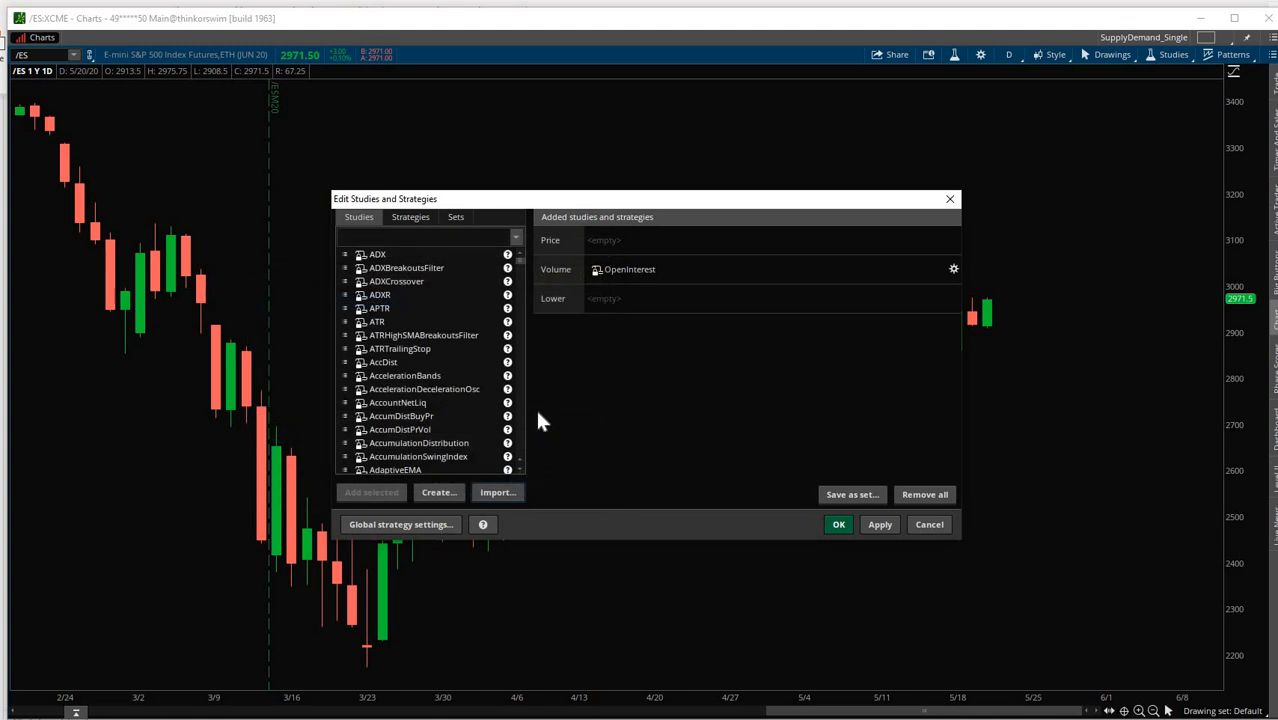
pyautogui.moveTo(512, 320)
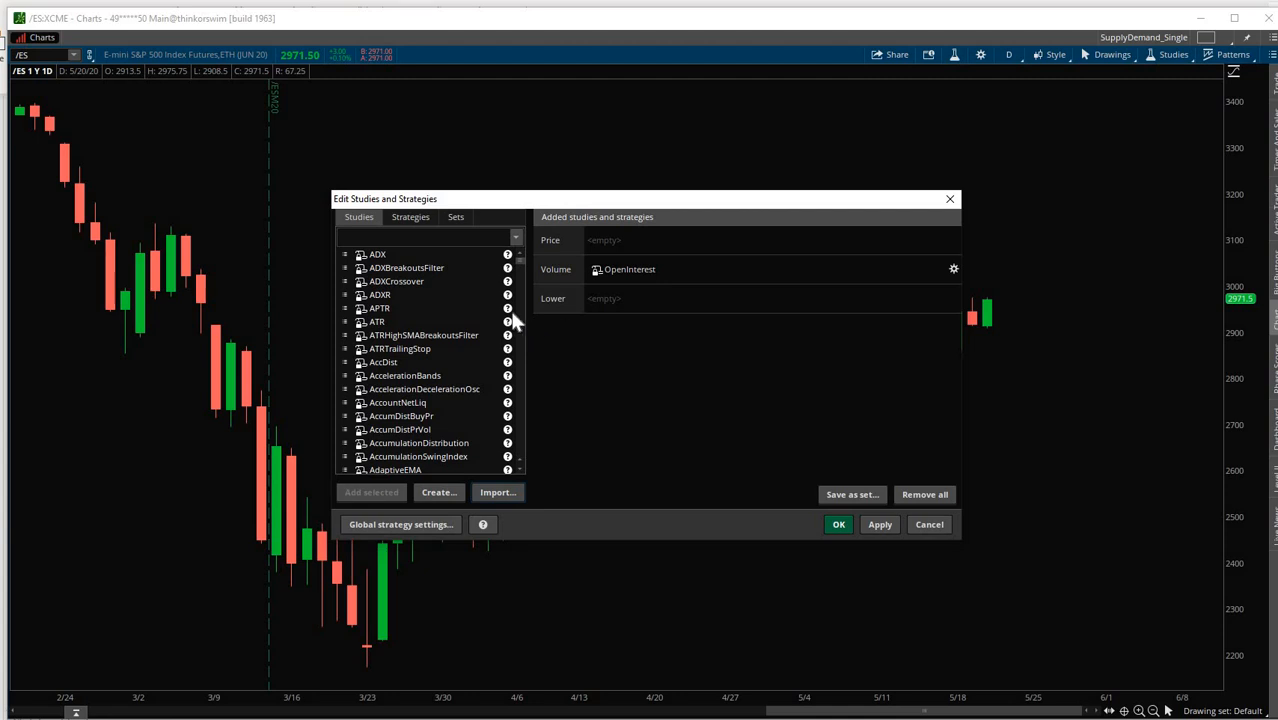
# Search SUPPLYDEMANDINDICATOR, add it to the ES chart and confirm so the zones appear.
pyautogui.click(430, 236)
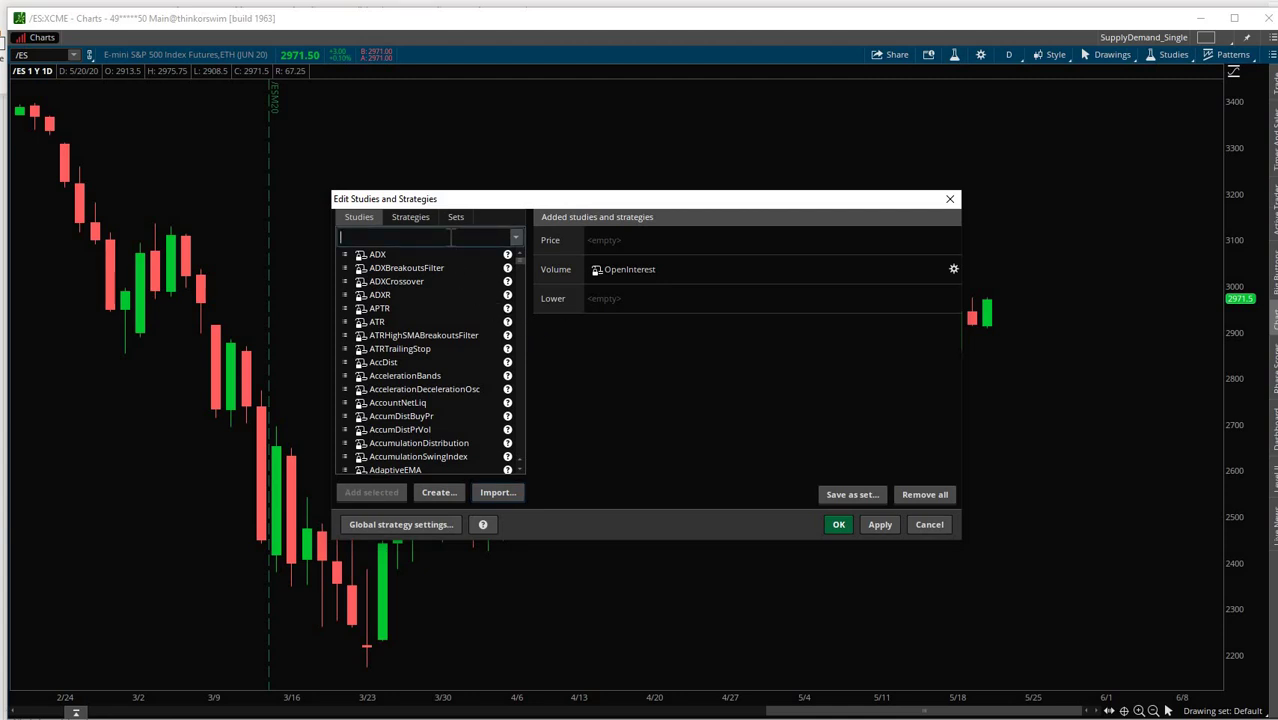
pyautogui.write('SUPPLYDEMANDINDICATOR')
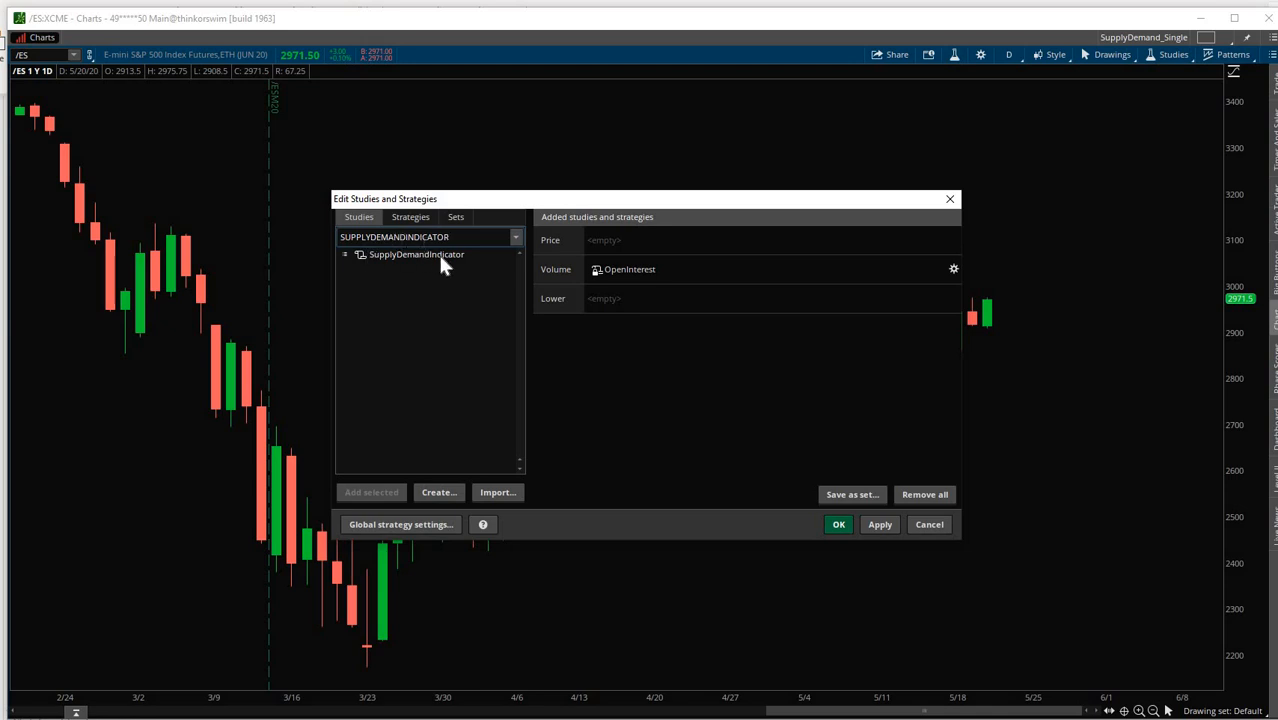
pyautogui.moveTo(450, 268)
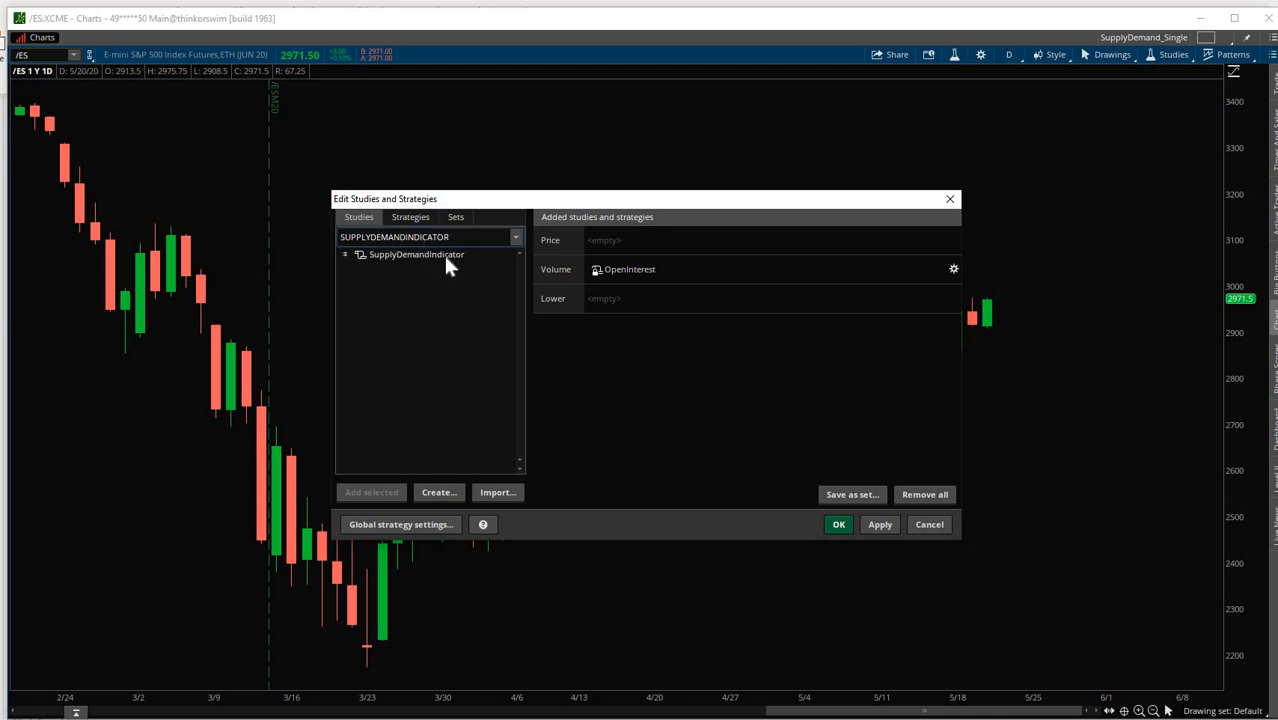
pyautogui.click(418, 254)
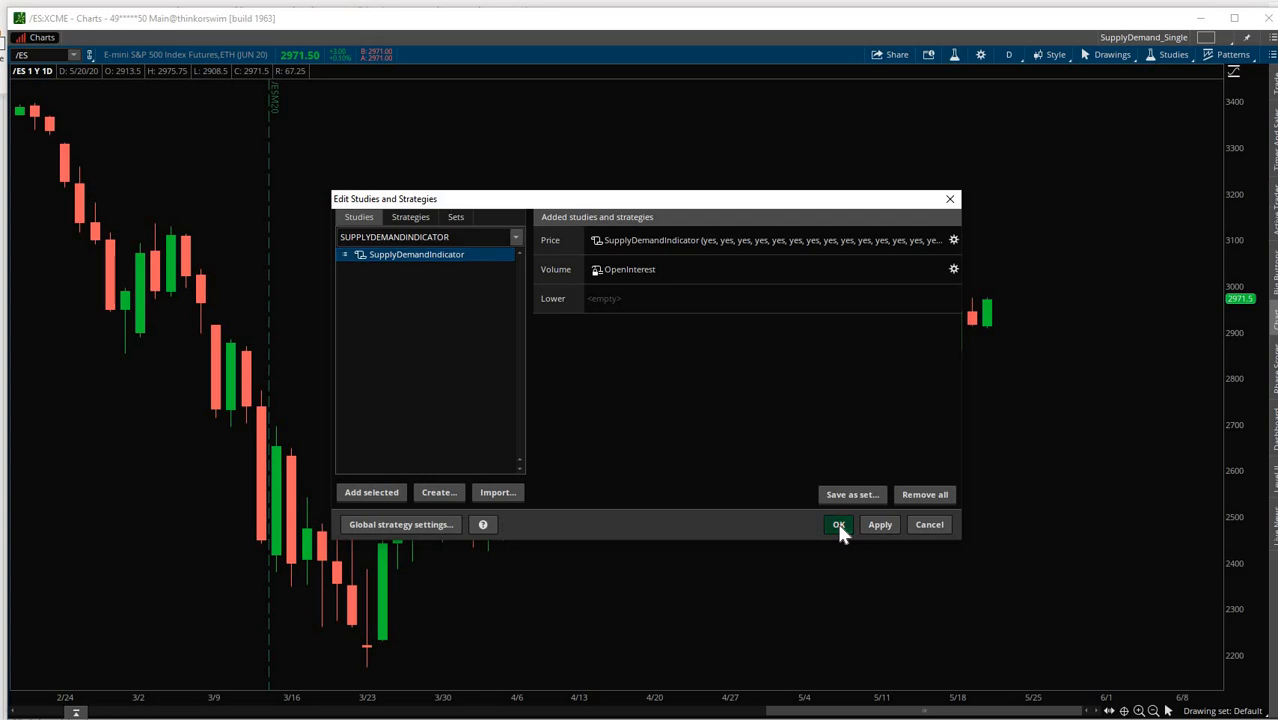
pyautogui.click(838, 524)
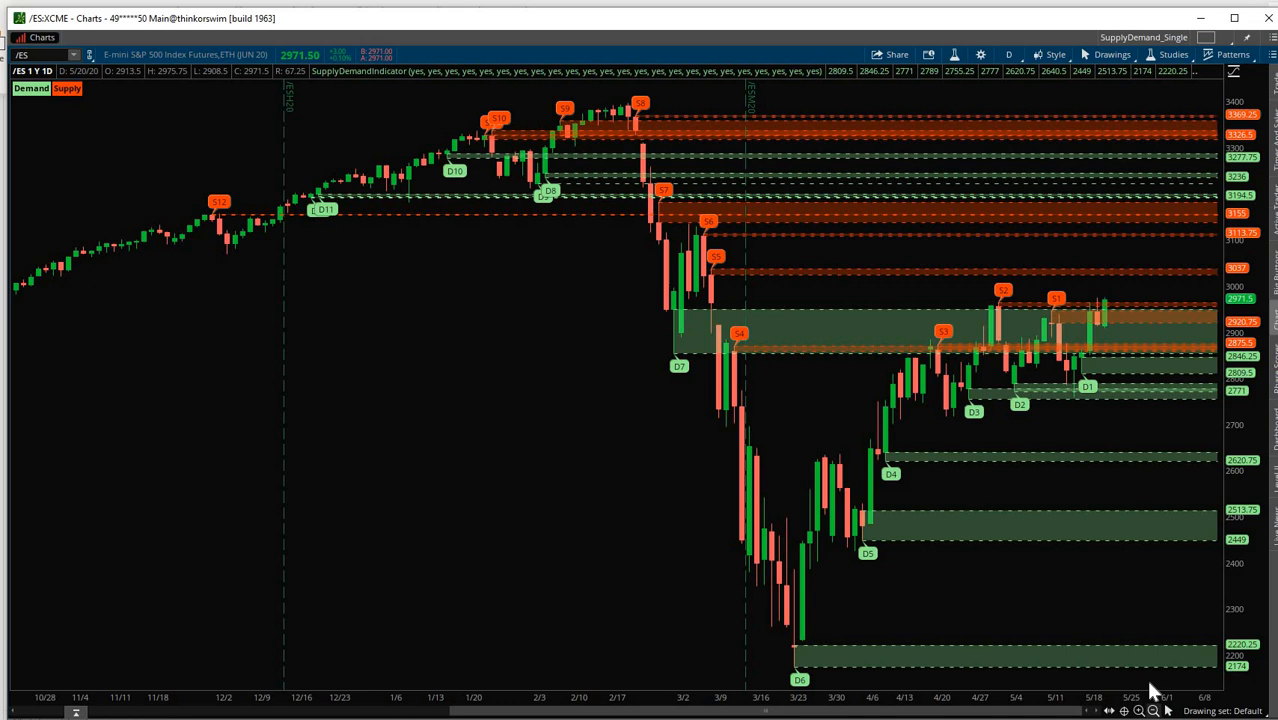
pyautogui.moveTo(1144, 644)
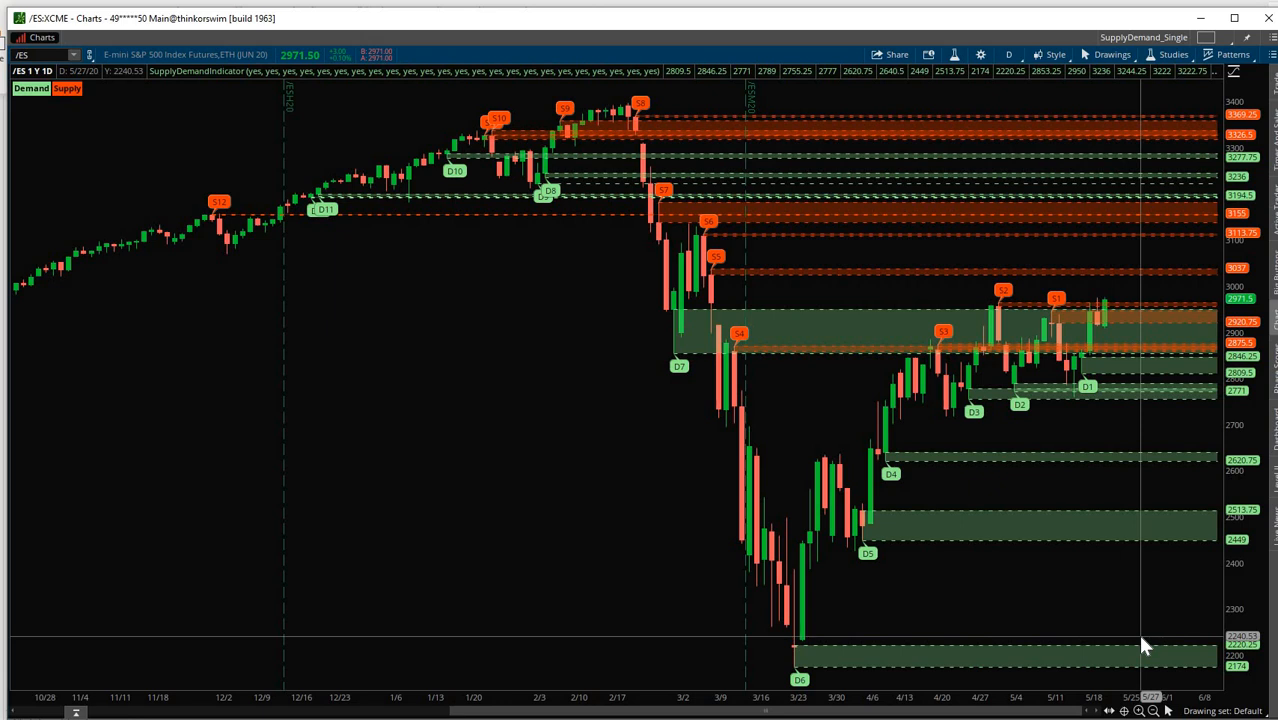
pyautogui.moveTo(608, 284)
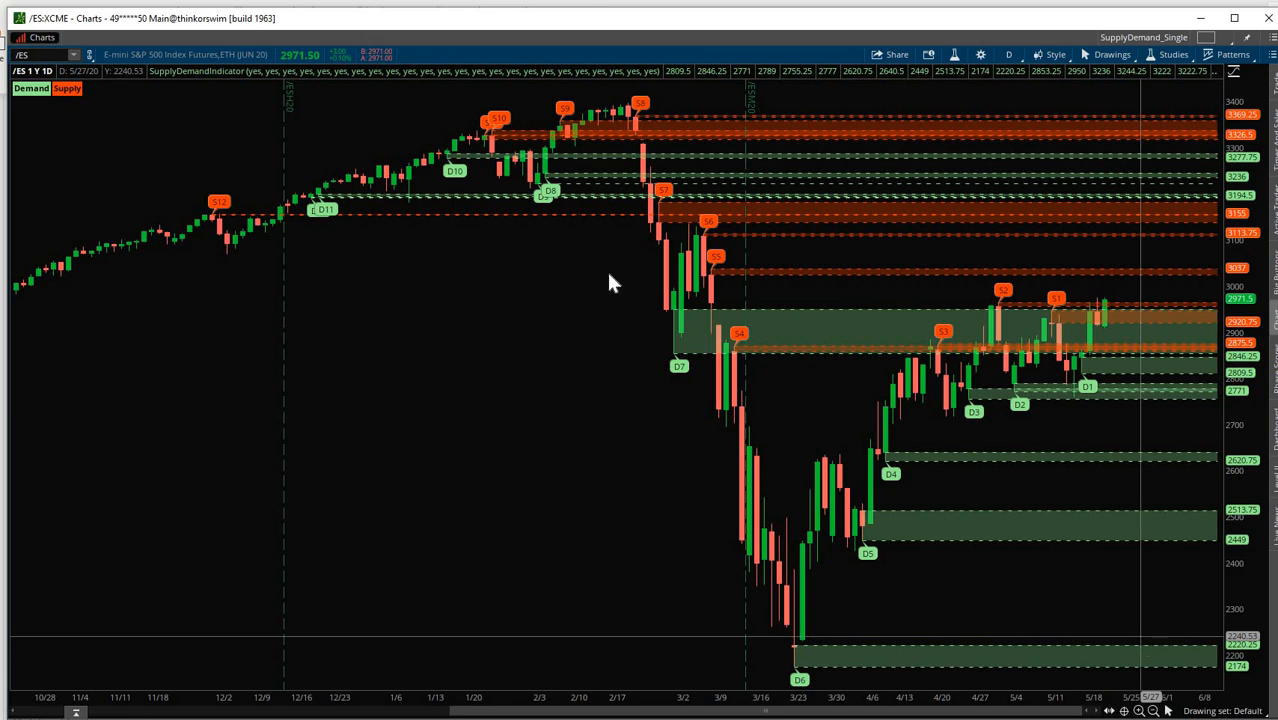
pyautogui.moveTo(802, 198)
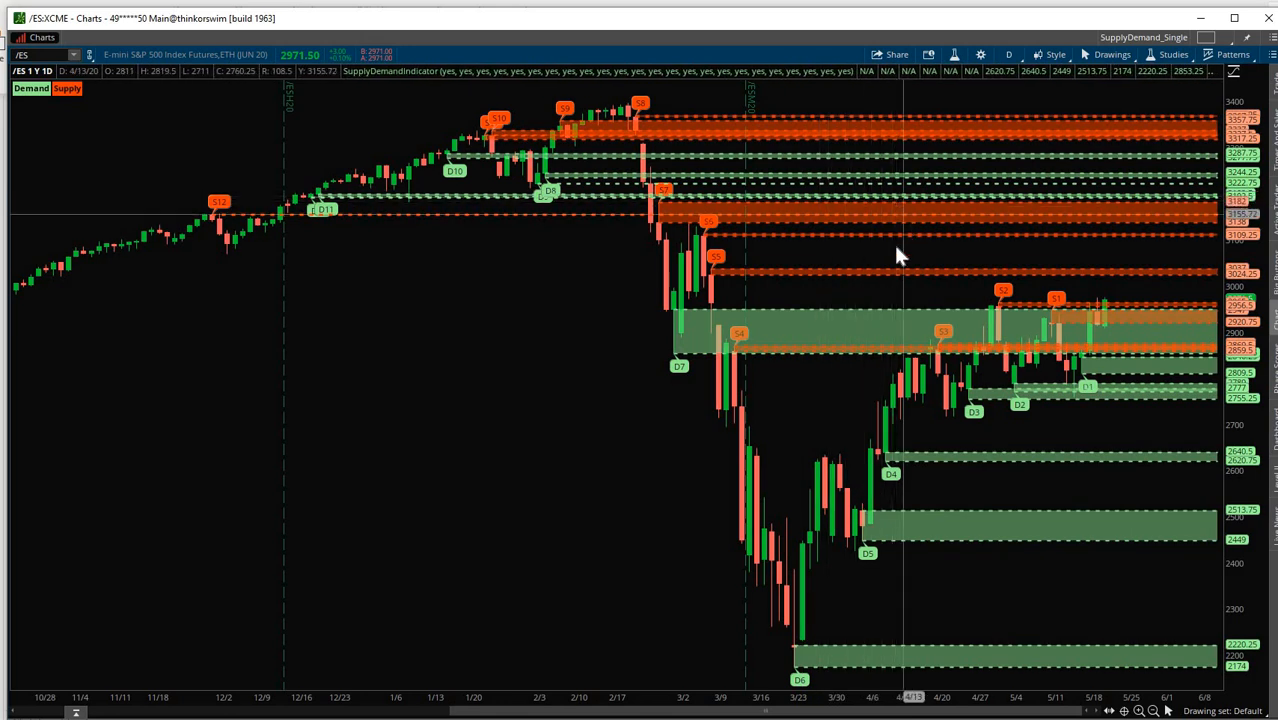
pyautogui.moveTo(912, 284)
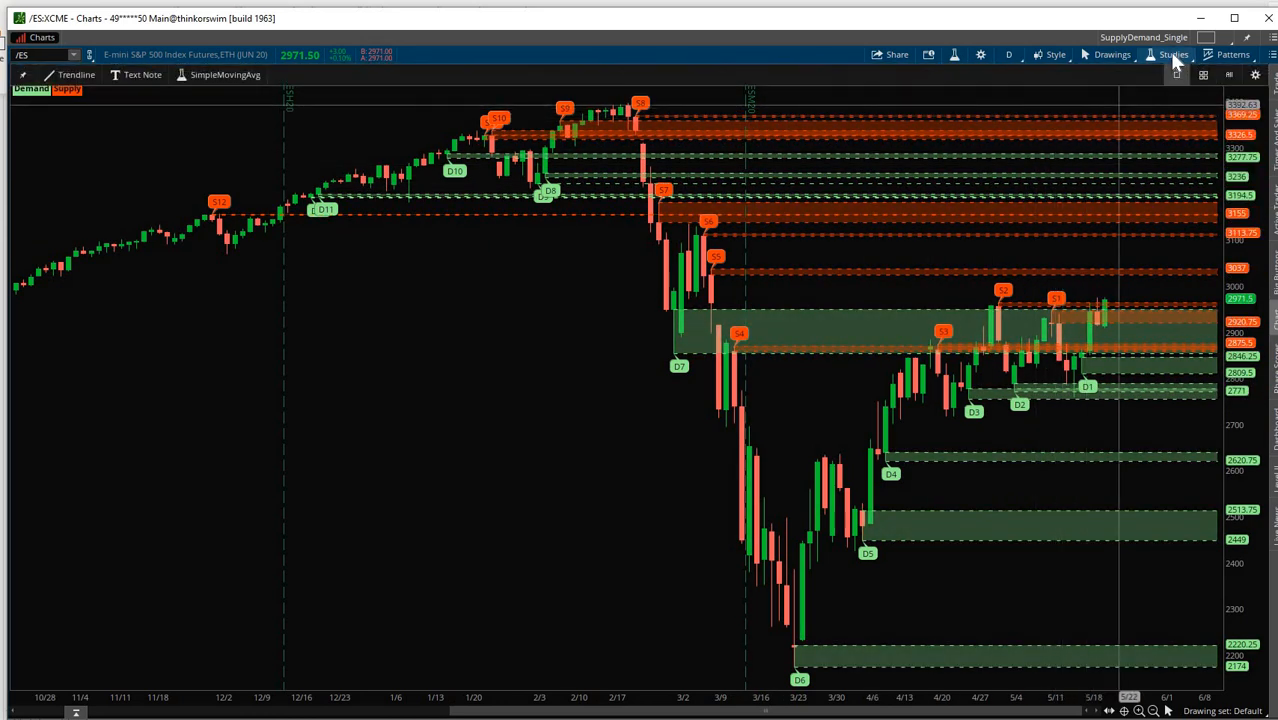
# Reach the SupplyDemandIndicator Customizing dialog from Edit studies via its gear icon.
pyautogui.click(1172, 54)
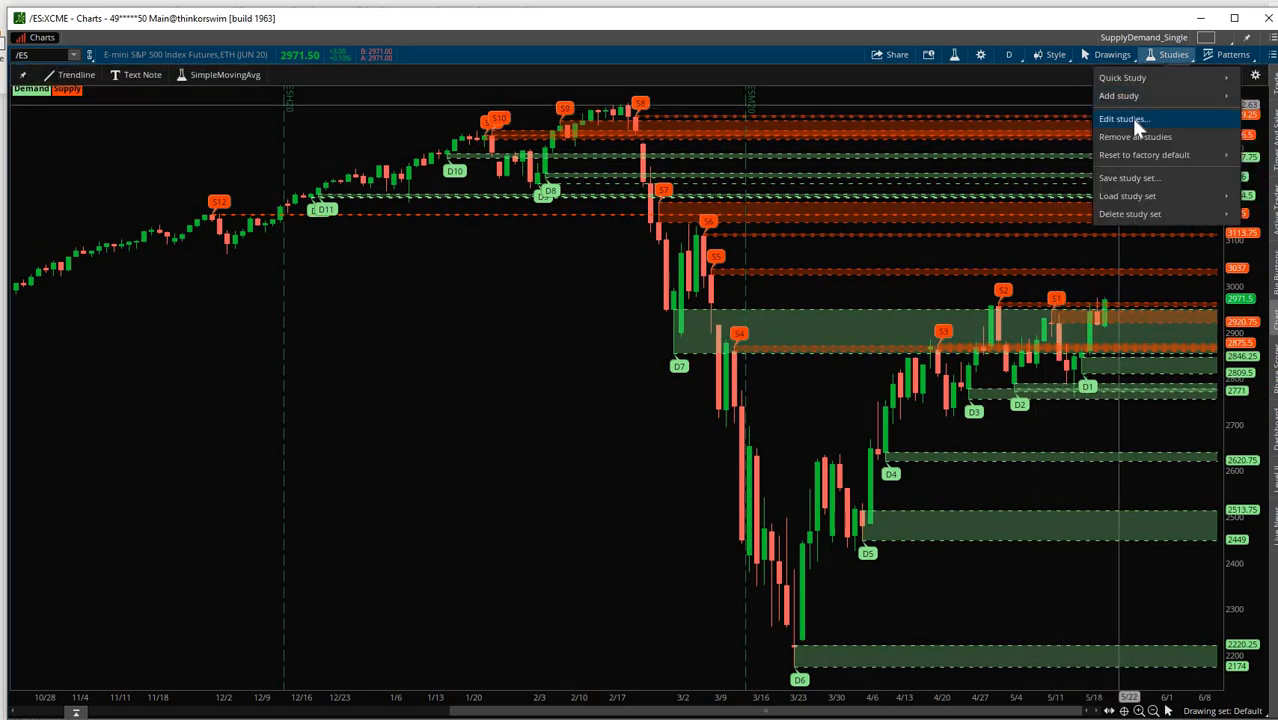
pyautogui.click(1128, 118)
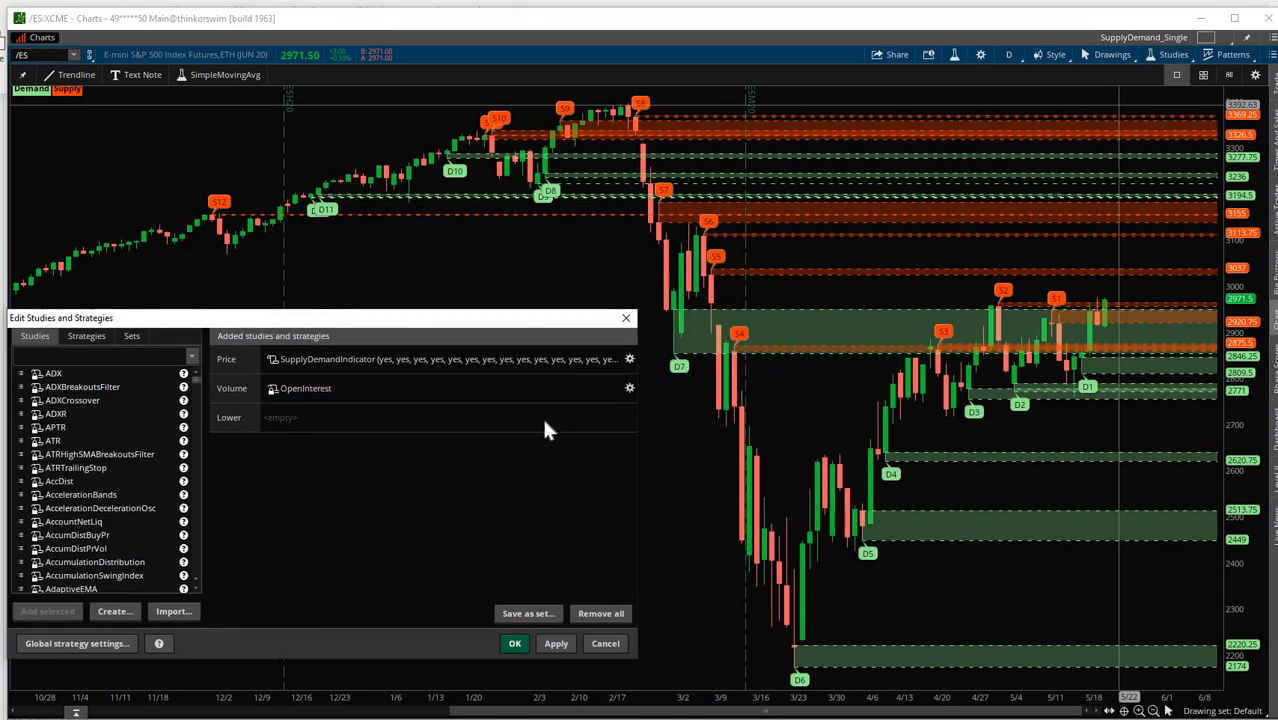
pyautogui.moveTo(496, 428)
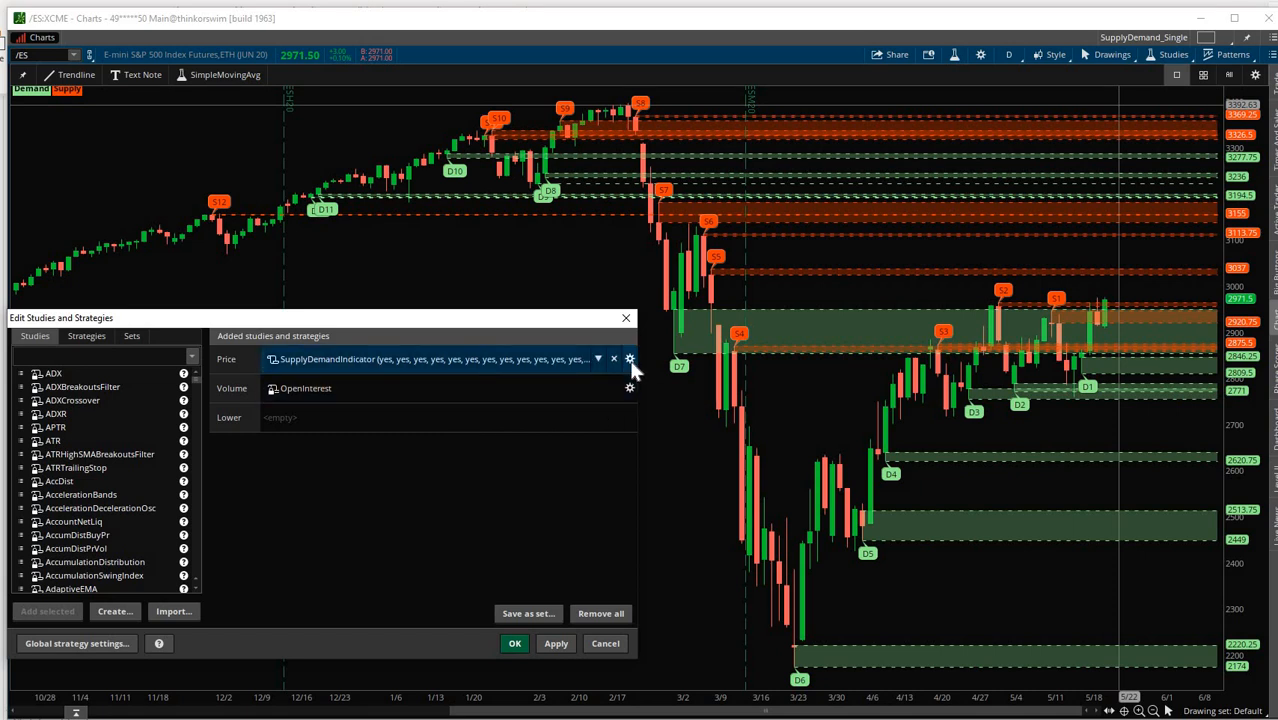
pyautogui.click(630, 360)
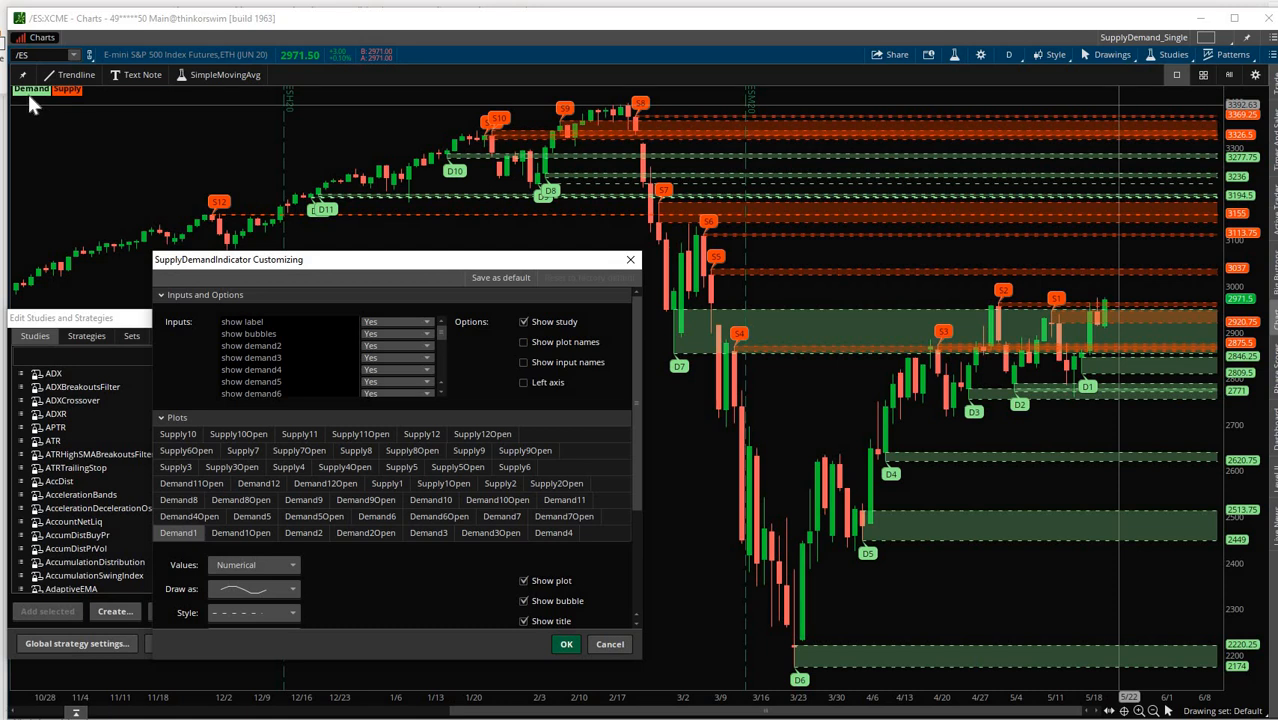
pyautogui.moveTo(72, 104)
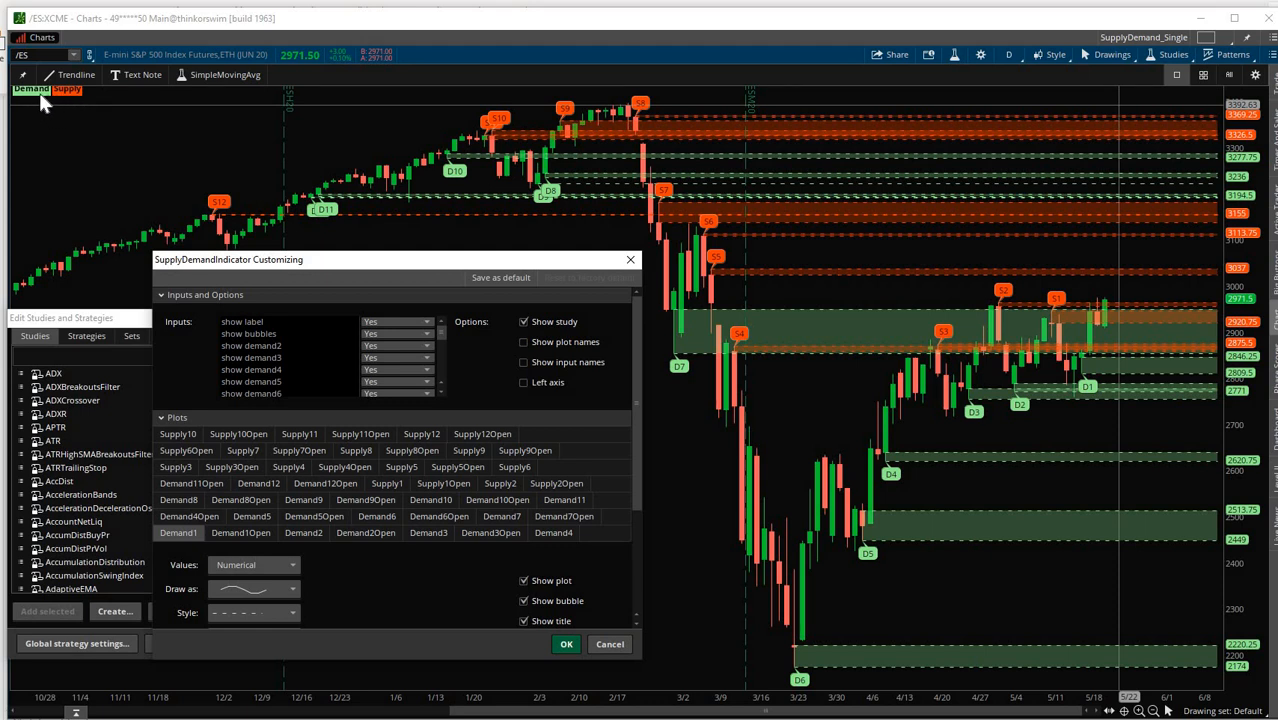
# Toggle the show label input to No and back to Yes to check its choices.
pyautogui.click(424, 332)
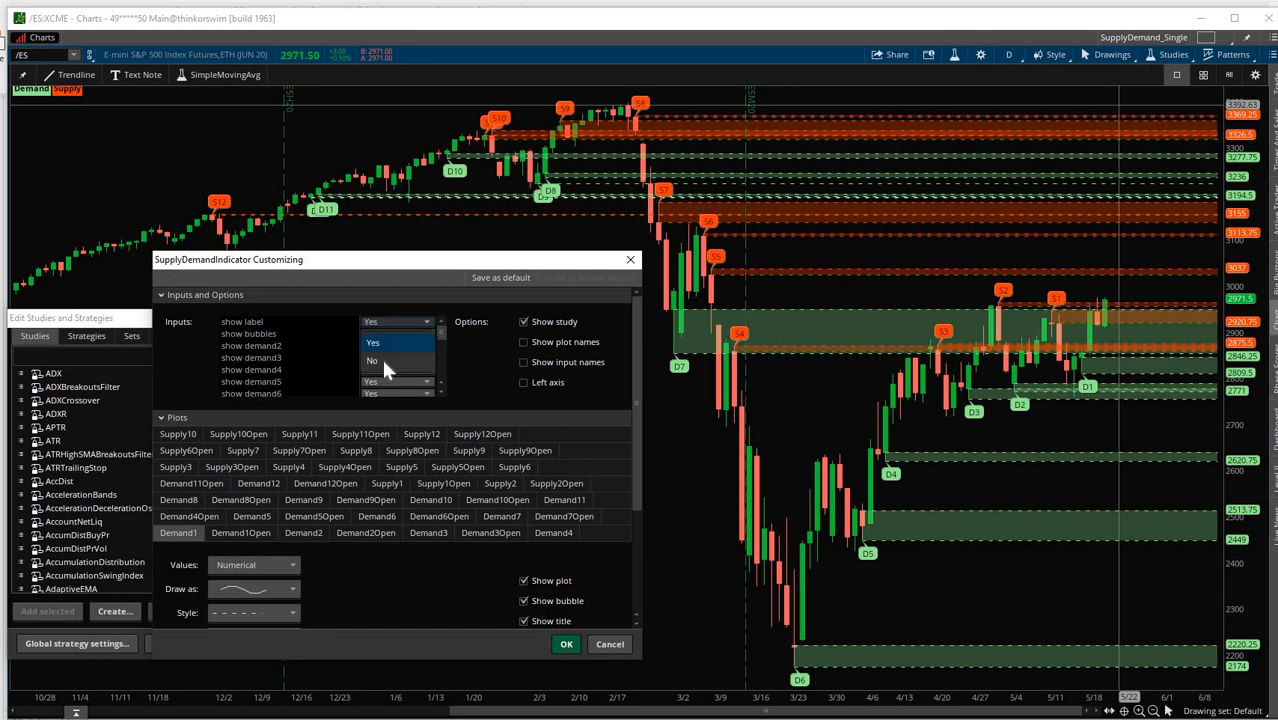
pyautogui.click(372, 360)
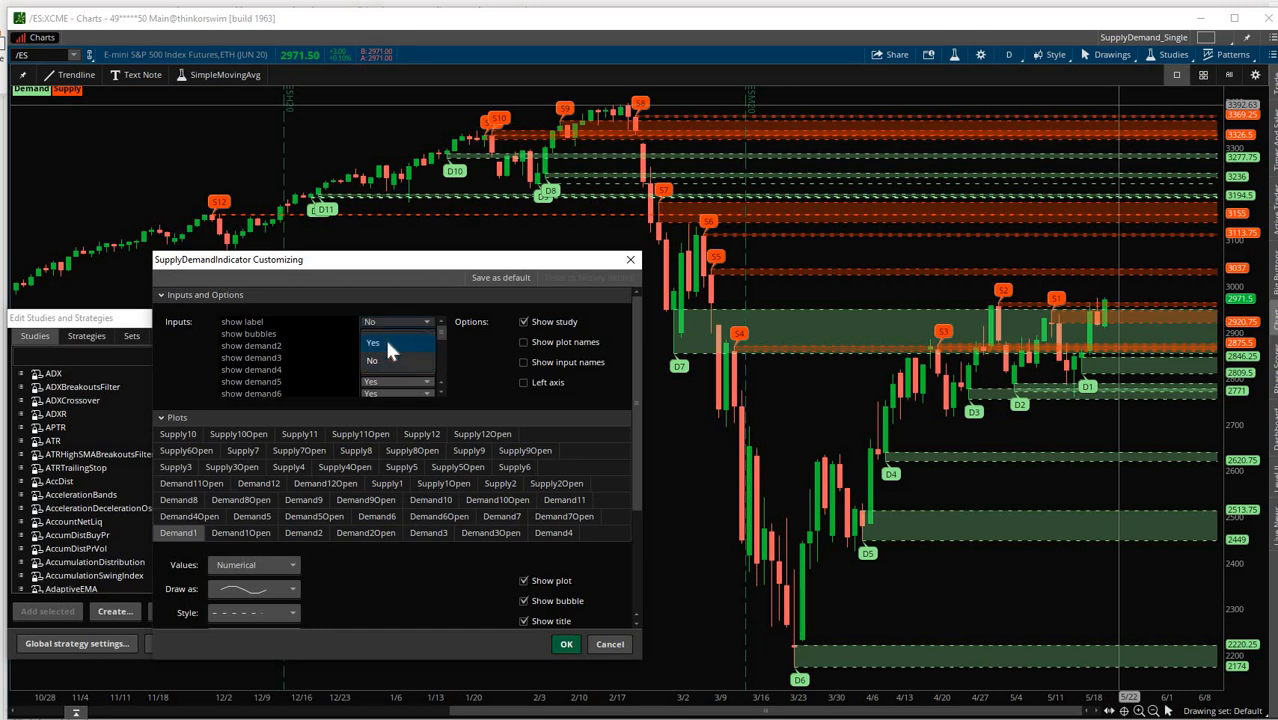
pyautogui.click(372, 342)
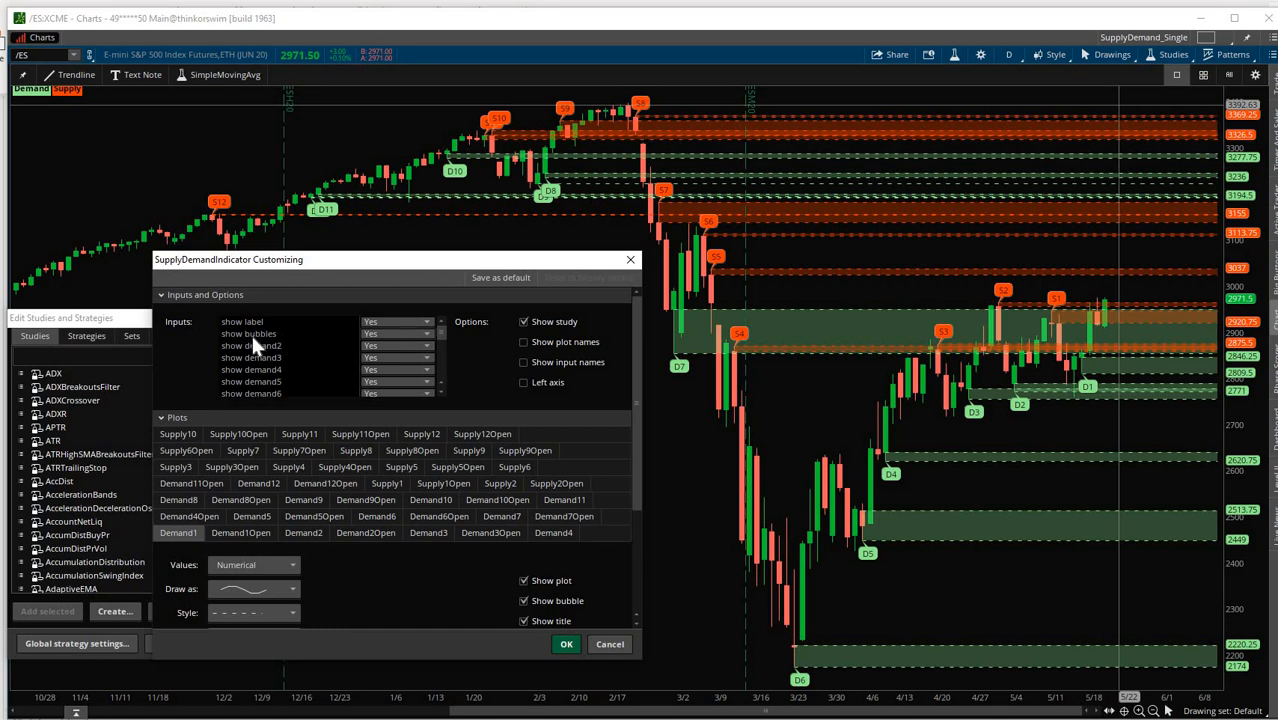
pyautogui.moveTo(270, 348)
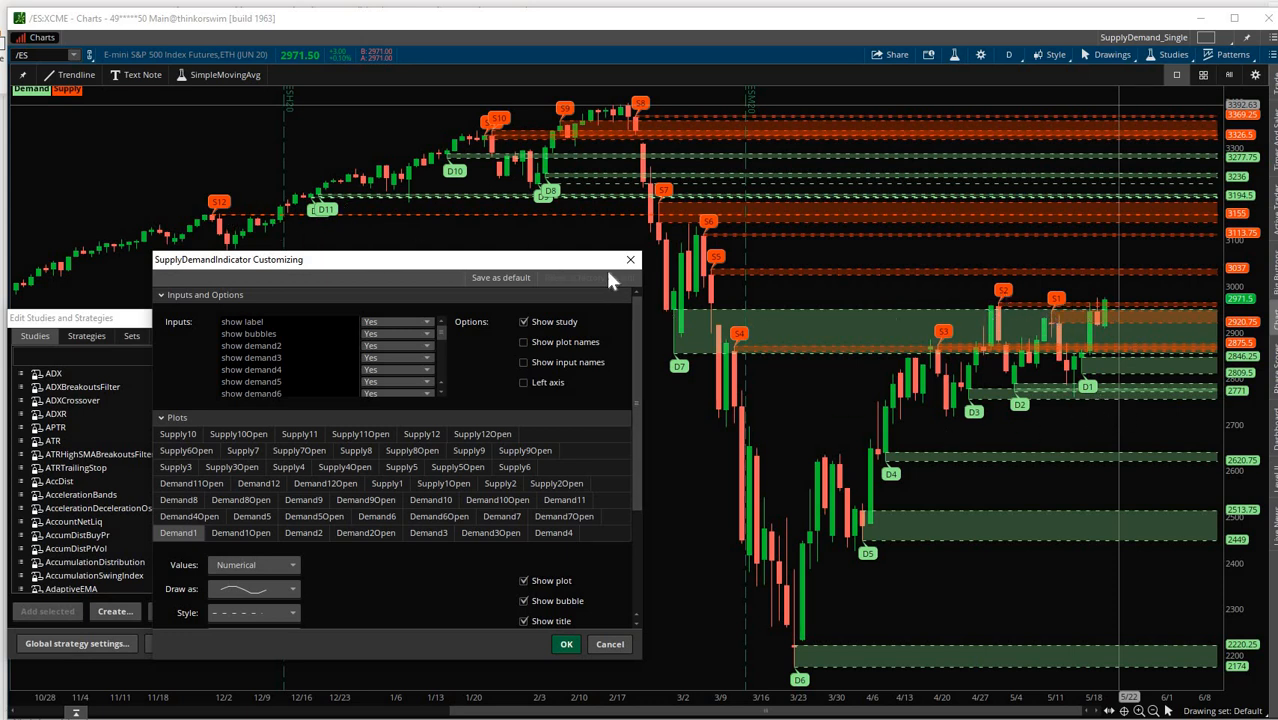
pyautogui.moveTo(1068, 312)
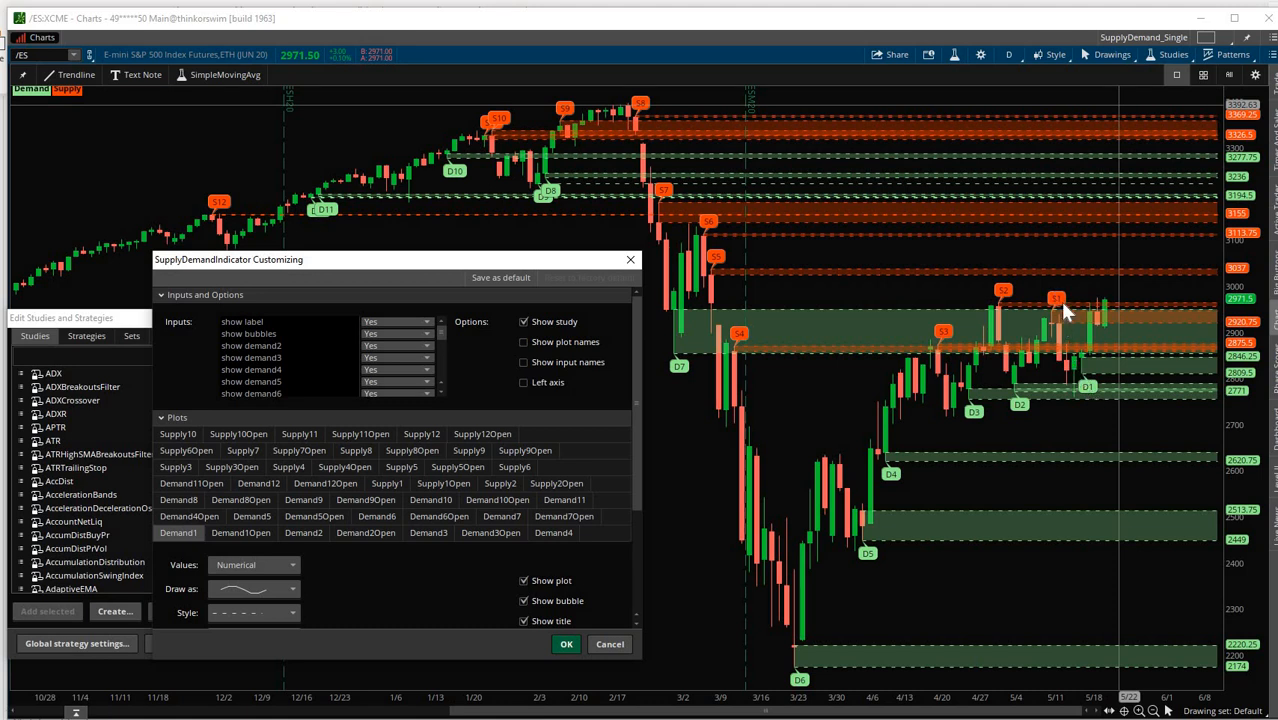
pyautogui.moveTo(600, 308)
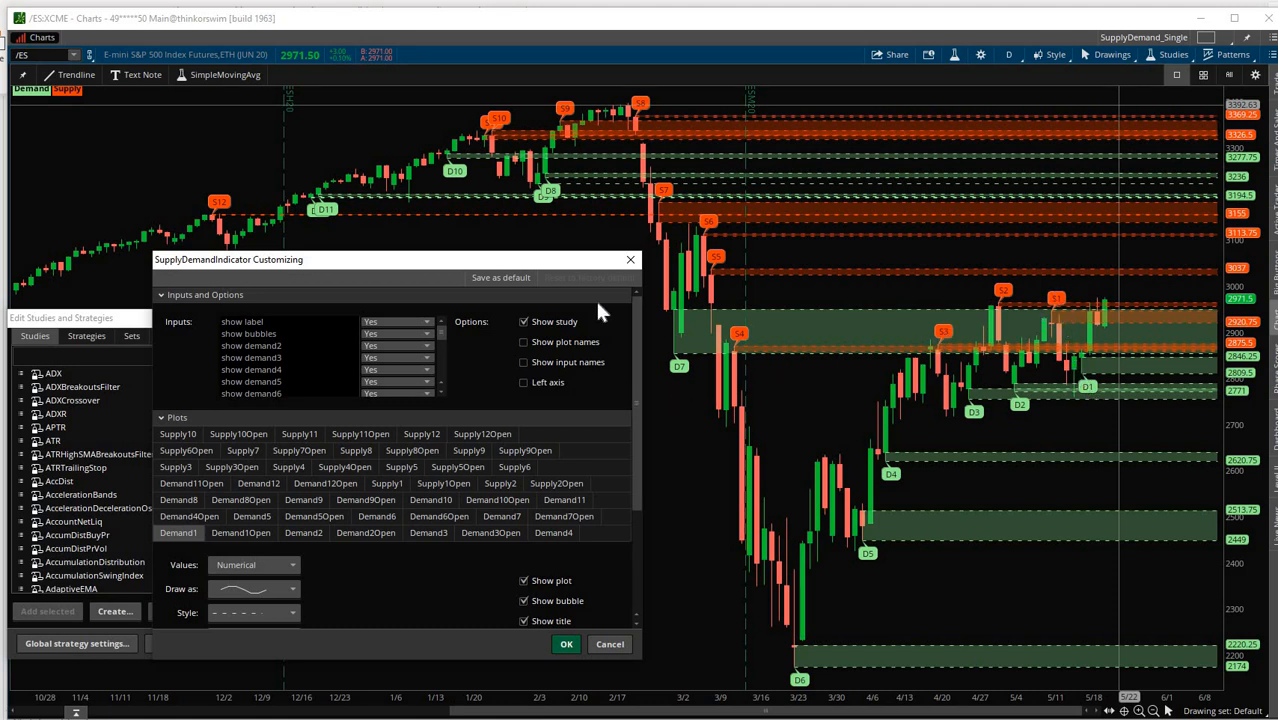
# Set show bubbles to No and confirm both dialogs so zones display without bubbles.
pyautogui.click(396, 344)
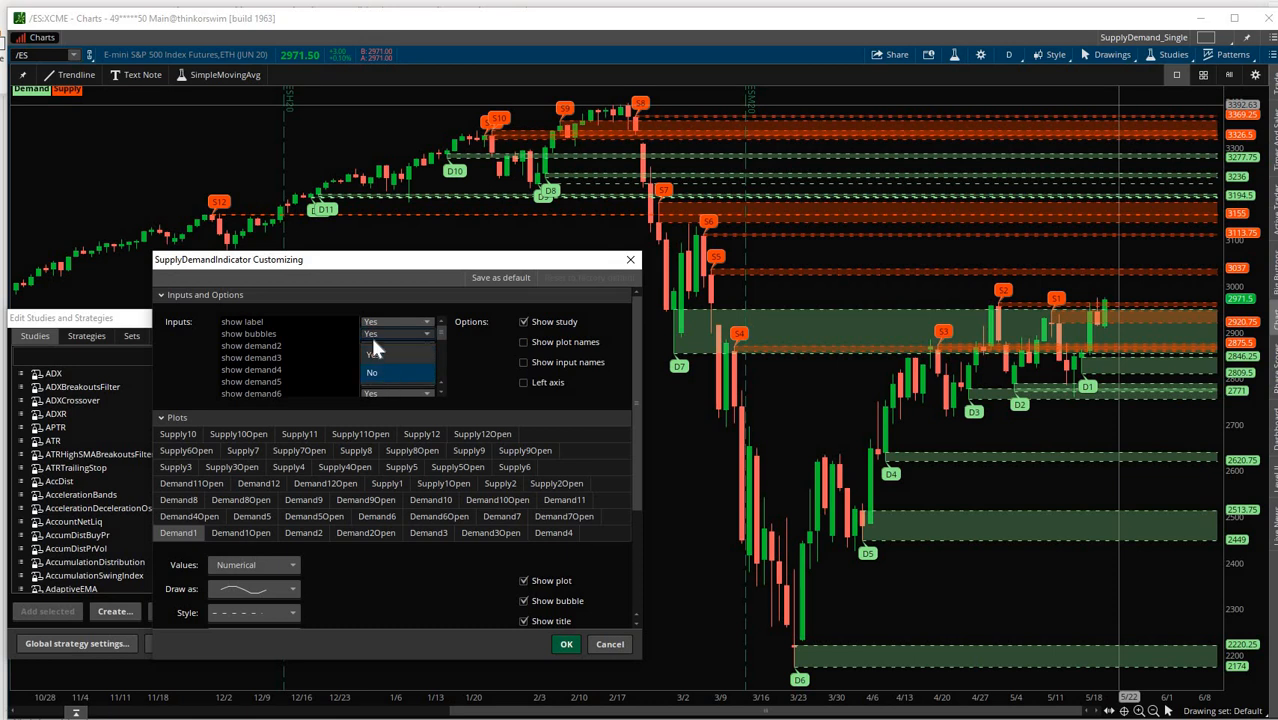
pyautogui.click(564, 644)
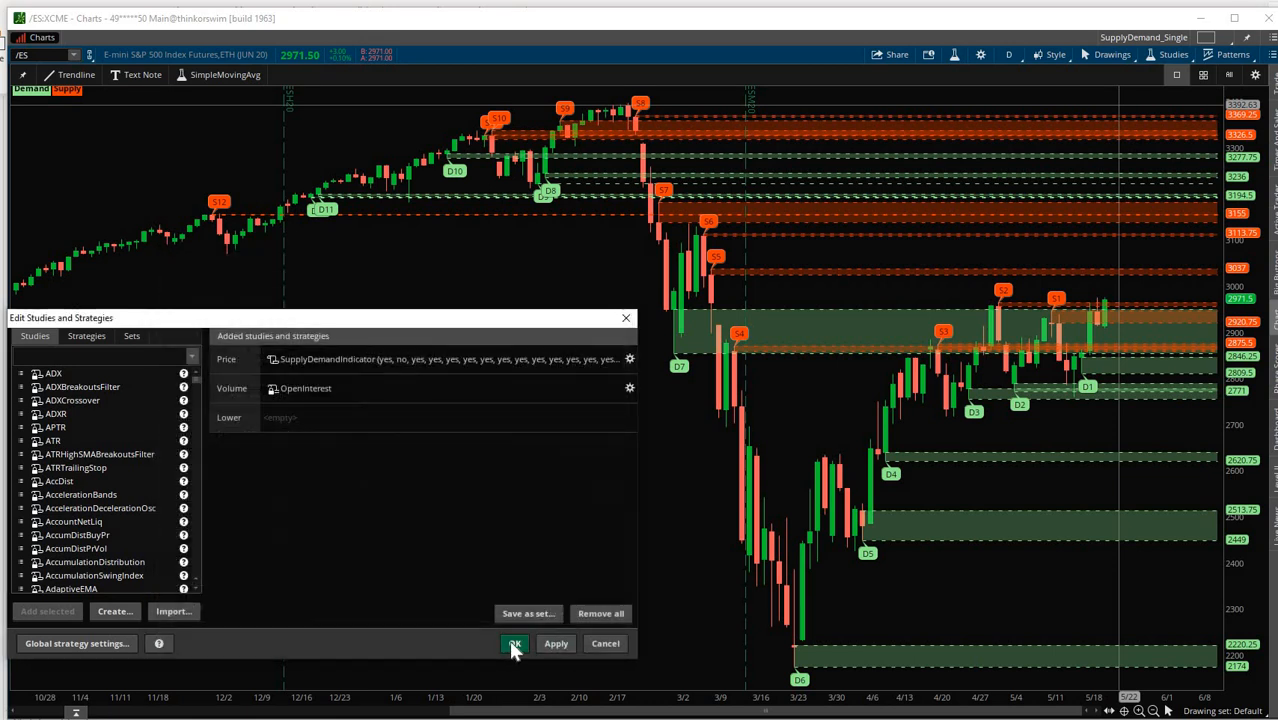
pyautogui.click(512, 644)
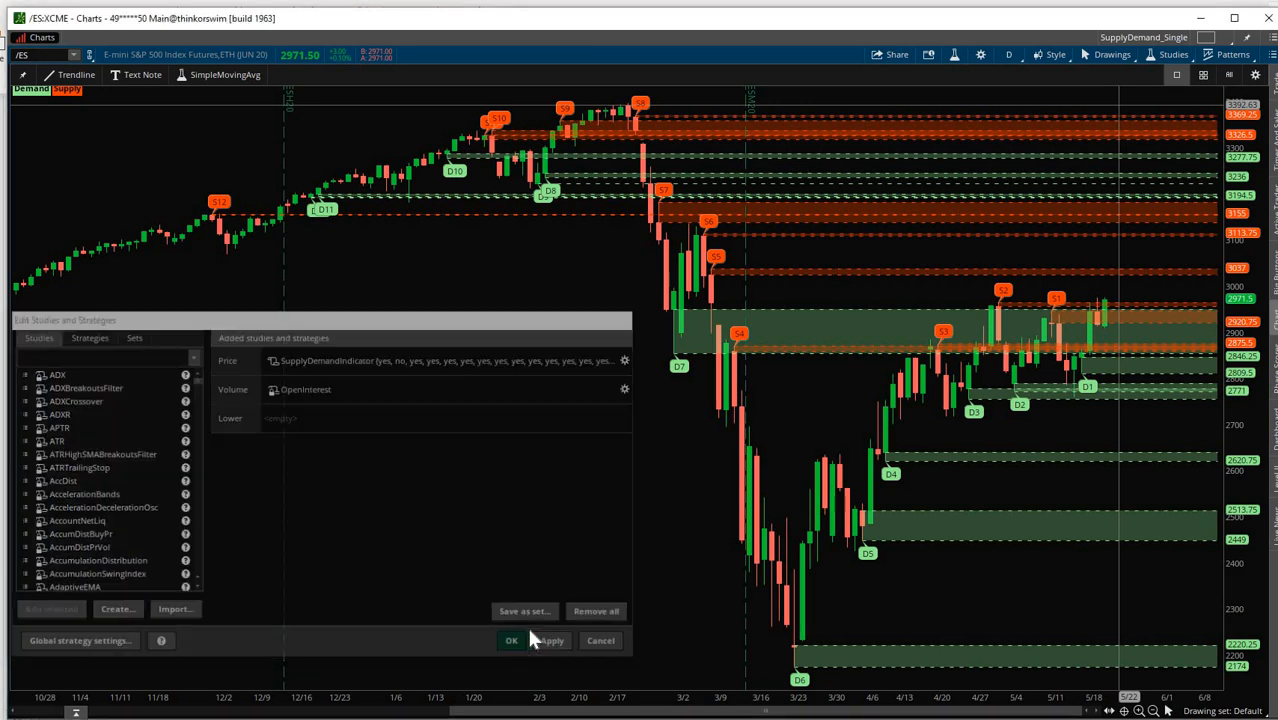
pyautogui.click(510, 640)
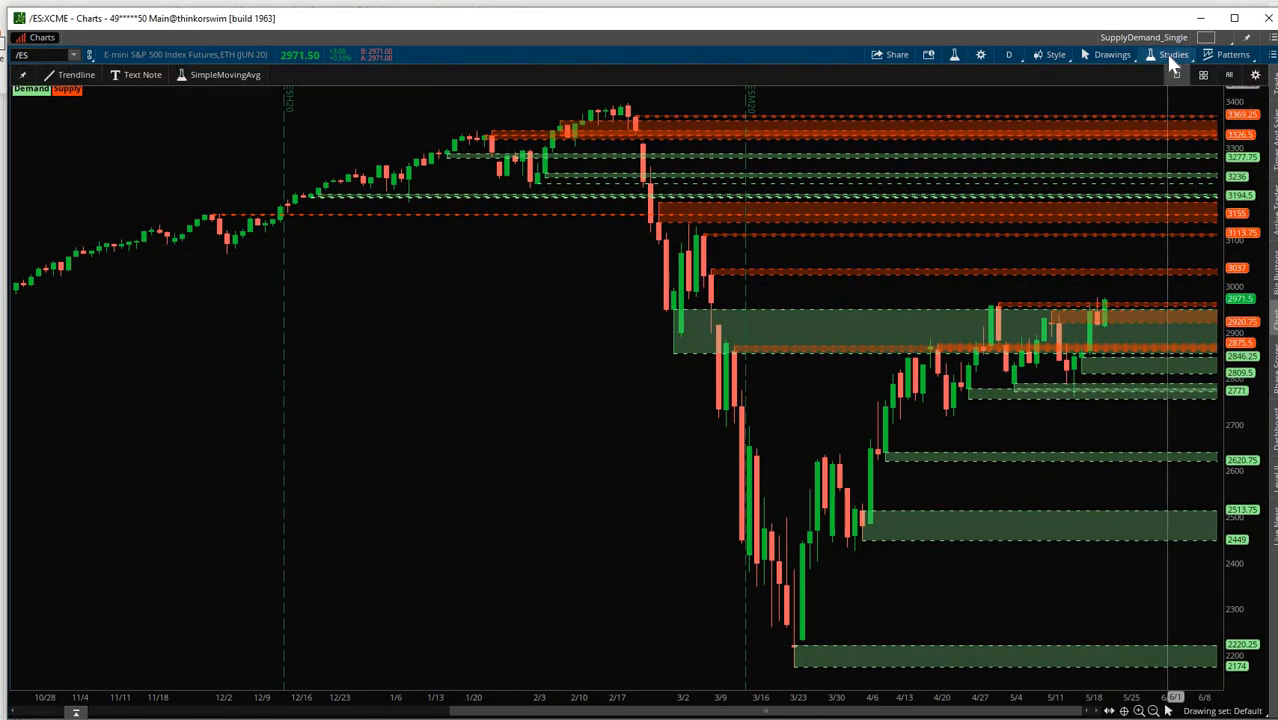
# Switch the indicator's bubbles input back to Yes and apply it to the chart.
pyautogui.click(1170, 54)
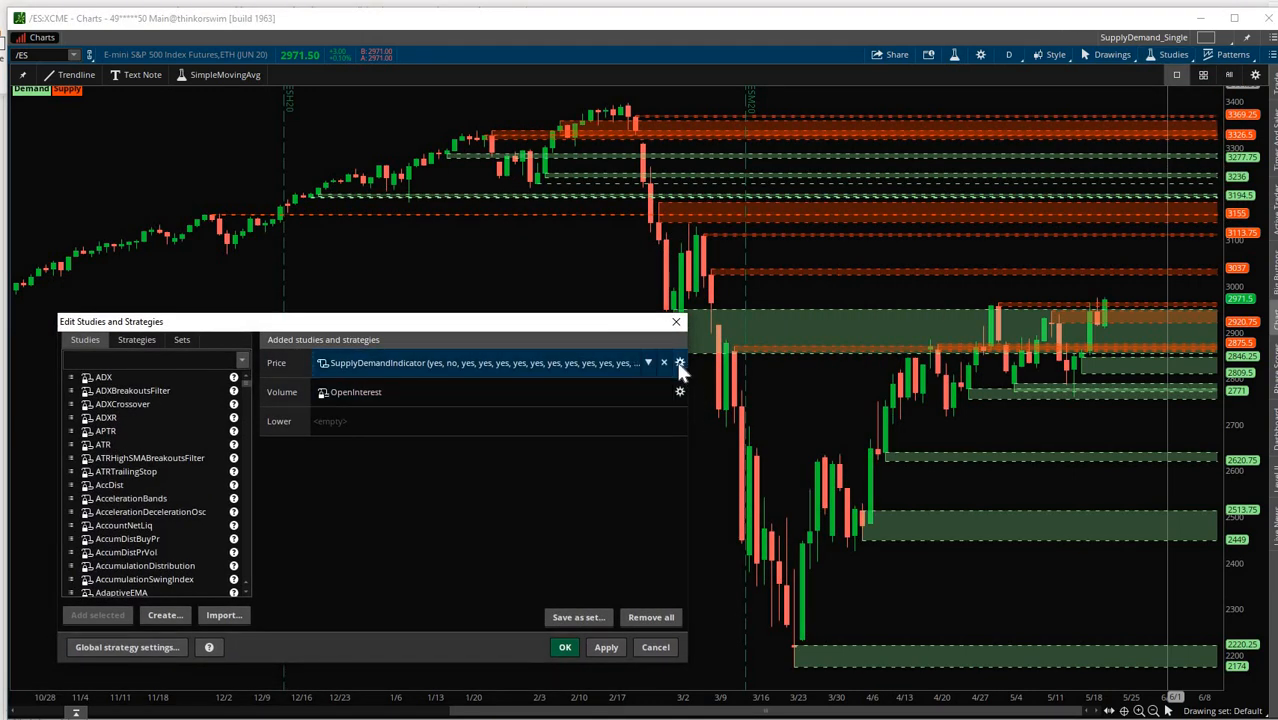
pyautogui.click(680, 362)
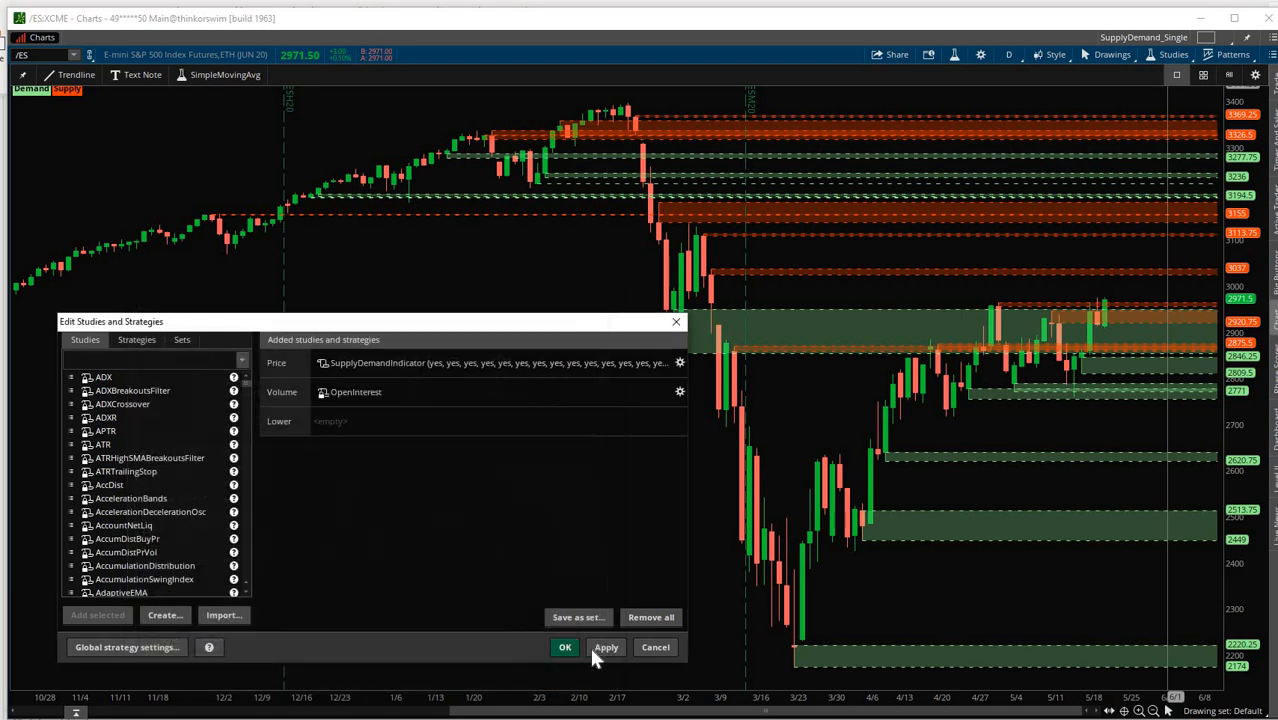
pyautogui.click(604, 648)
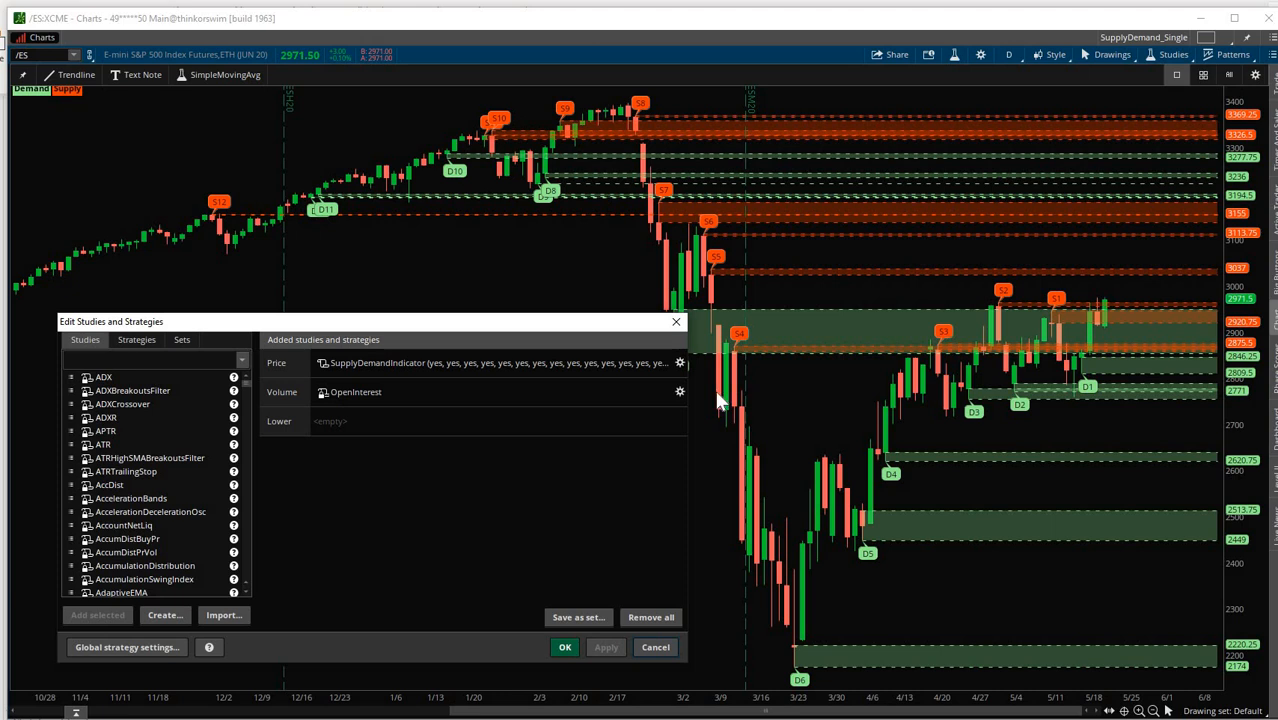
pyautogui.moveTo(742, 398)
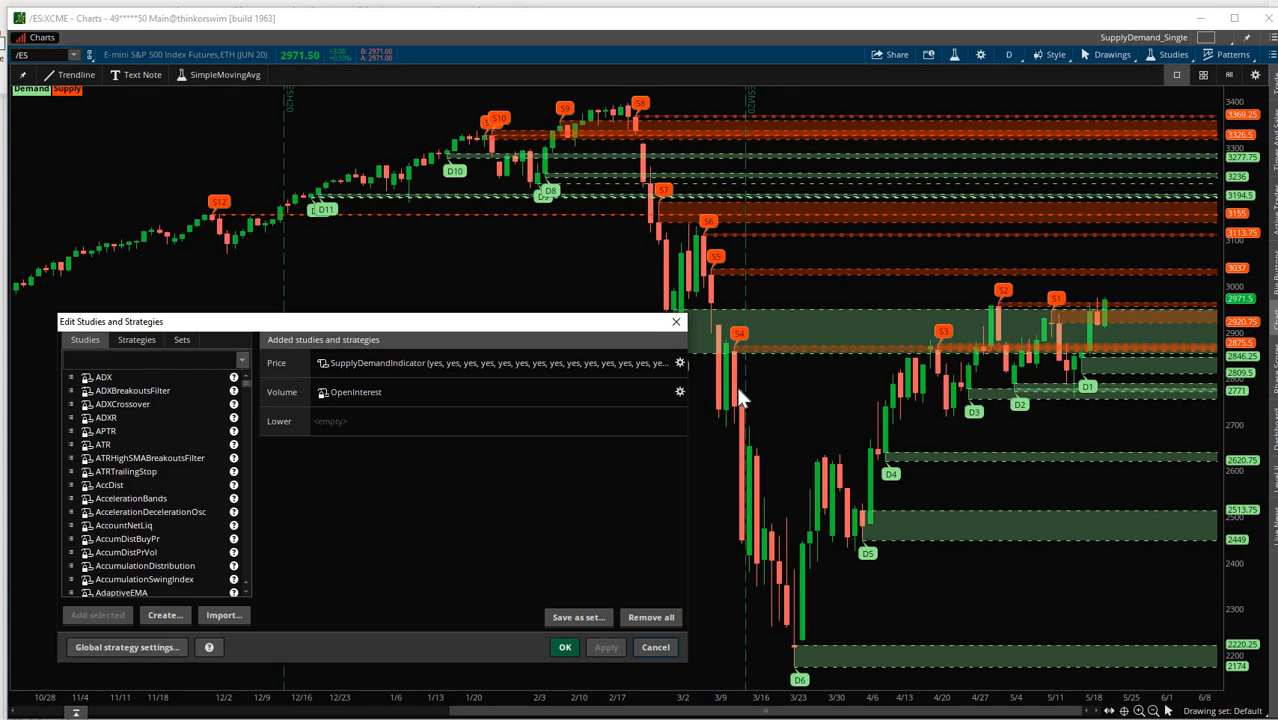
pyautogui.moveTo(618, 606)
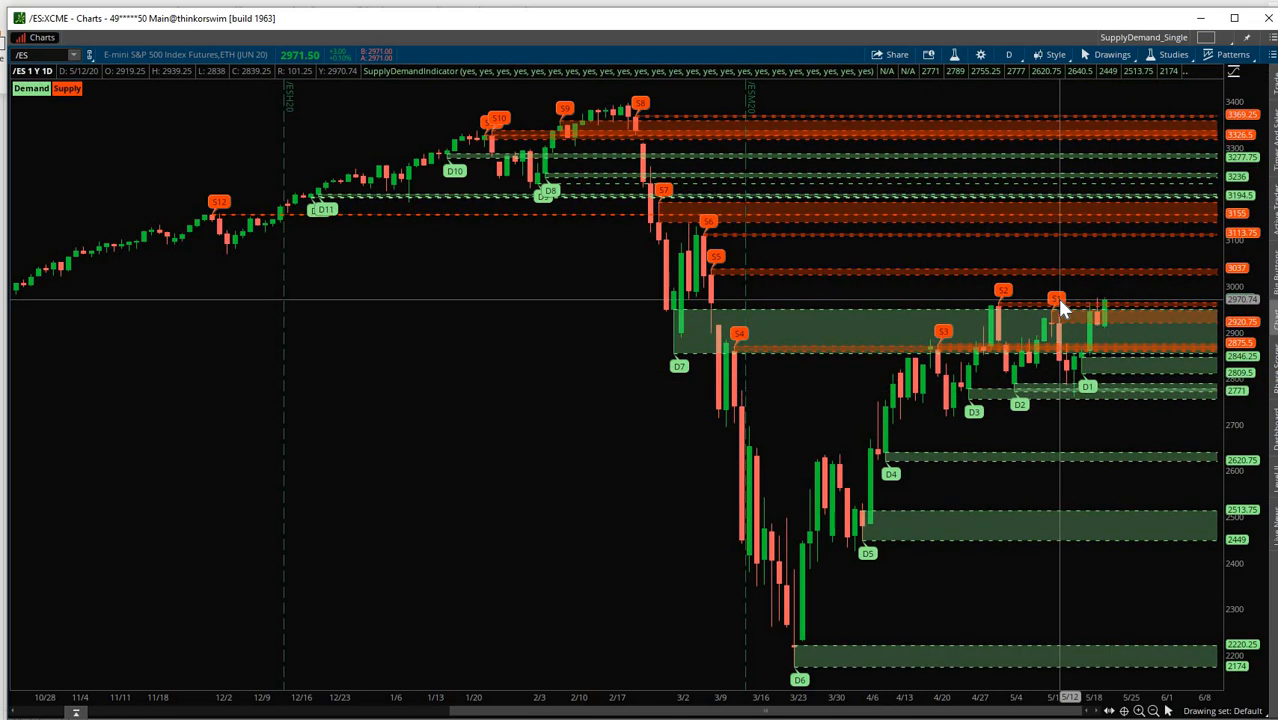
pyautogui.moveTo(1066, 324)
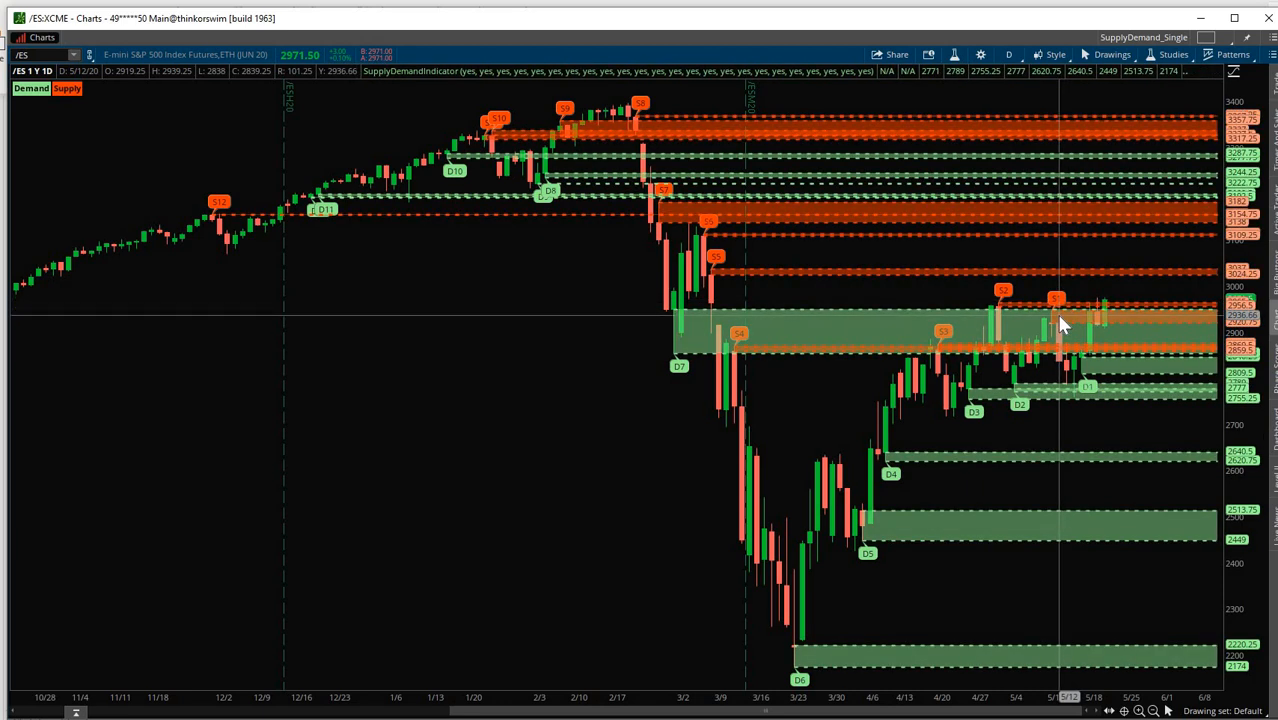
pyautogui.moveTo(1056, 322)
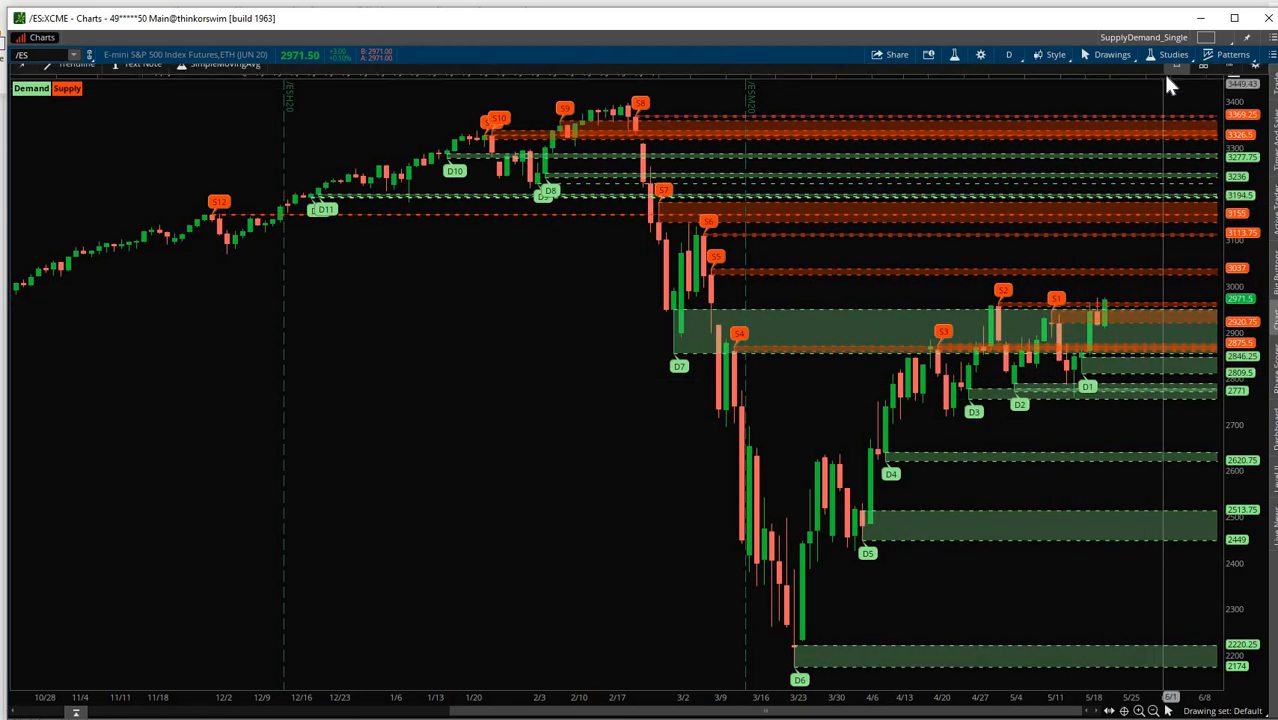
pyautogui.moveTo(1170, 56)
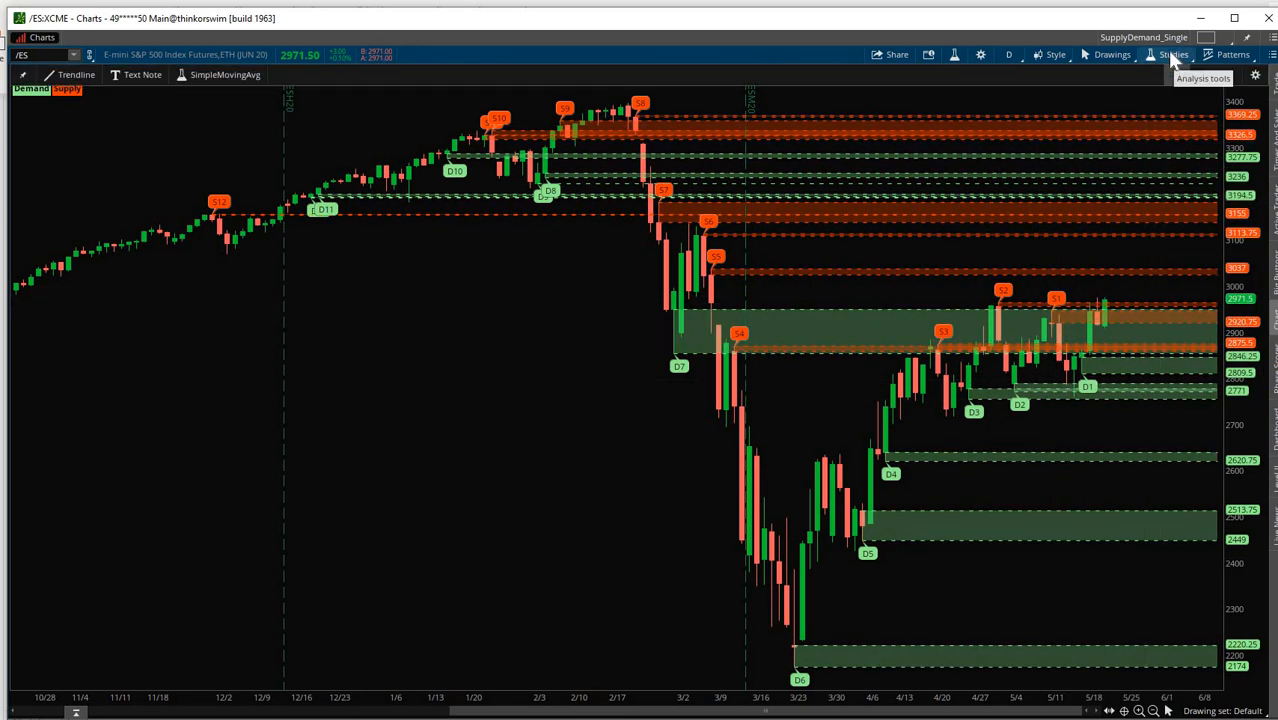
# Return to the Edit studies list from the Studies menu.
pyautogui.click(1168, 54)
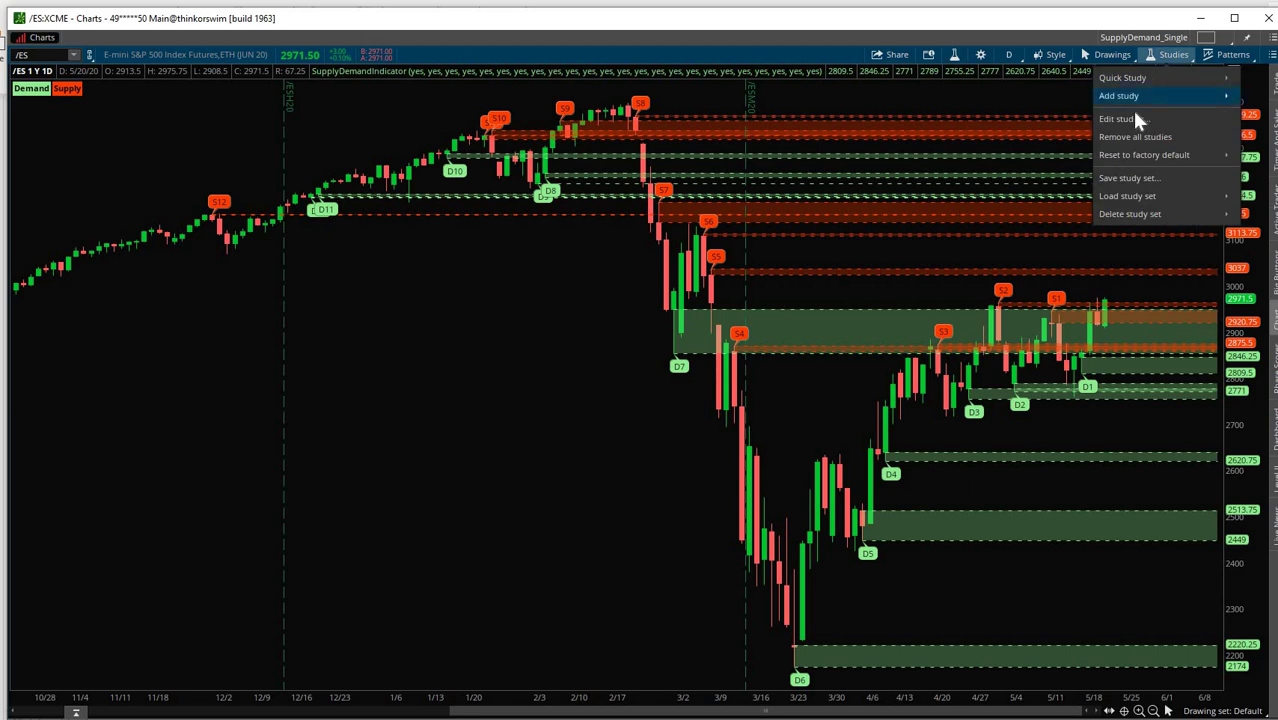
pyautogui.click(1126, 120)
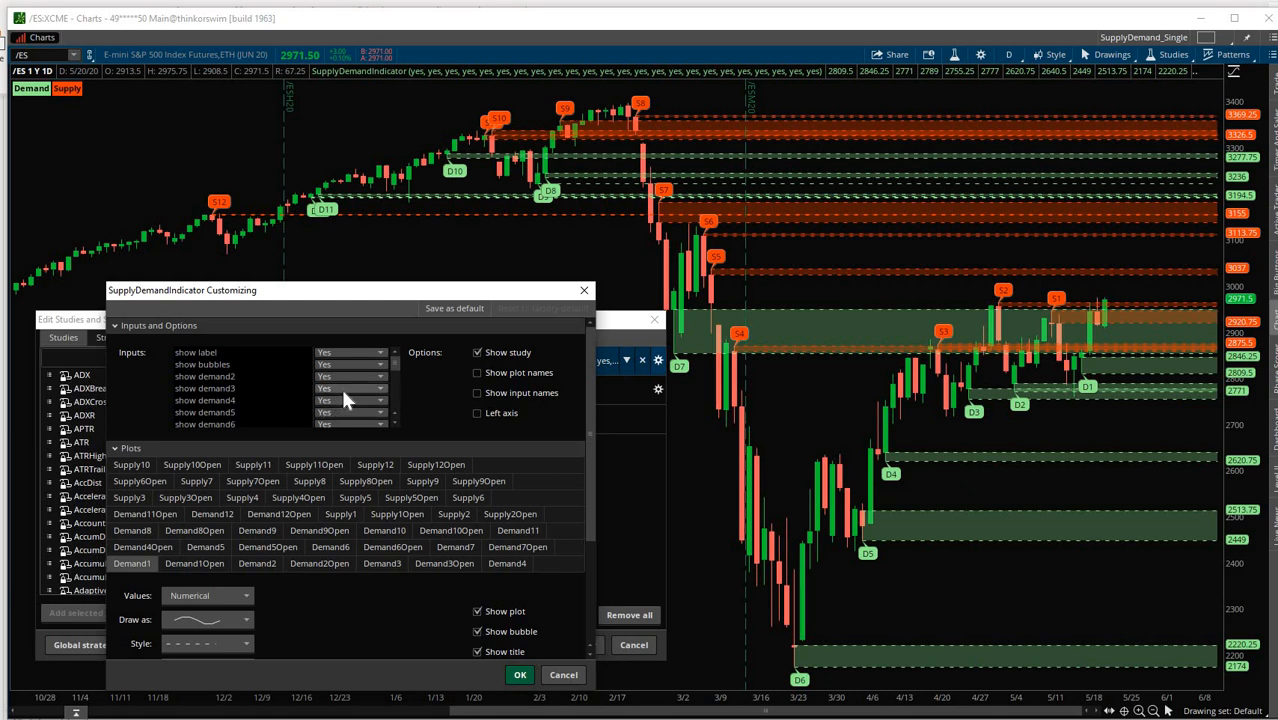
# Set the older show demand inputs (demand3 onward) to No.
pyautogui.click(352, 388)
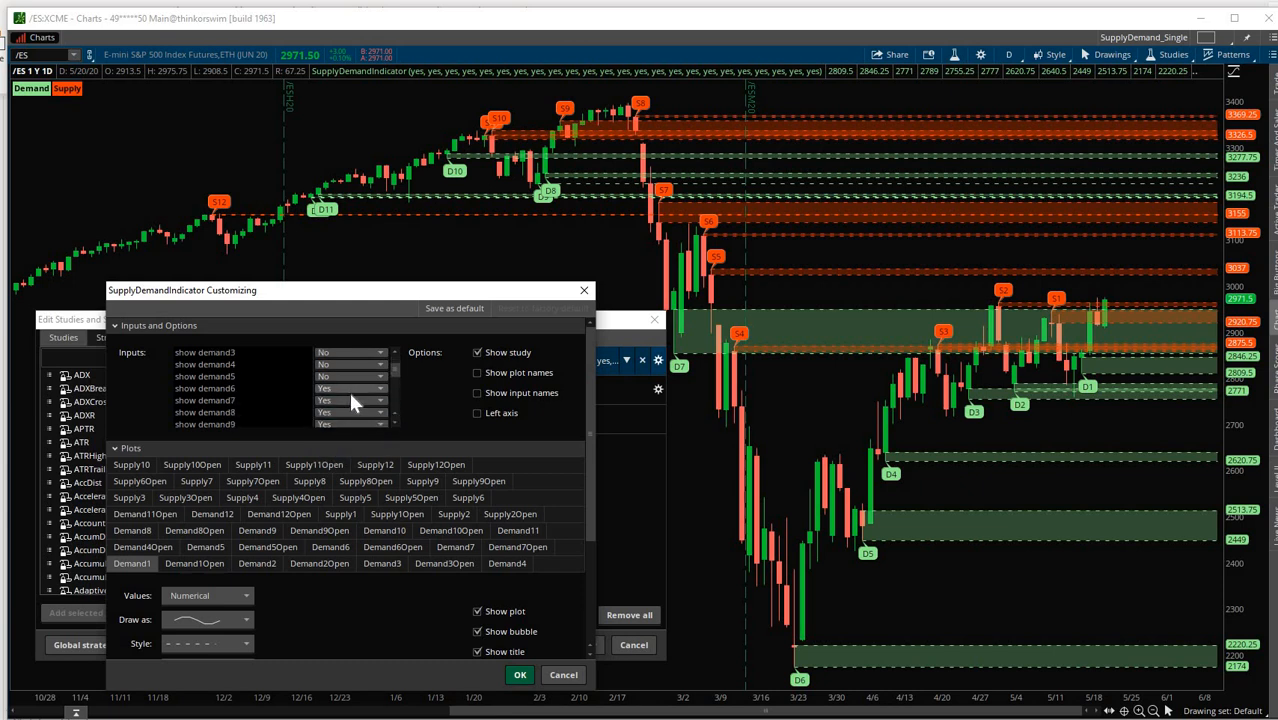
pyautogui.click(350, 412)
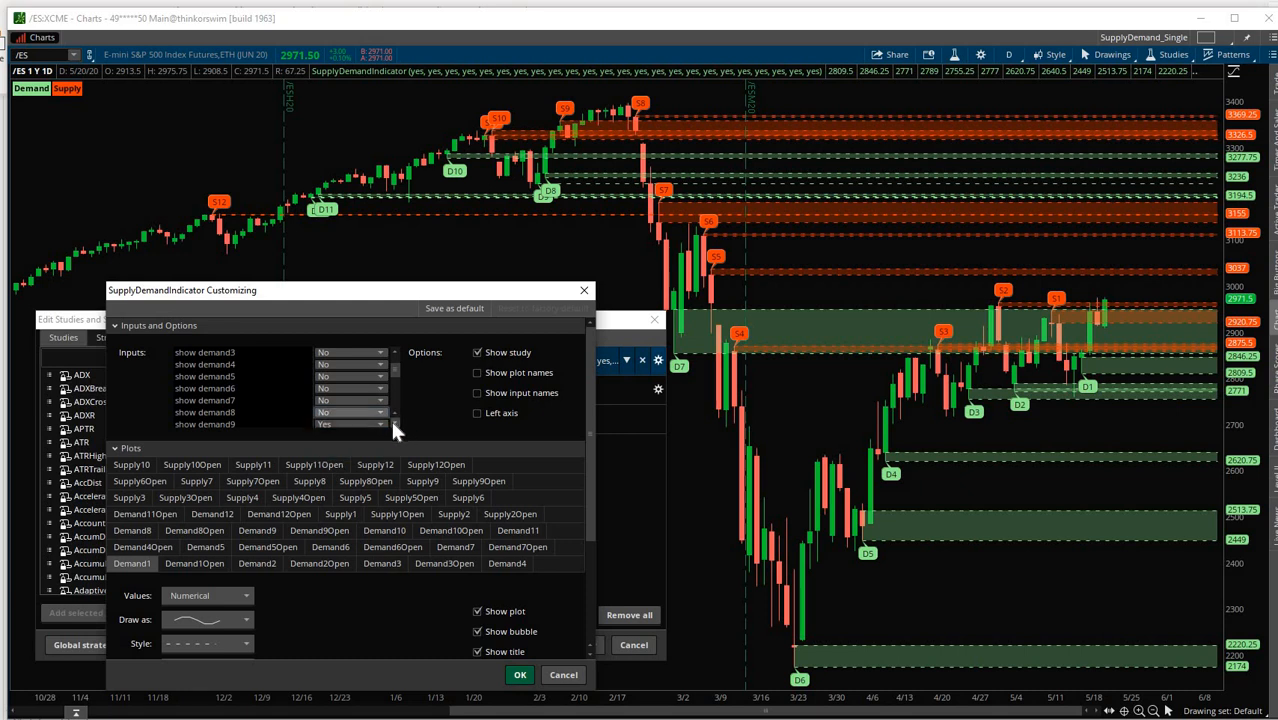
pyautogui.click(376, 400)
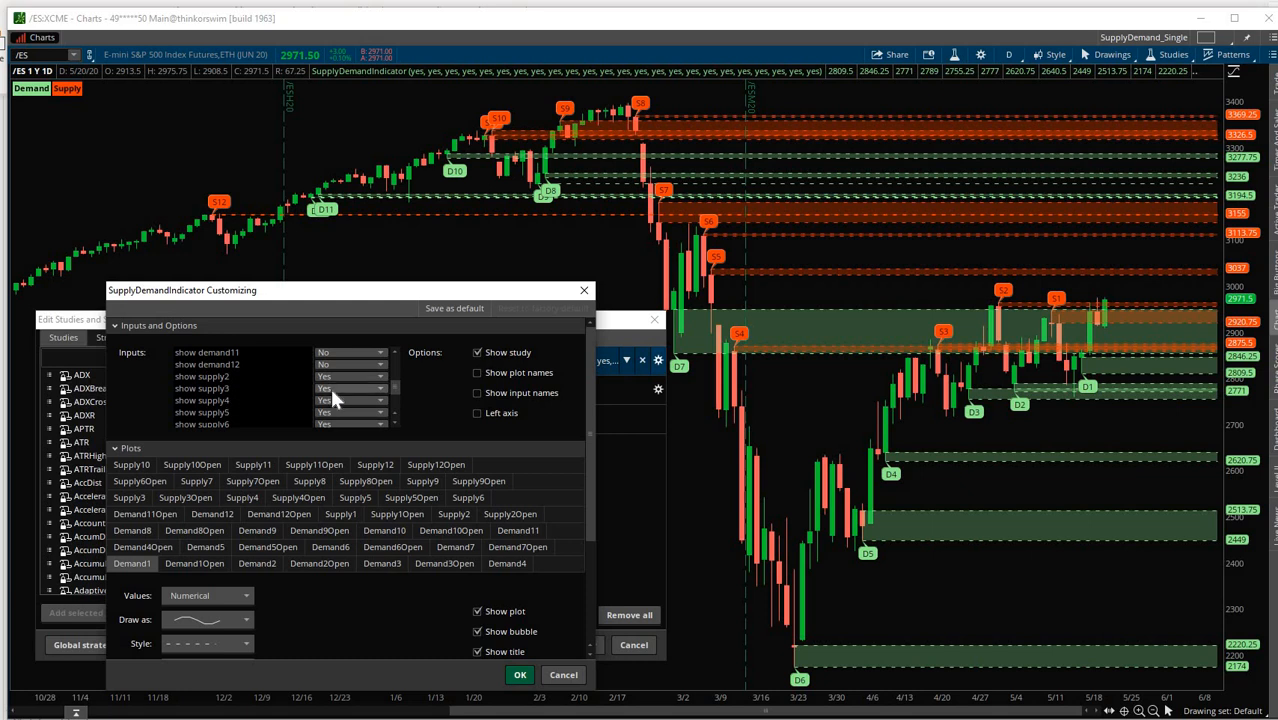
# Set the show supply inputs beyond supply2 to No and confirm the Customizing dialog.
pyautogui.click(348, 400)
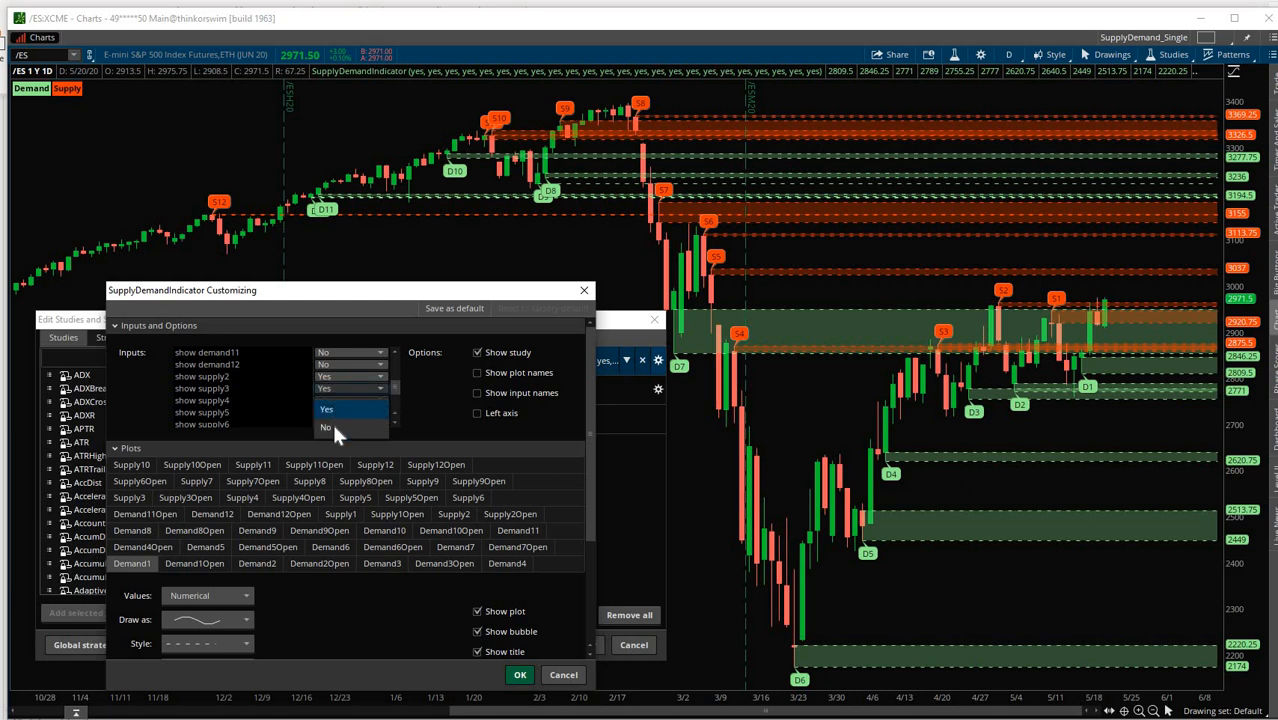
pyautogui.click(326, 428)
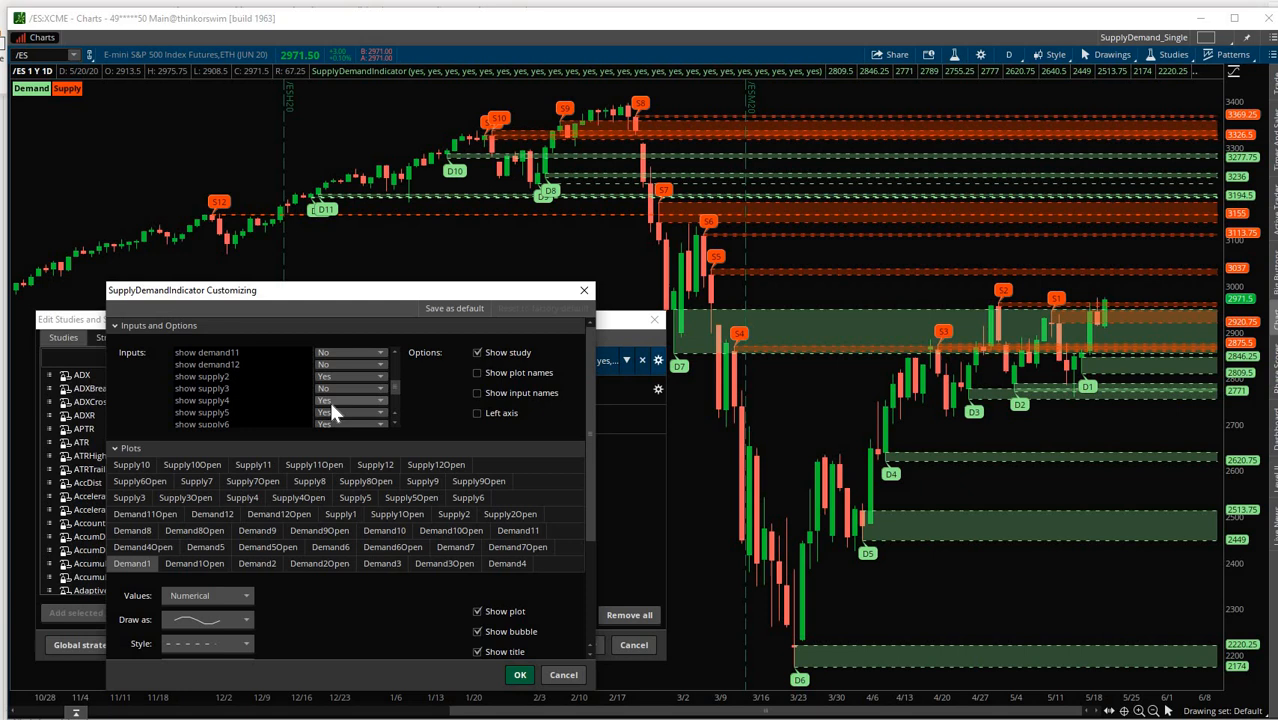
pyautogui.moveTo(336, 420)
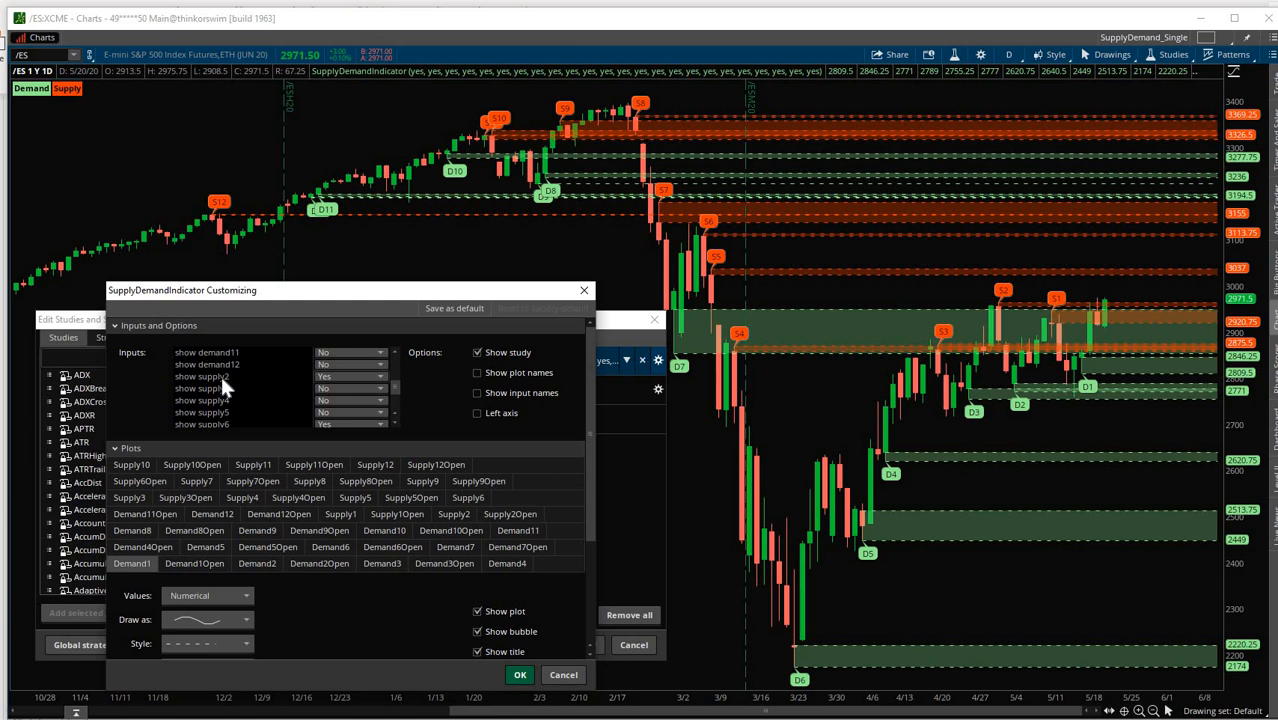
pyautogui.moveTo(222, 388)
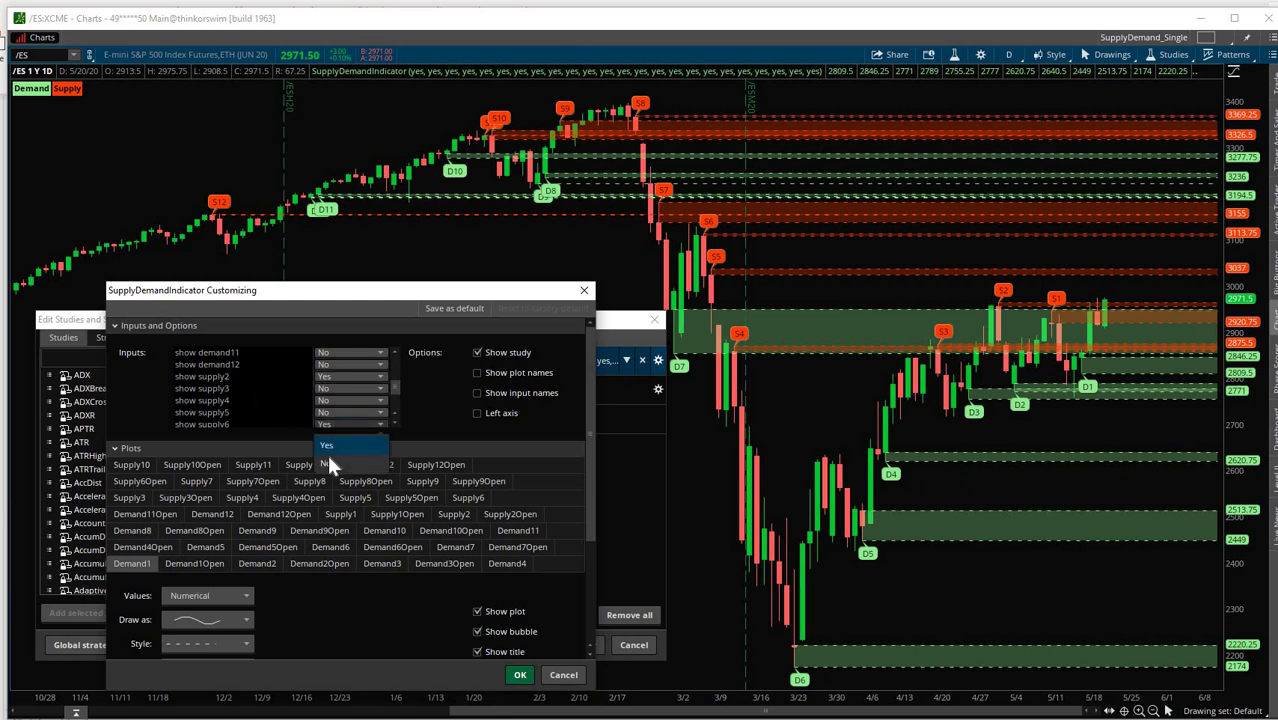
pyautogui.click(326, 444)
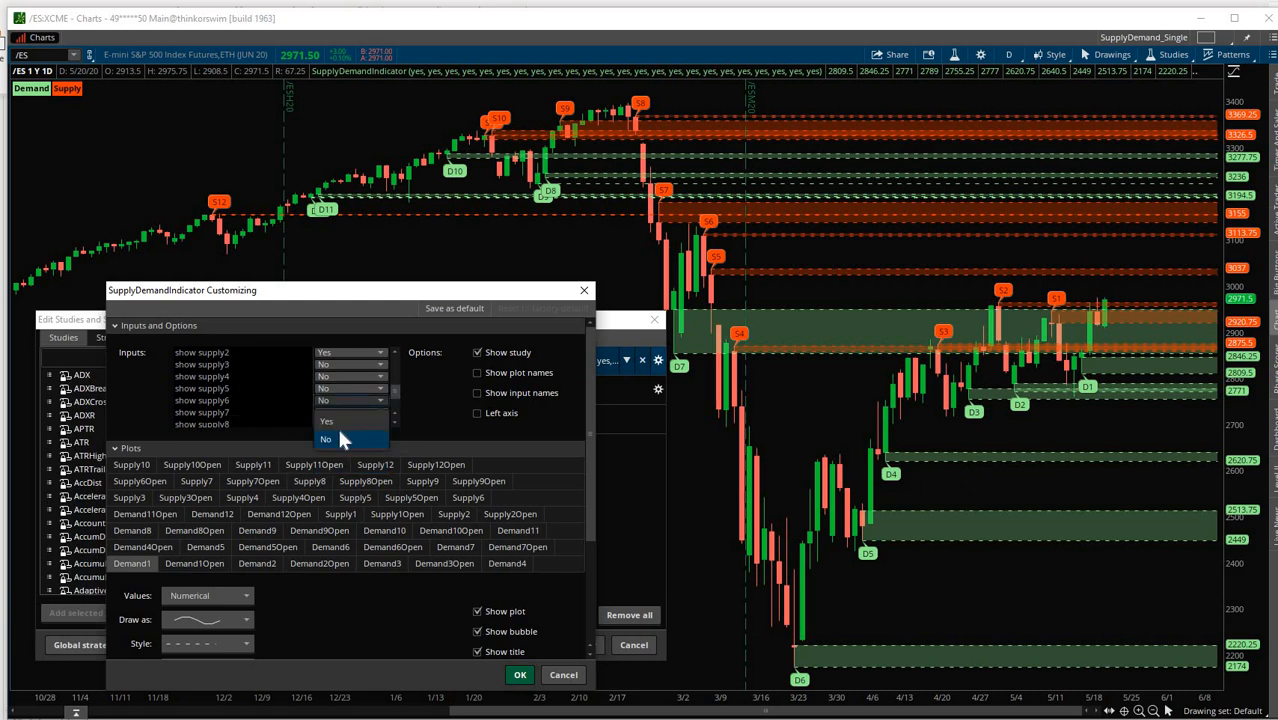
pyautogui.click(326, 420)
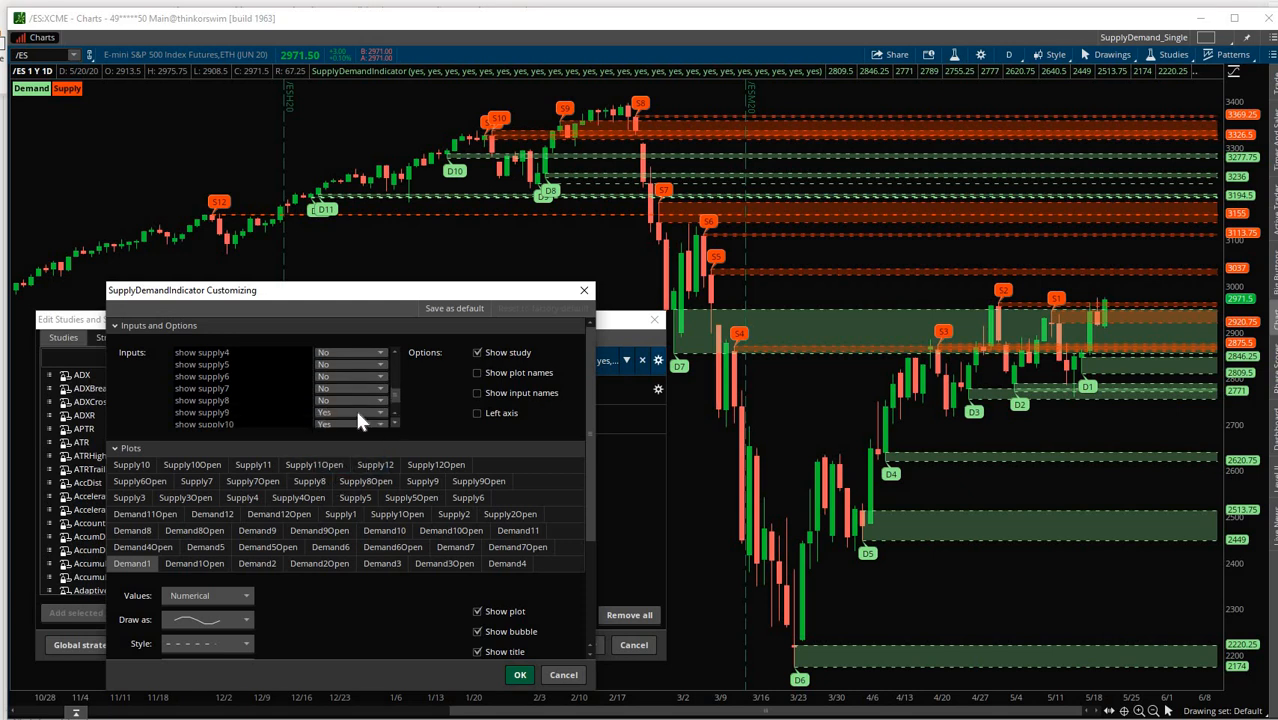
pyautogui.click(376, 412)
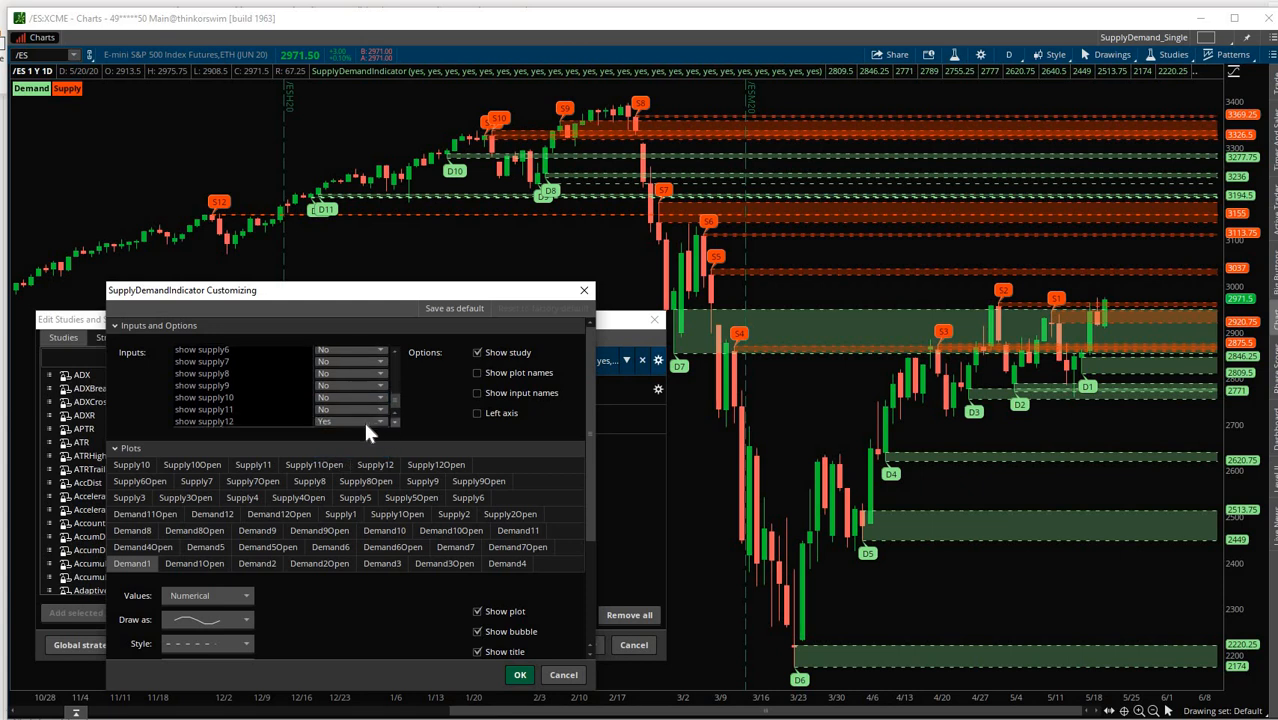
pyautogui.click(350, 420)
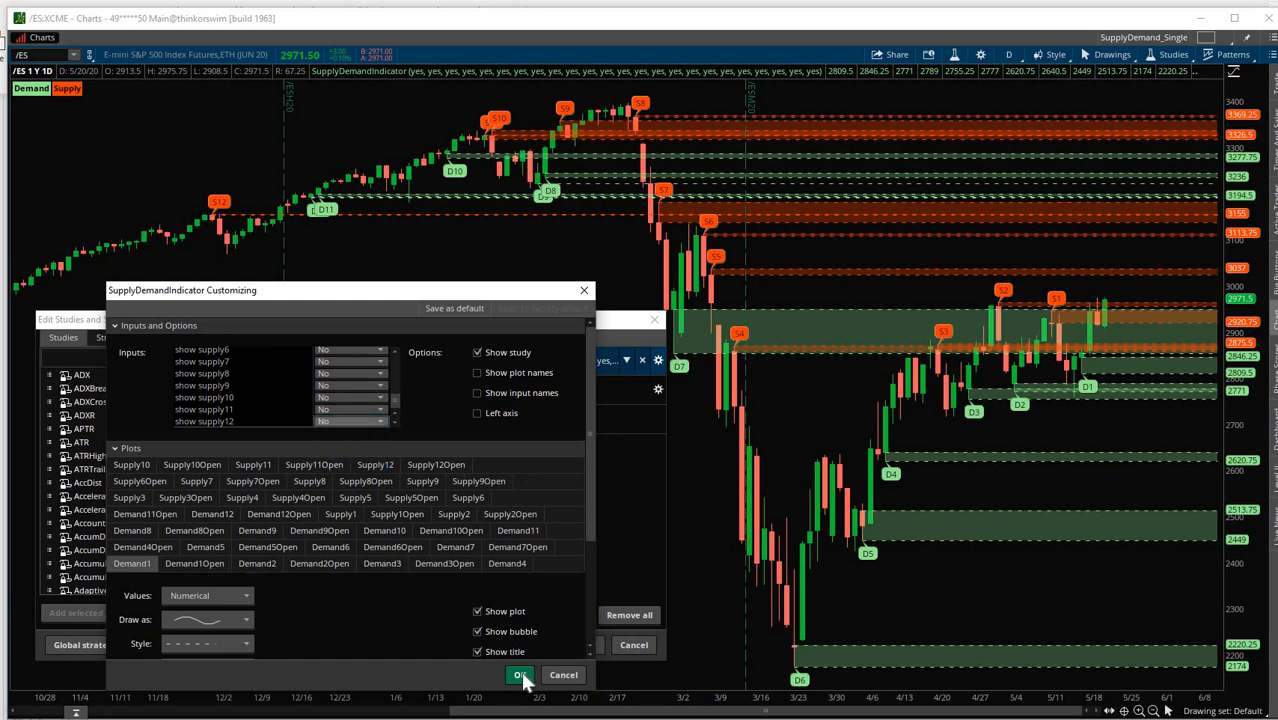
pyautogui.click(520, 674)
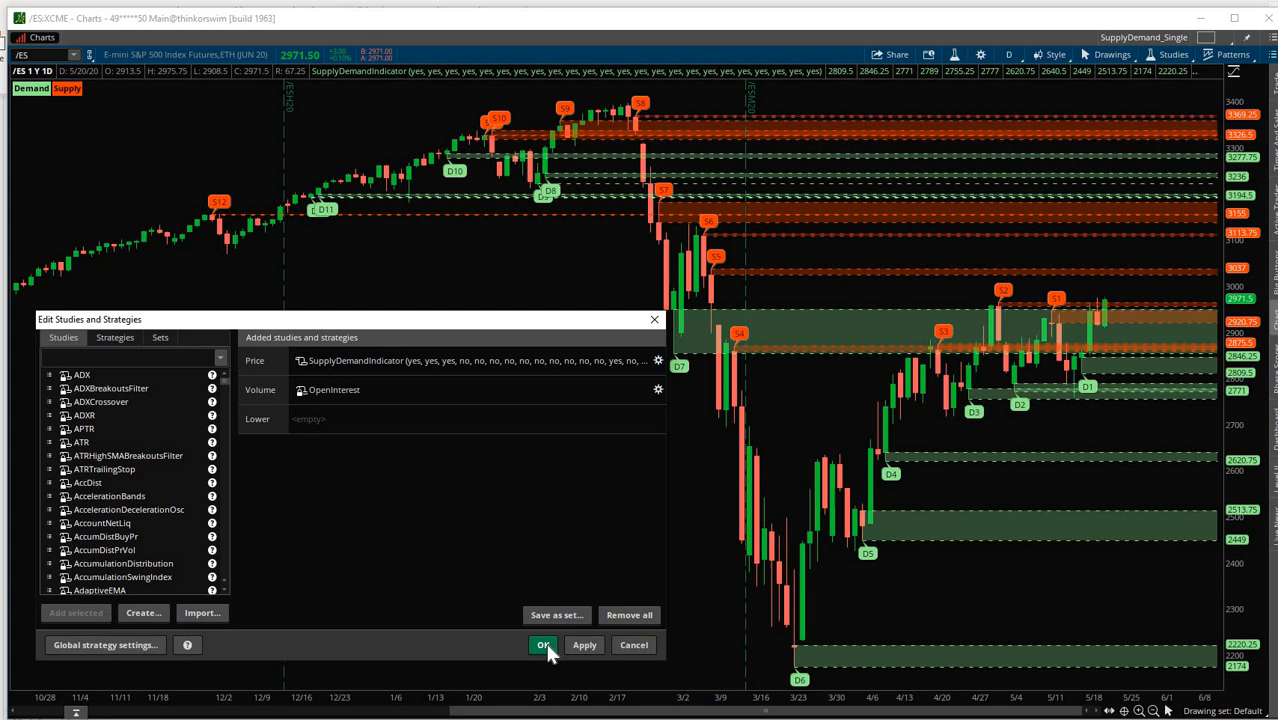
pyautogui.click(544, 644)
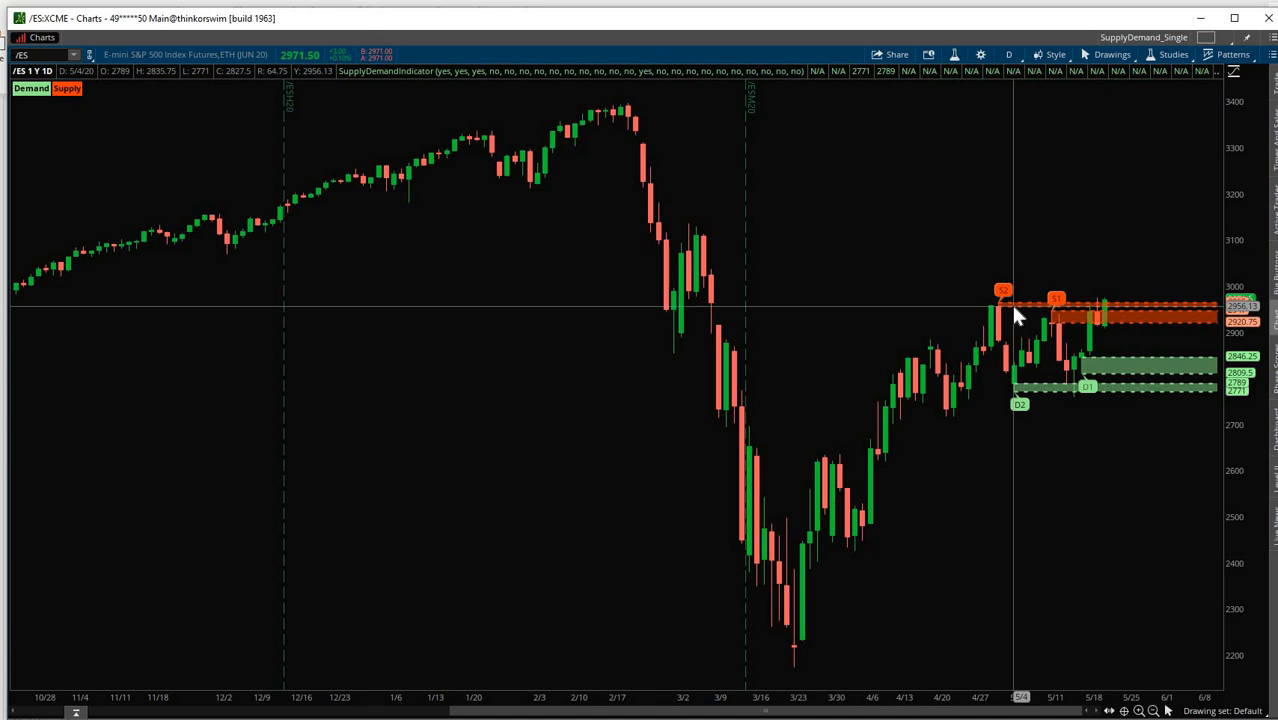
pyautogui.moveTo(1056, 330)
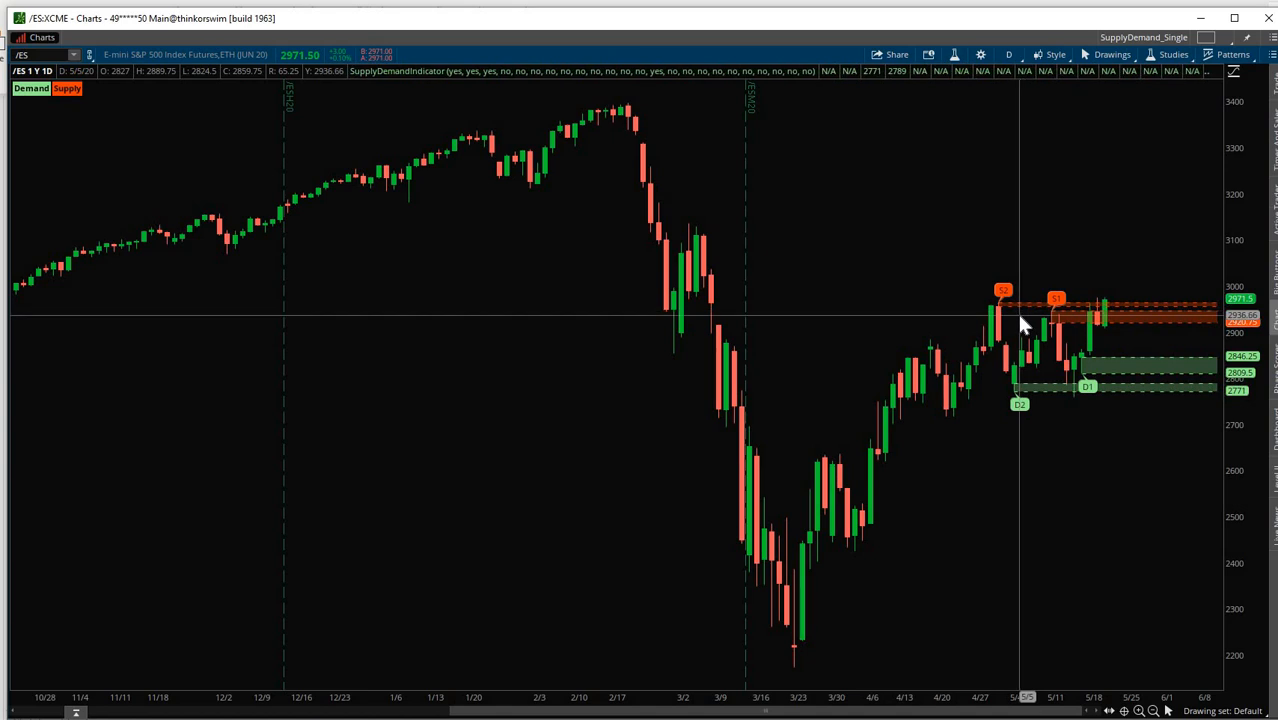
pyautogui.moveTo(902, 248)
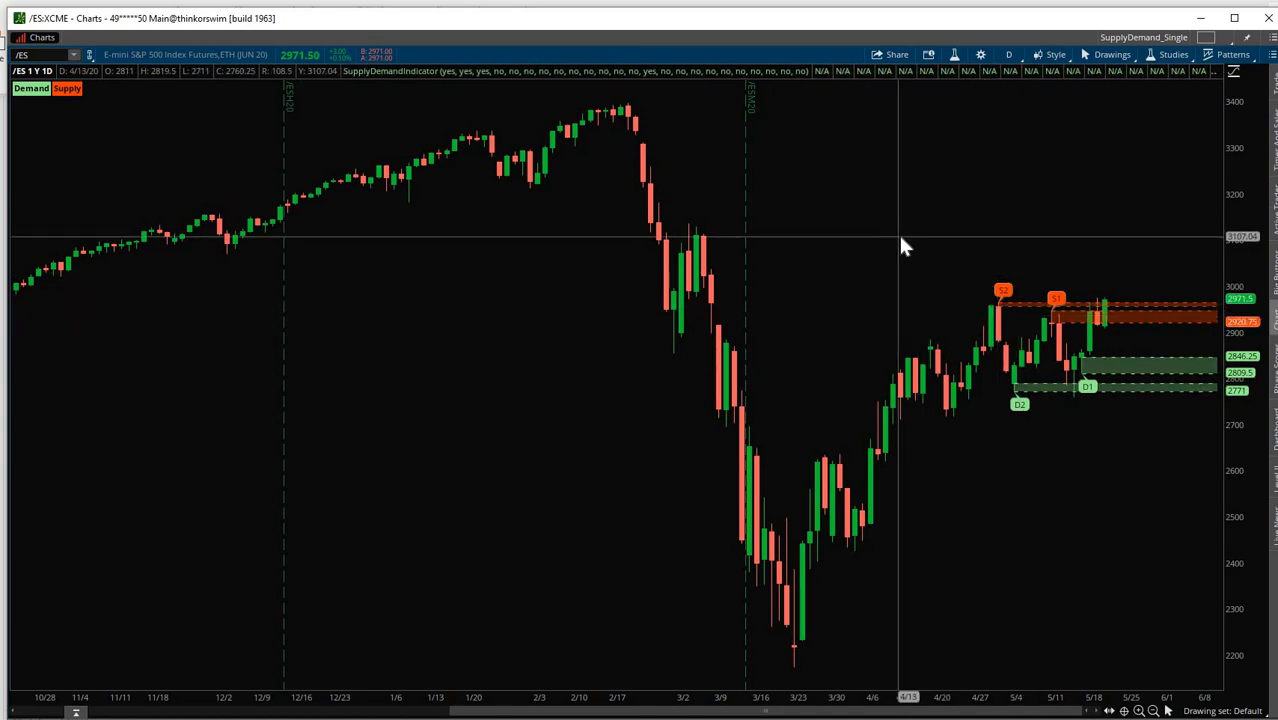
pyautogui.moveTo(912, 244)
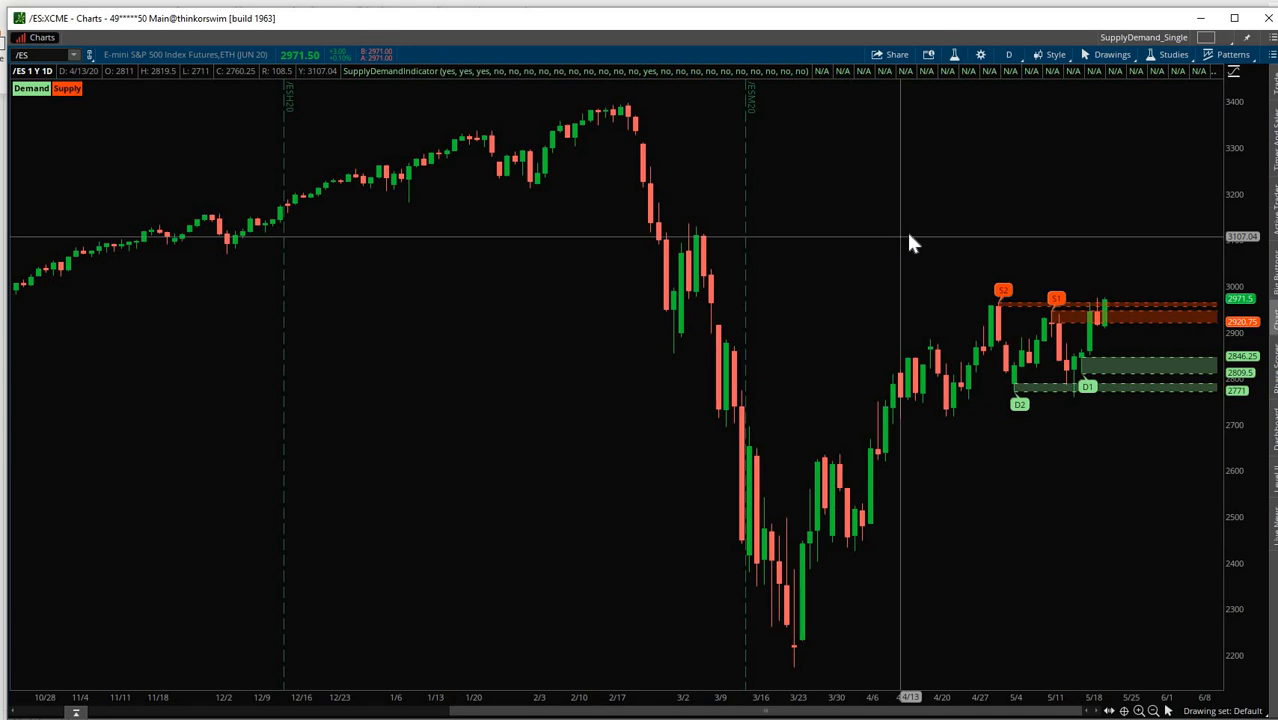
# View the ES zones on the 3Y W timeframe, then return to 1Y 1D.
pyautogui.click(1008, 54)
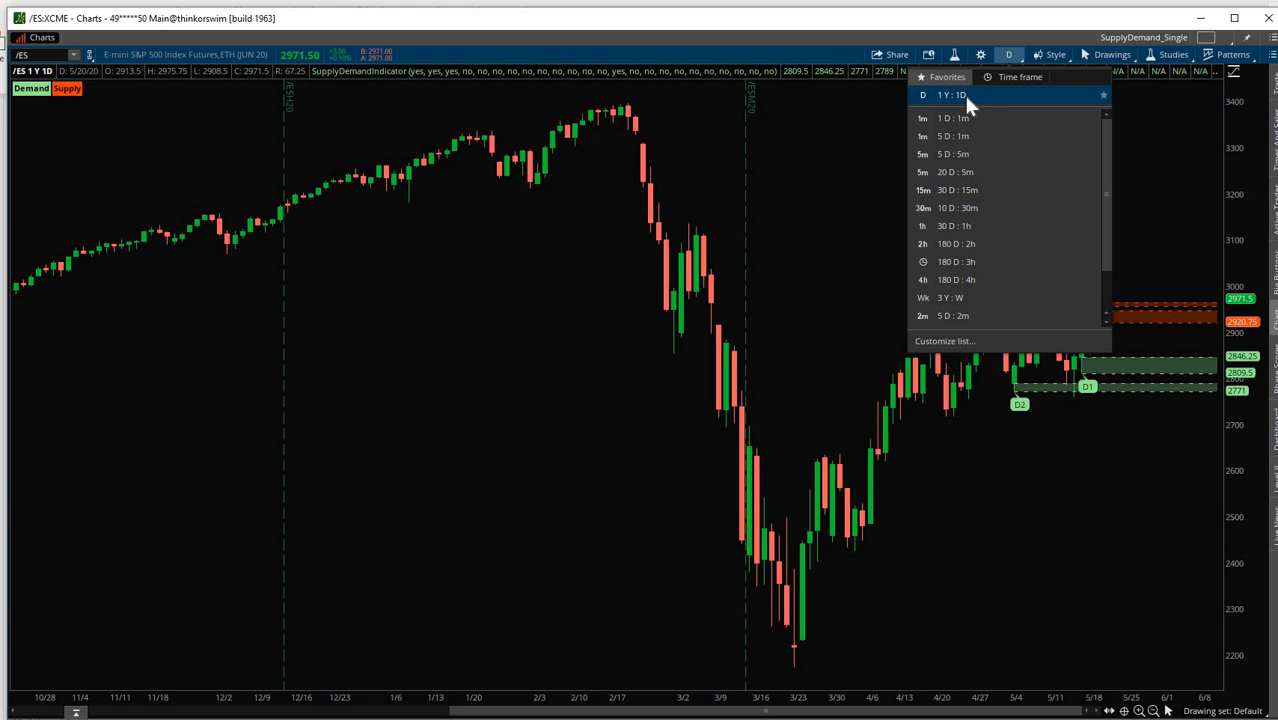
pyautogui.moveTo(998, 76)
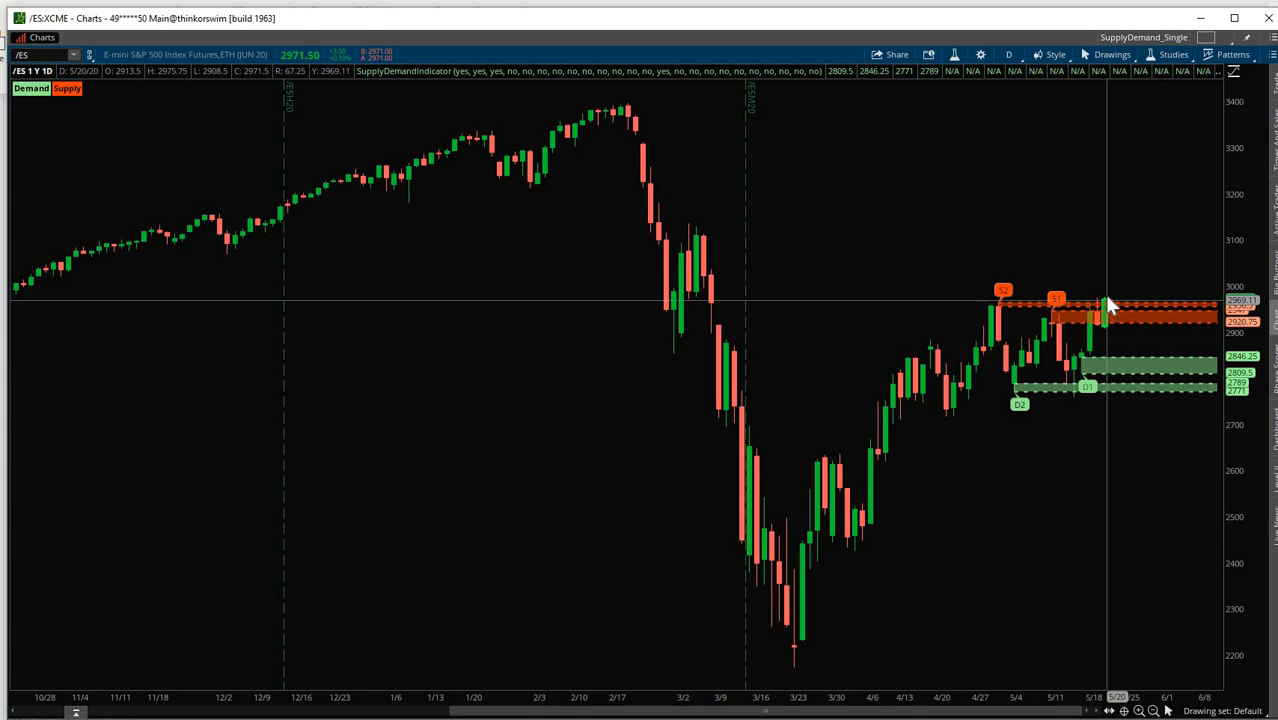
pyautogui.moveTo(1112, 264)
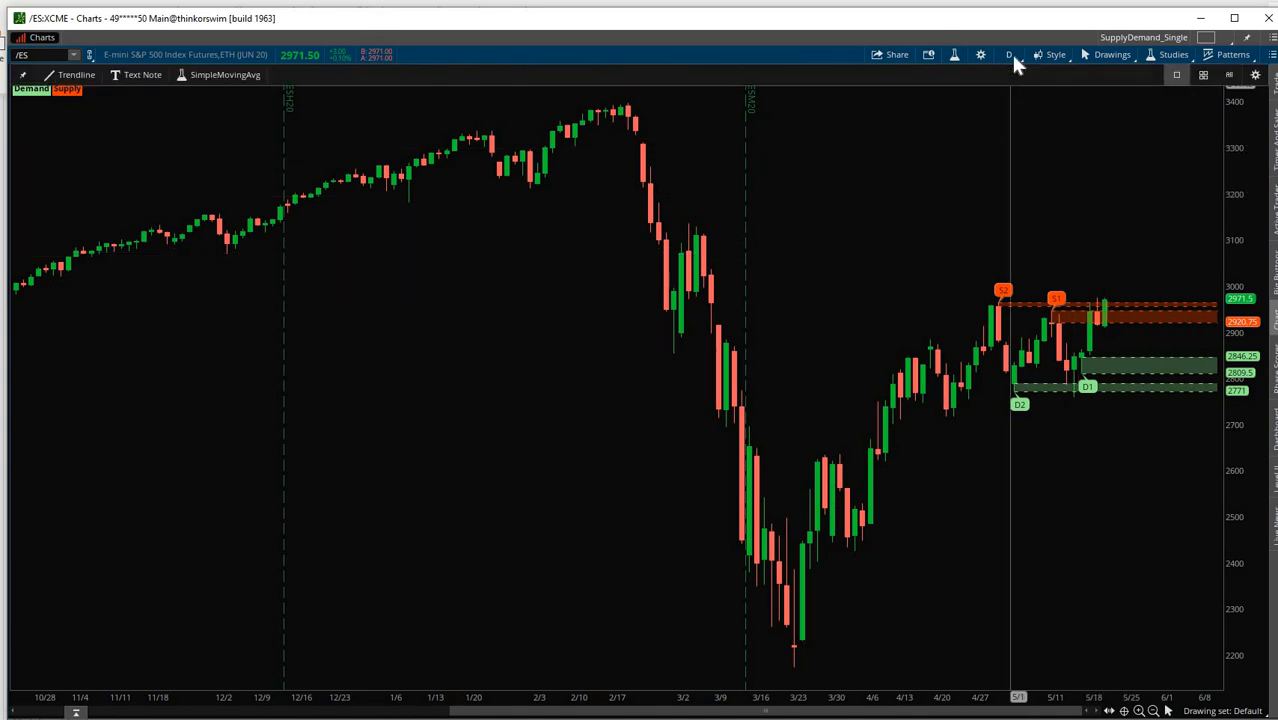
pyautogui.click(1008, 54)
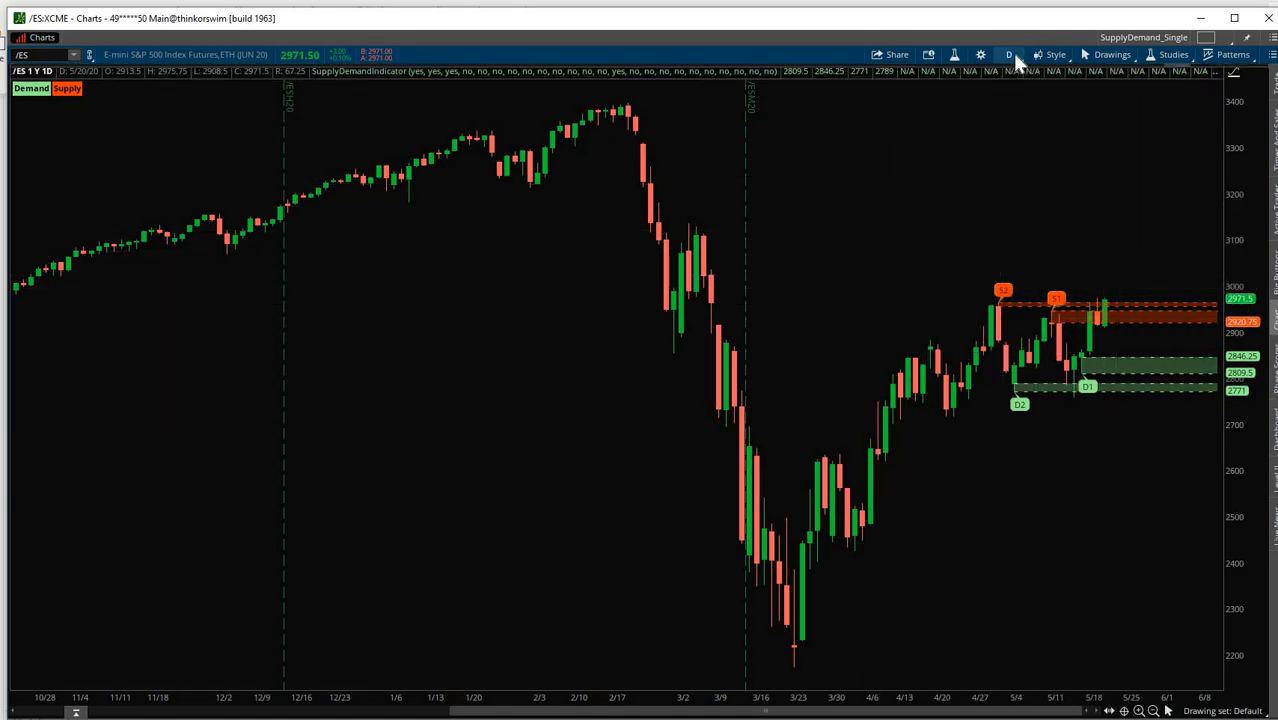
pyautogui.click(1008, 54)
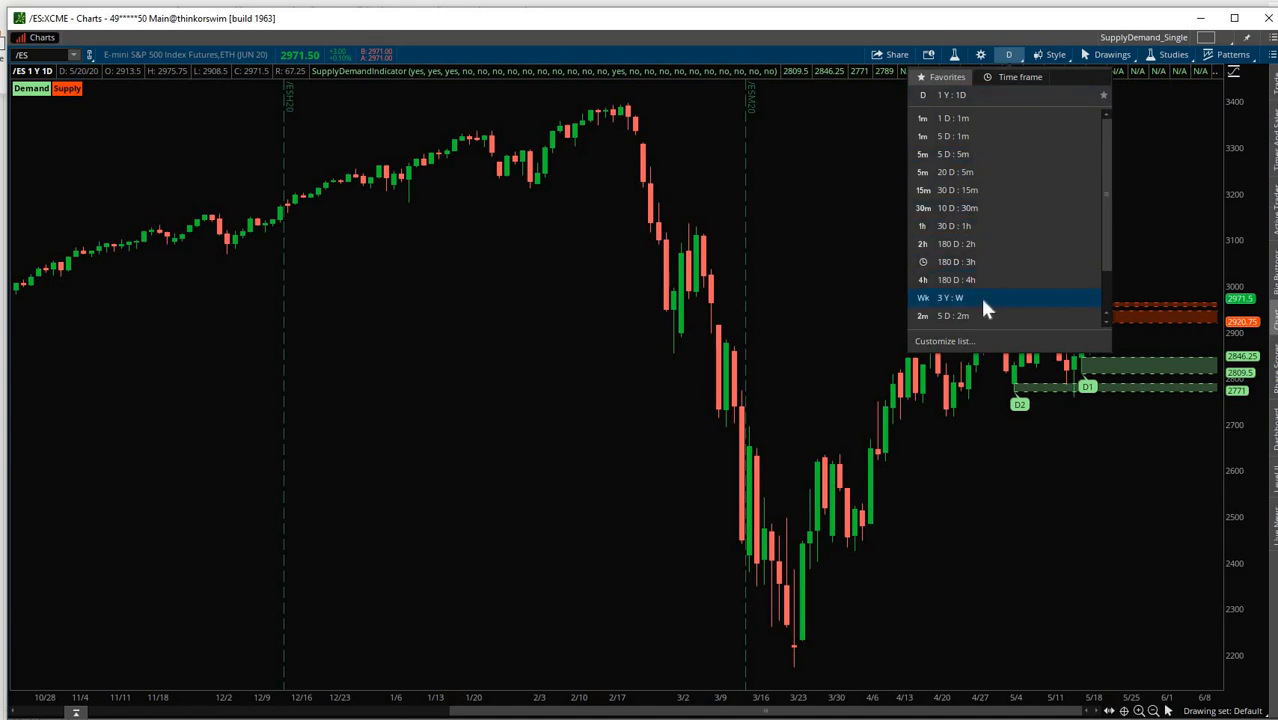
pyautogui.click(948, 296)
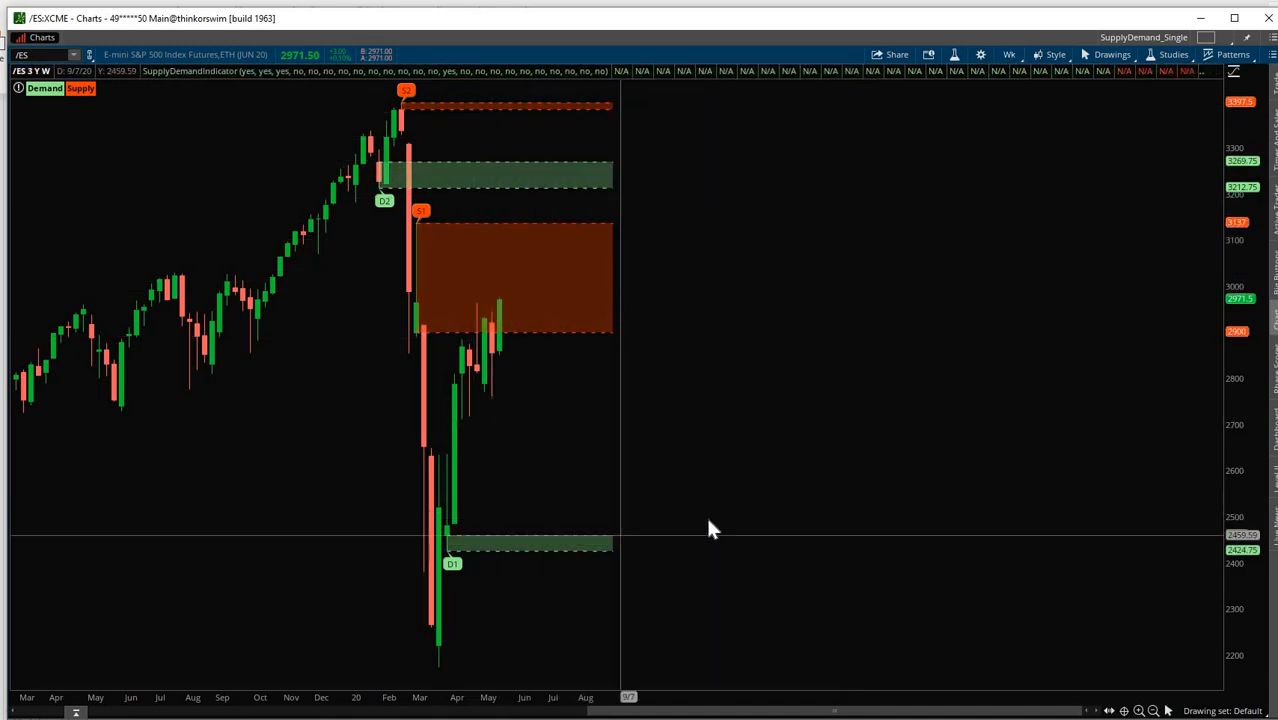
pyautogui.moveTo(1016, 60)
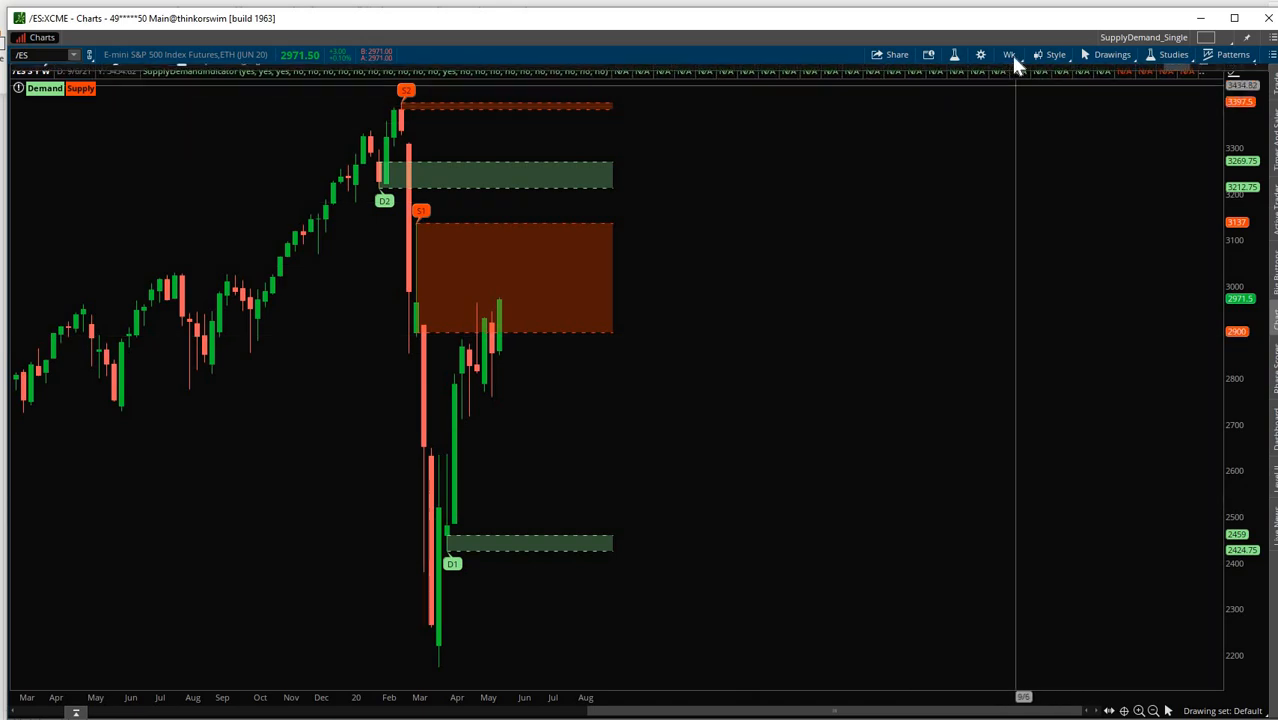
pyautogui.click(1008, 54)
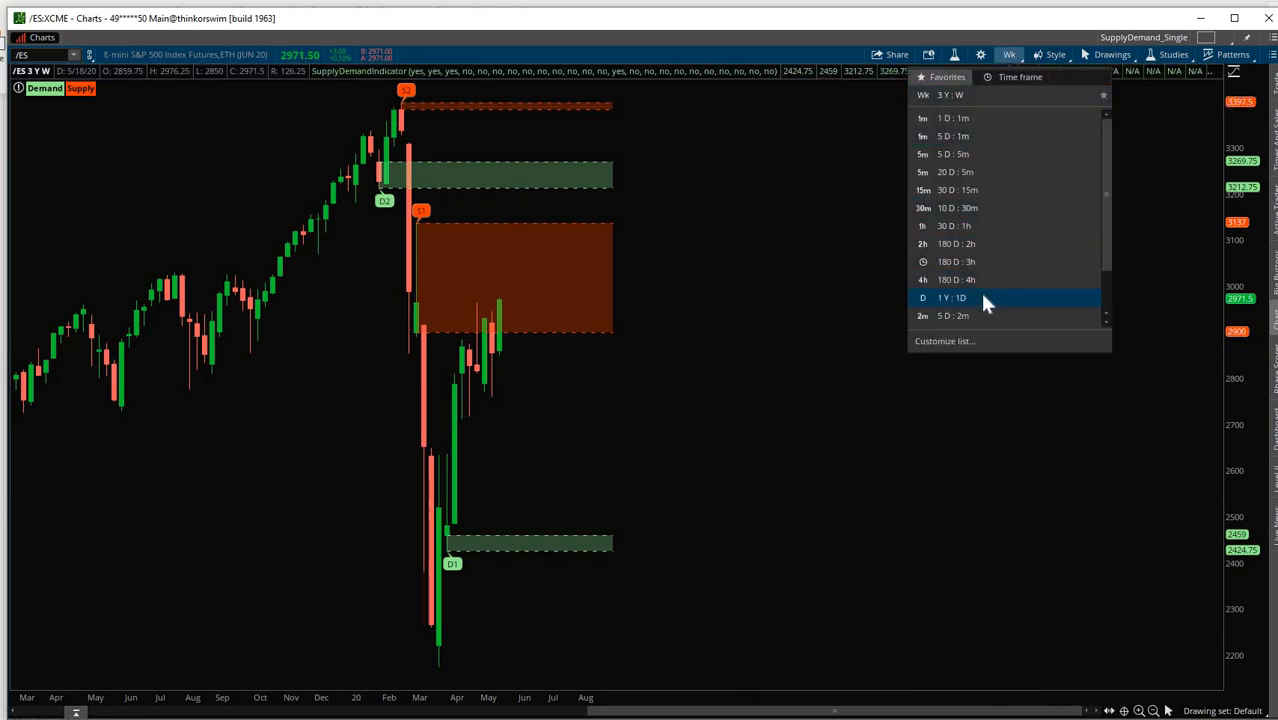
pyautogui.click(952, 296)
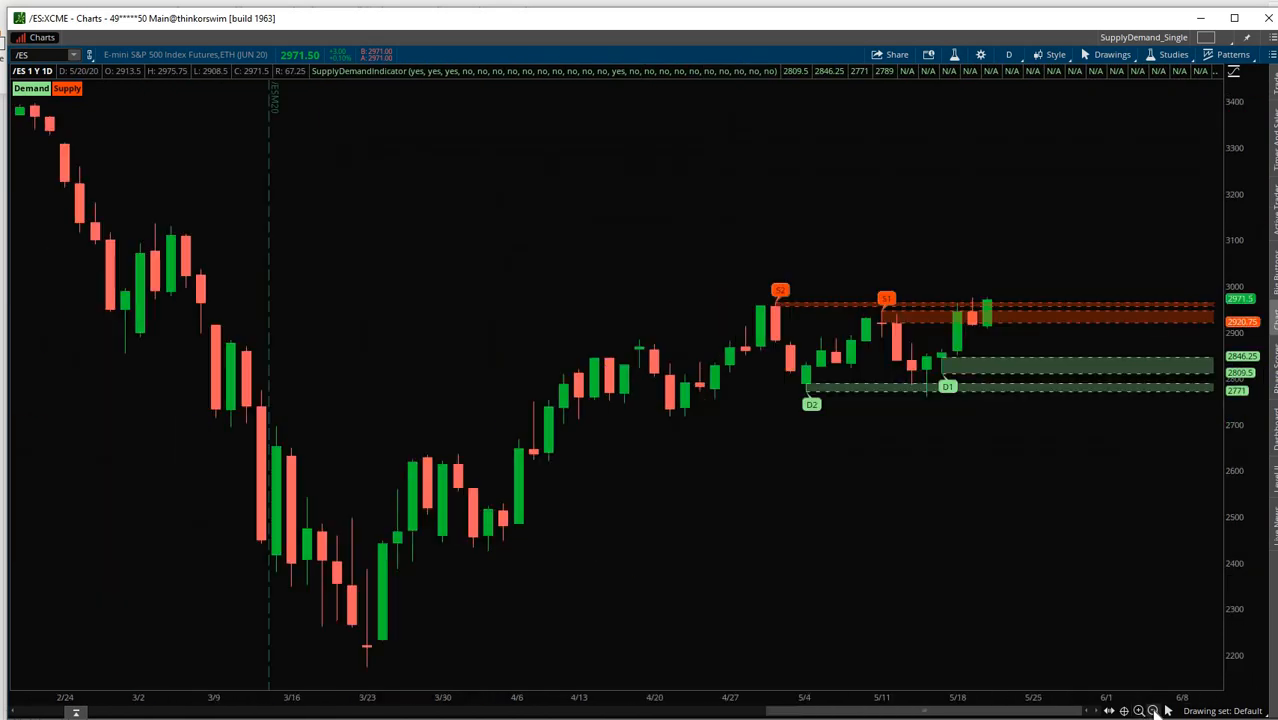
pyautogui.moveTo(1112, 600)
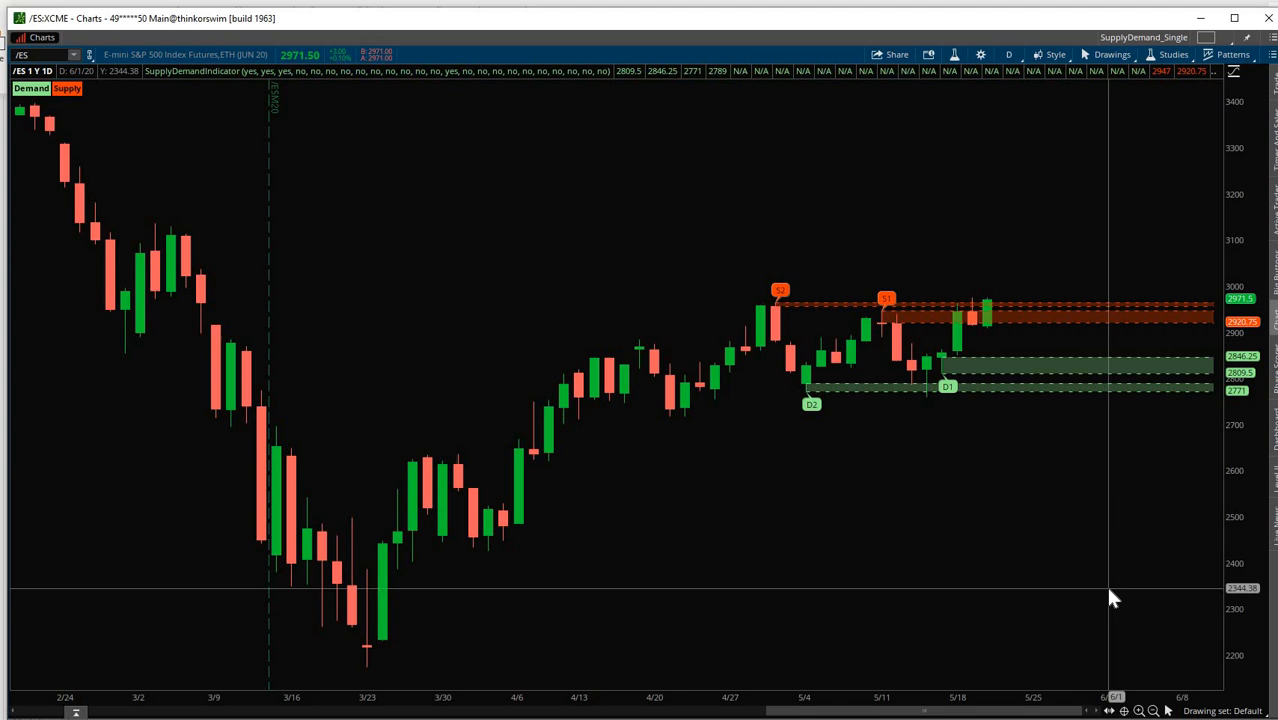
pyautogui.moveTo(768, 170)
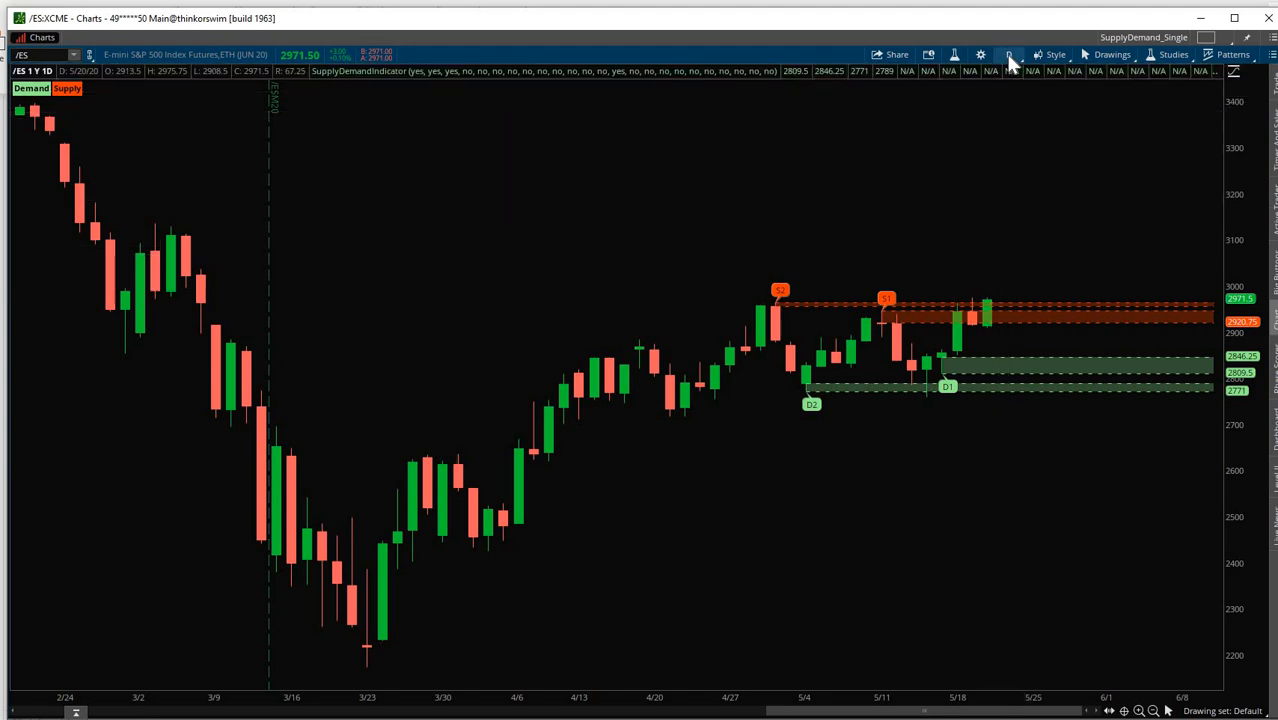
pyautogui.click(1004, 54)
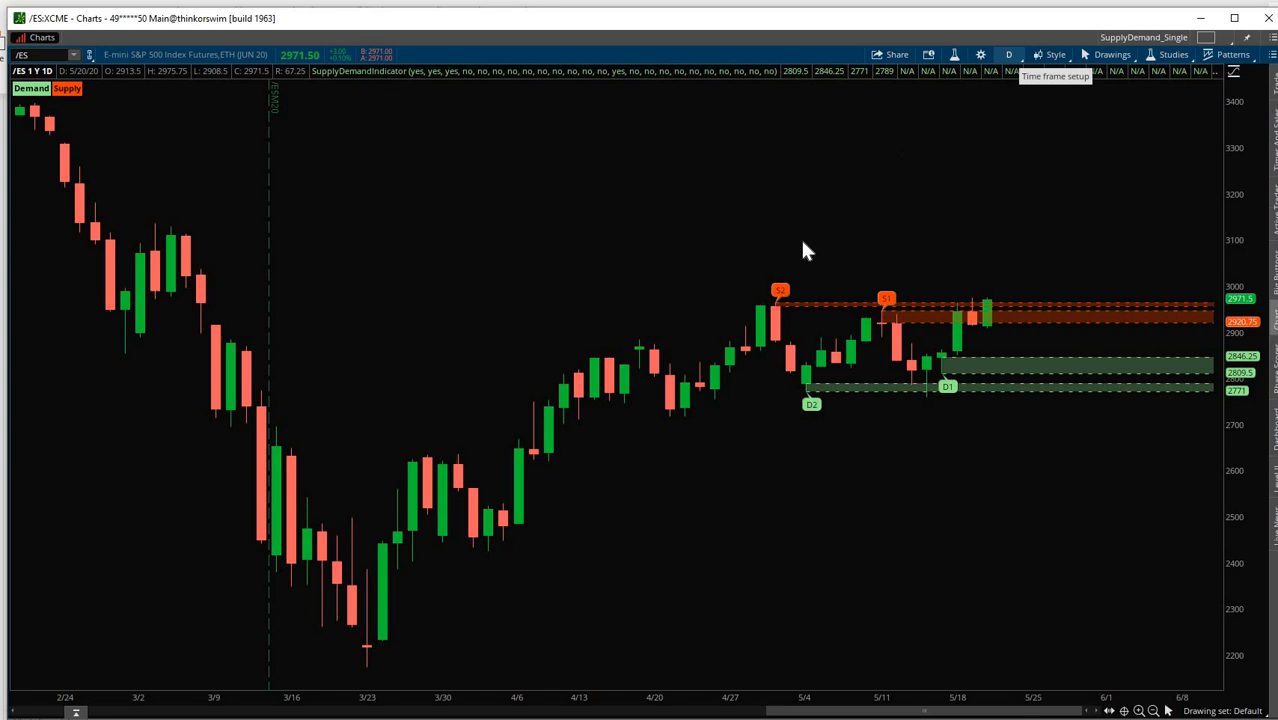
pyautogui.moveTo(520, 636)
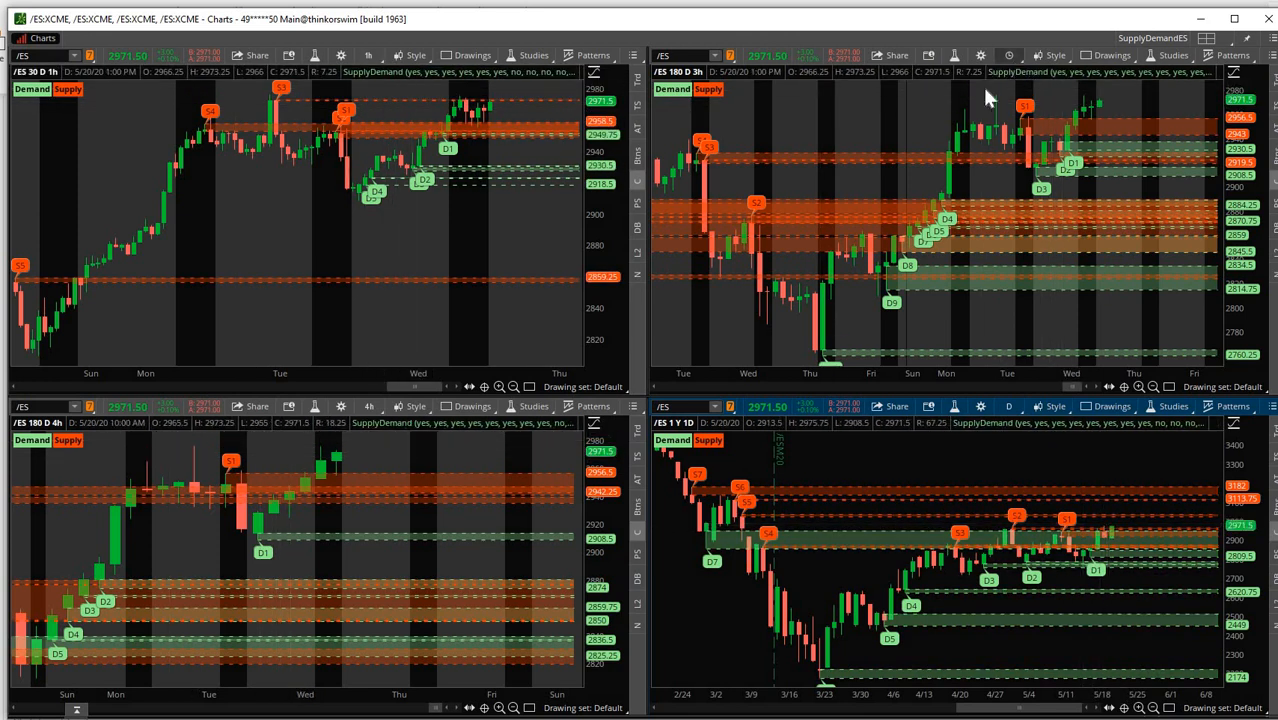
pyautogui.click(1006, 56)
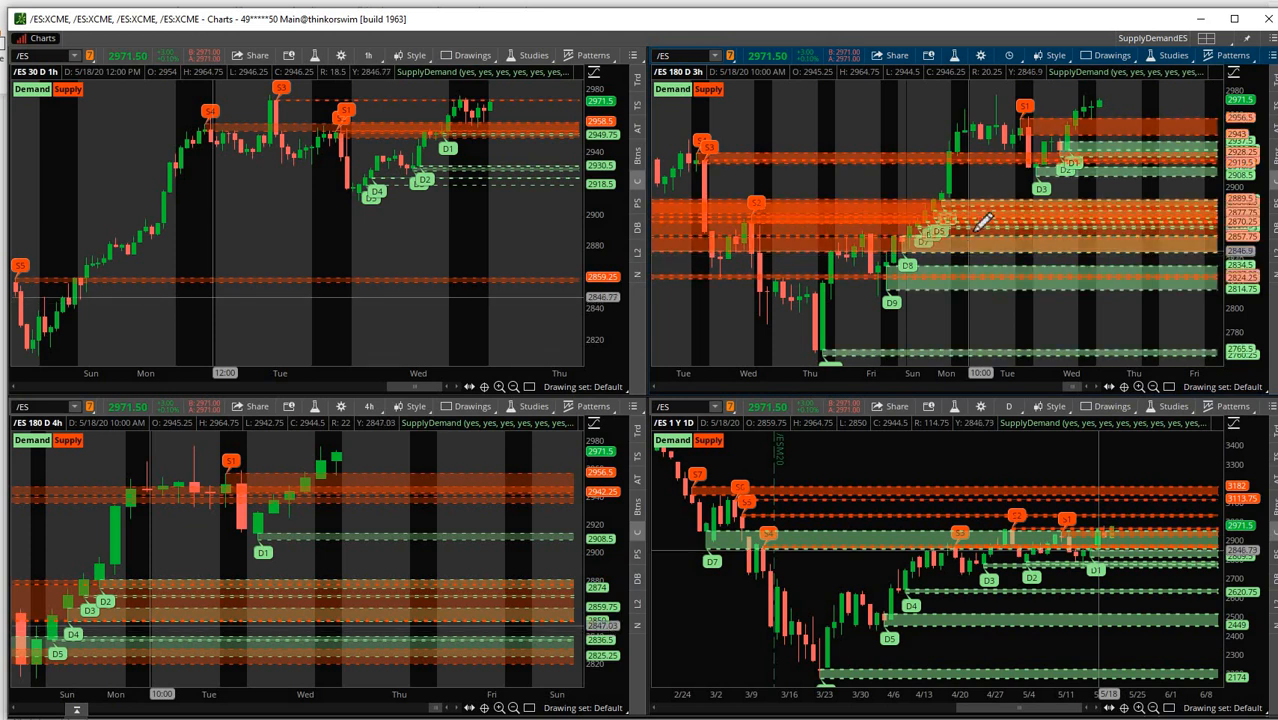
pyautogui.moveTo(980, 222)
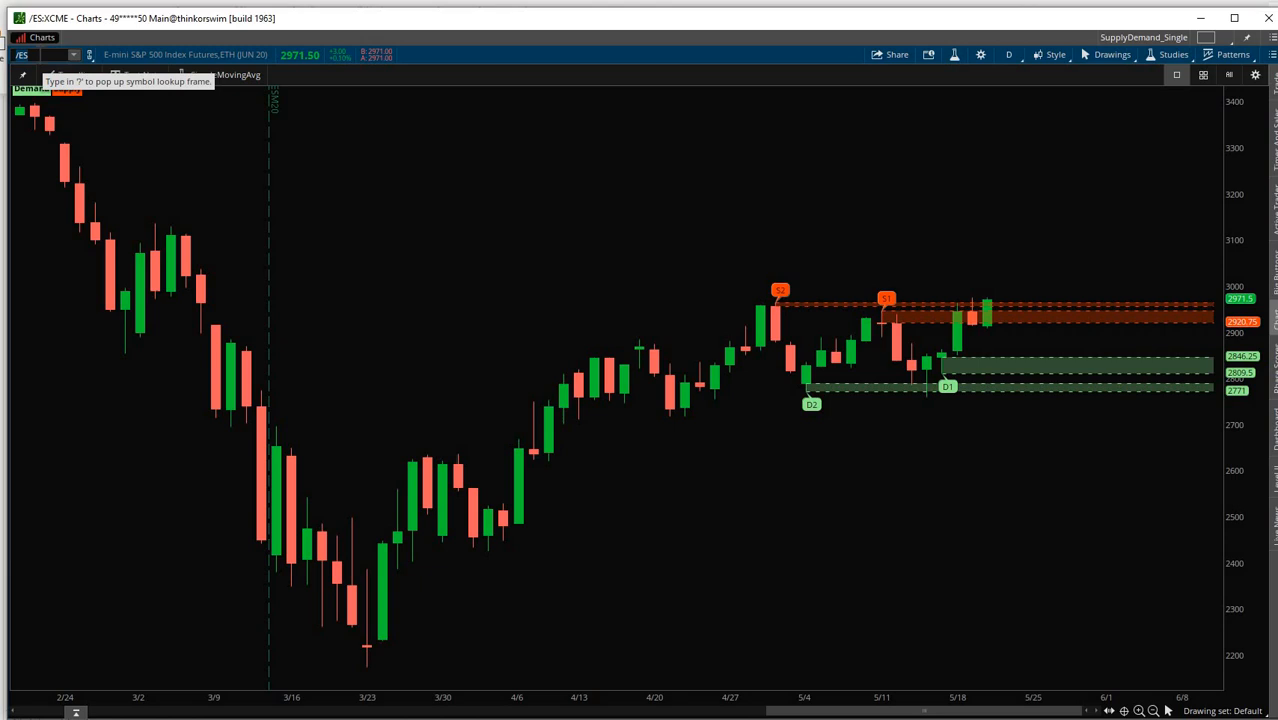
# Change the chart symbol to TSLA and then AMZN to see their zones.
pyautogui.write('TSLA')
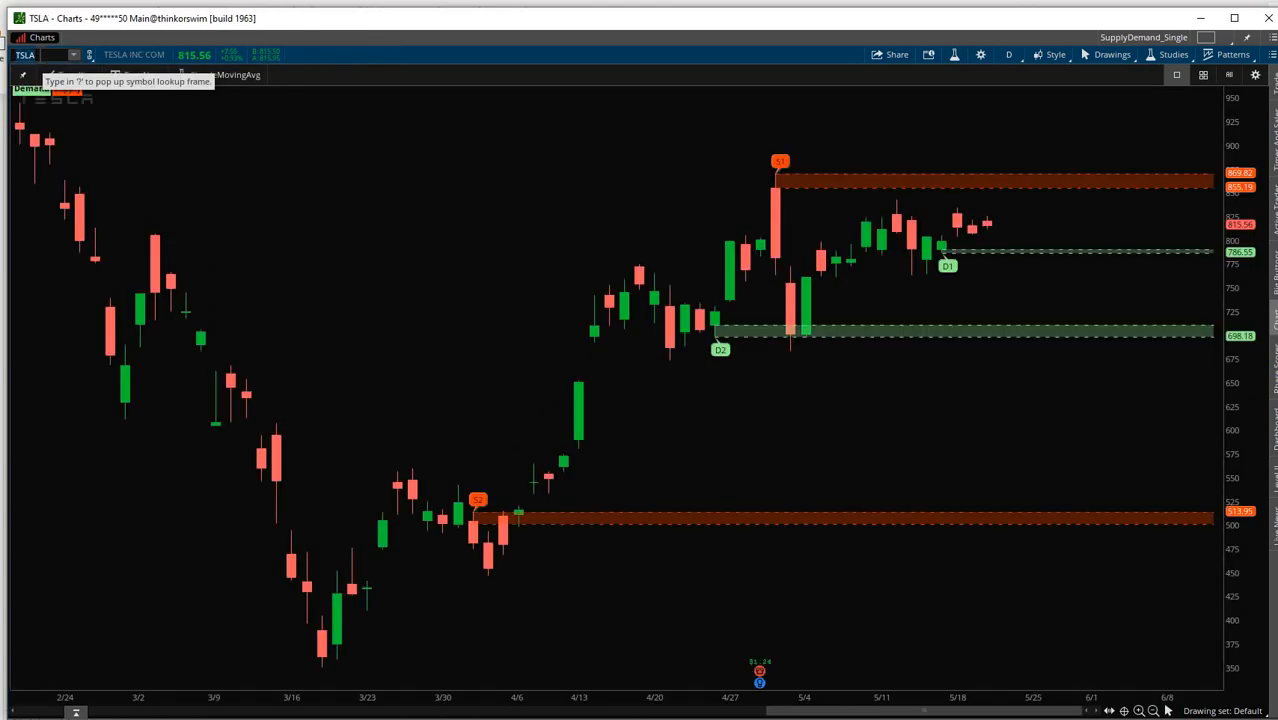
pyautogui.write('AMZN')
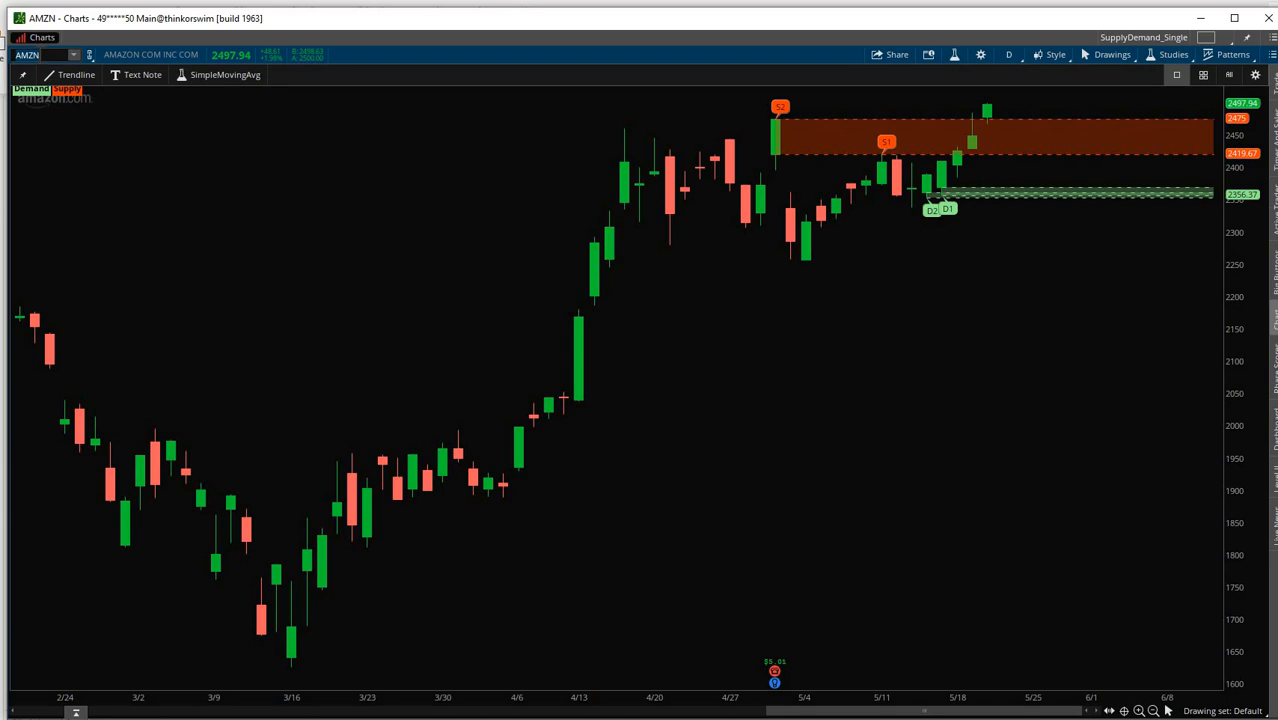
pyautogui.moveTo(868, 274)
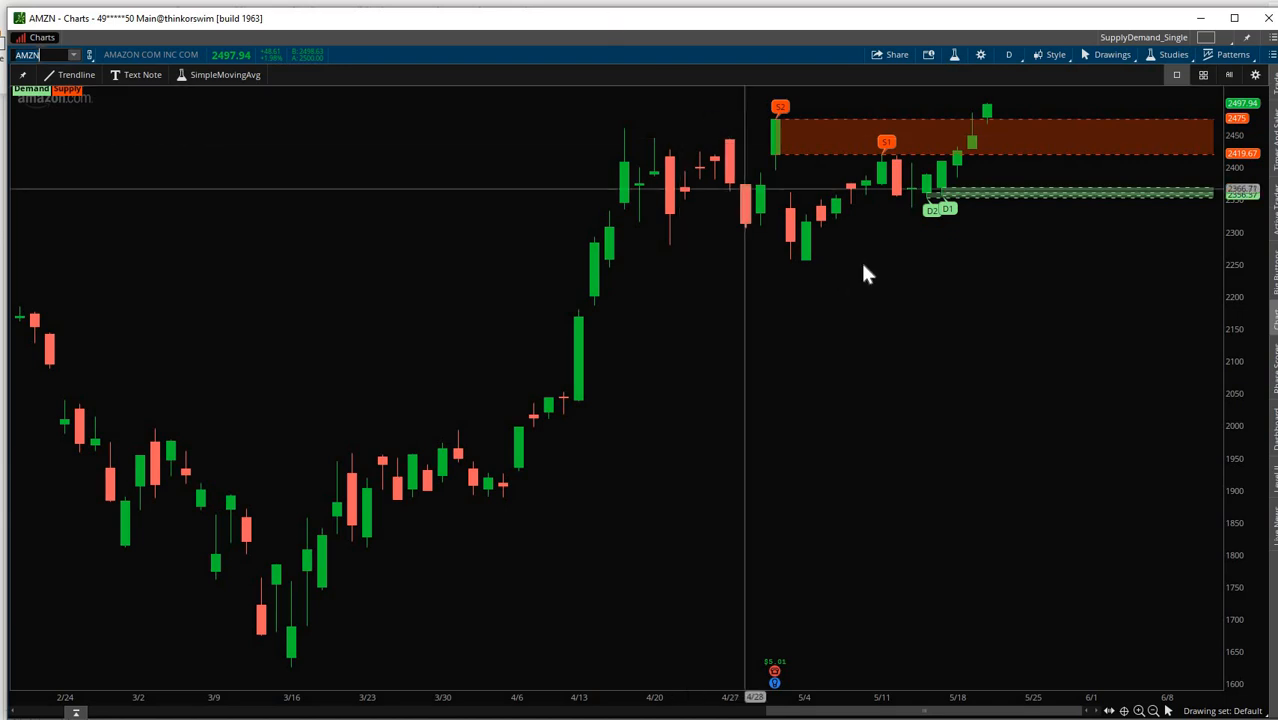
pyautogui.moveTo(820, 152)
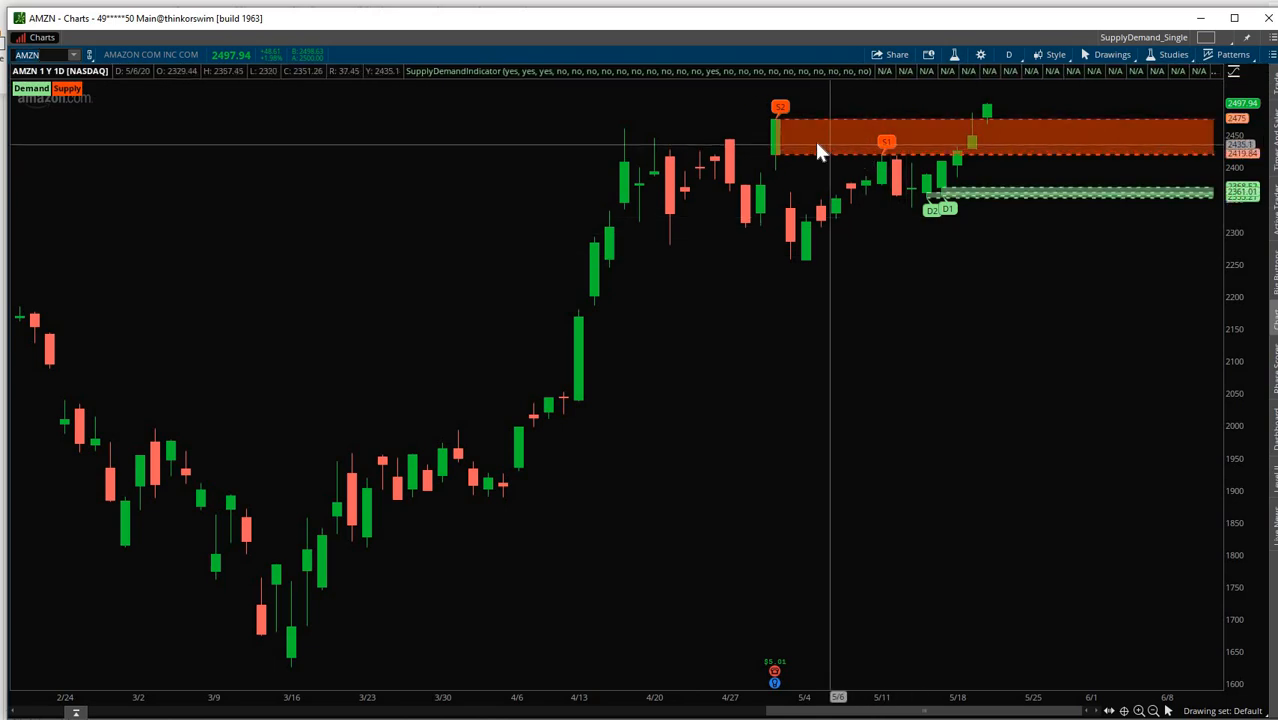
pyautogui.moveTo(938, 198)
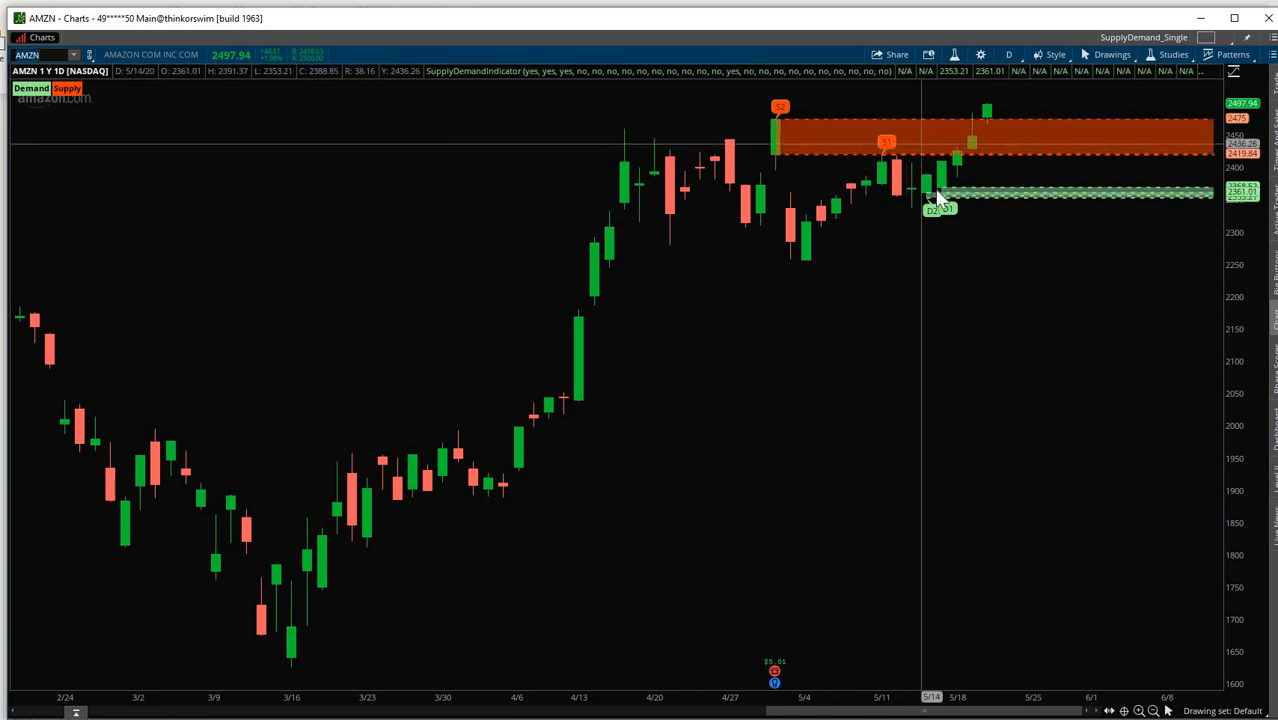
pyautogui.moveTo(952, 296)
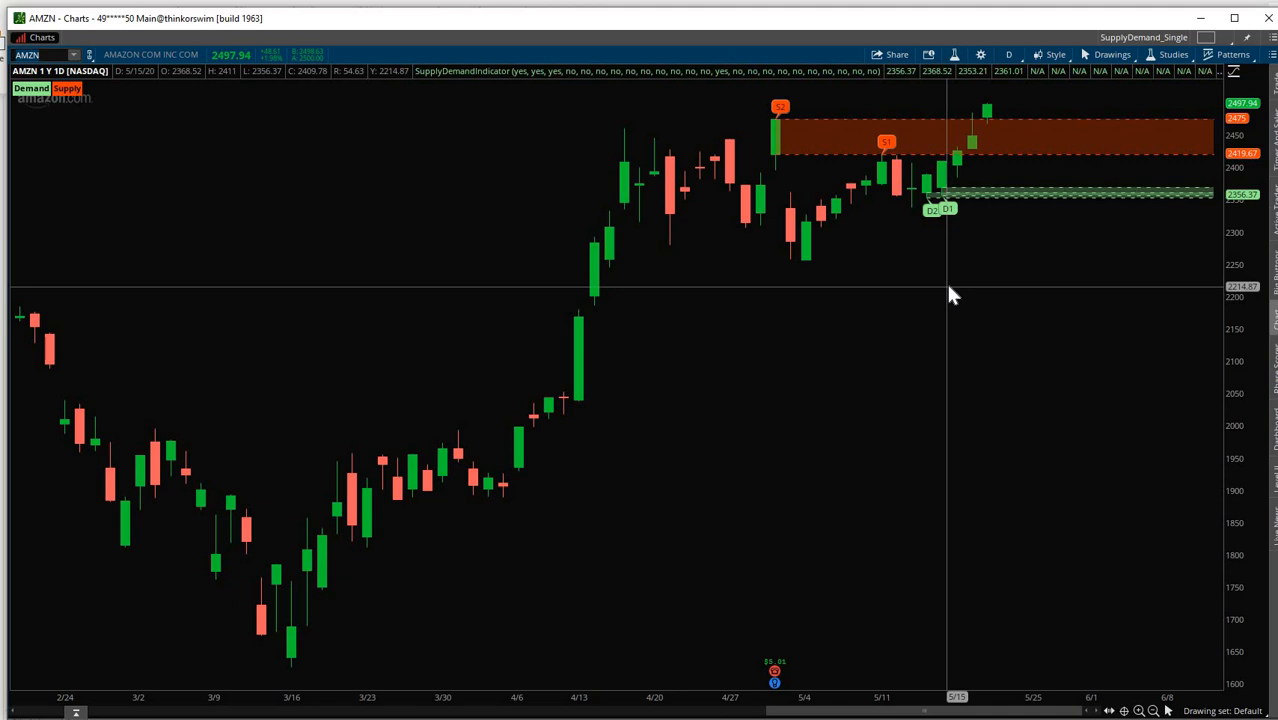
pyautogui.moveTo(950, 296)
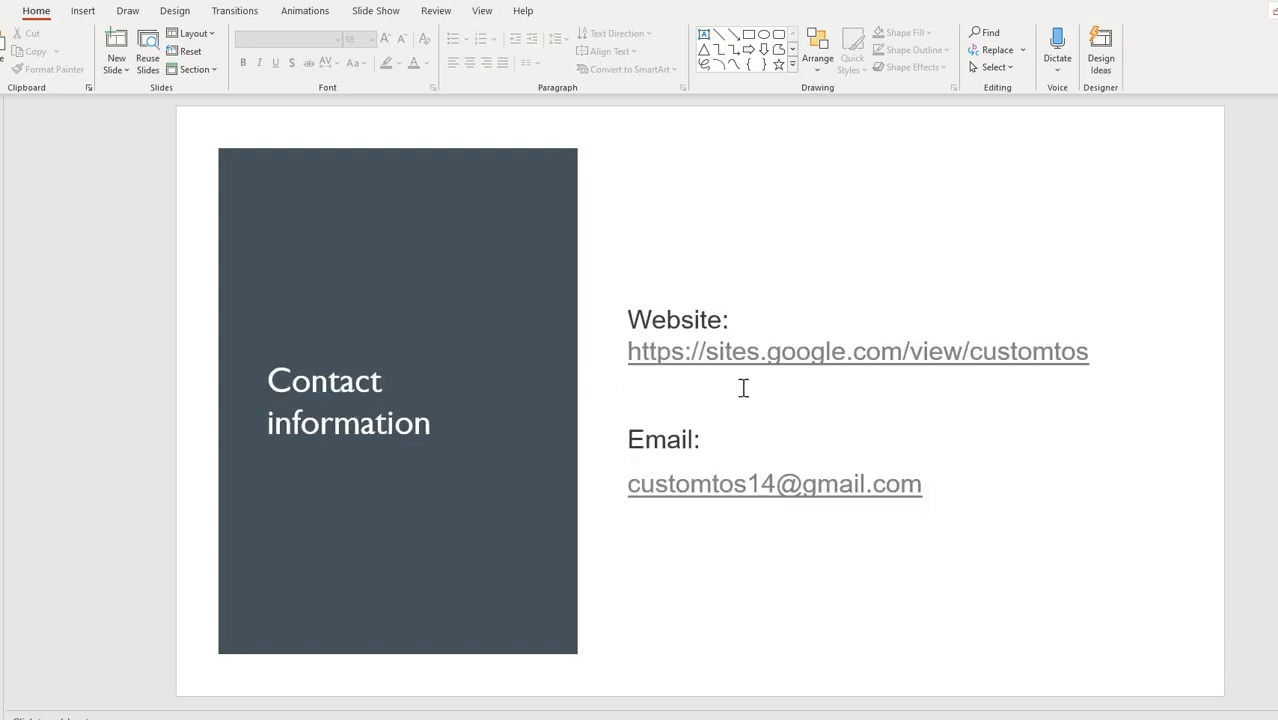
pyautogui.moveTo(956, 360)
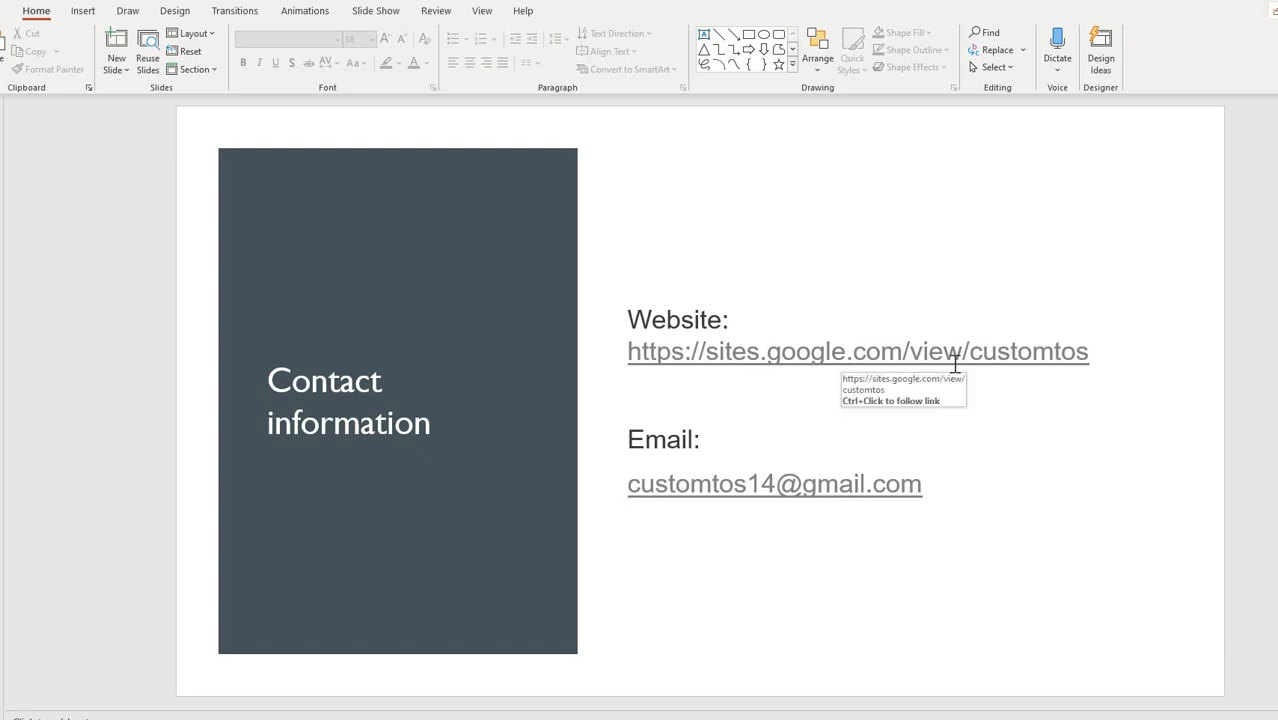
pyautogui.moveTo(988, 392)
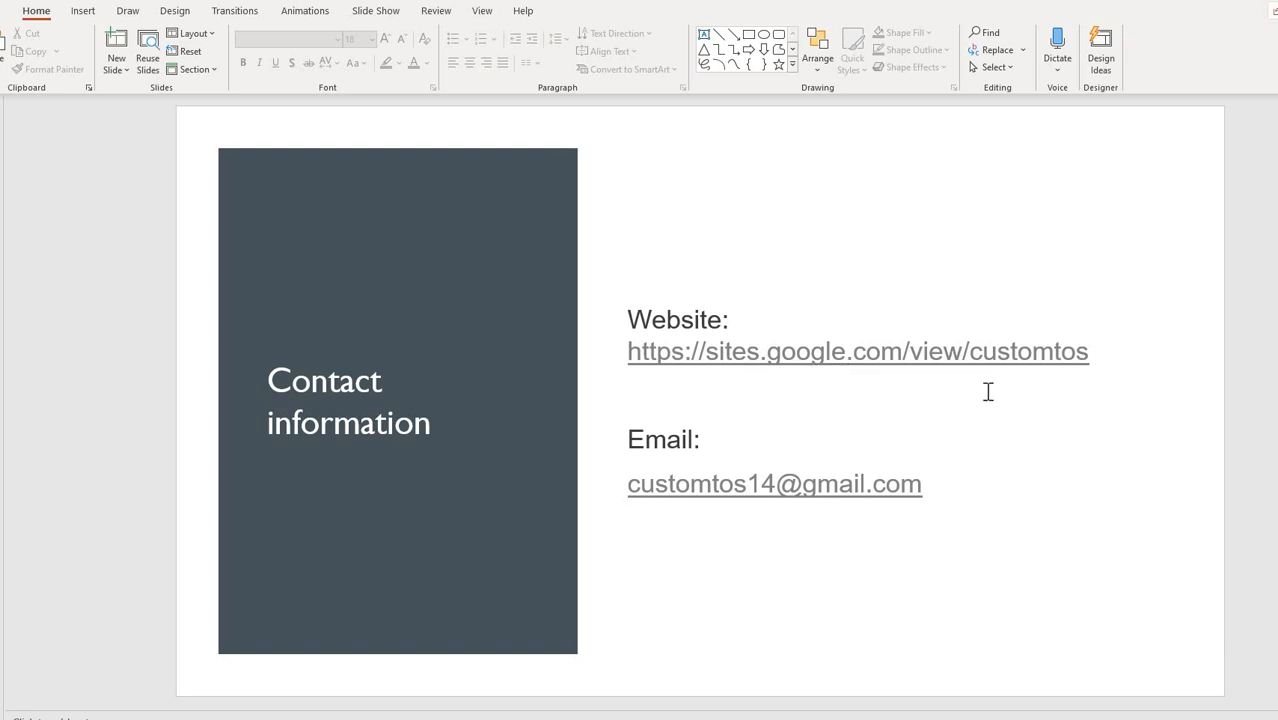
pyautogui.moveTo(1096, 468)
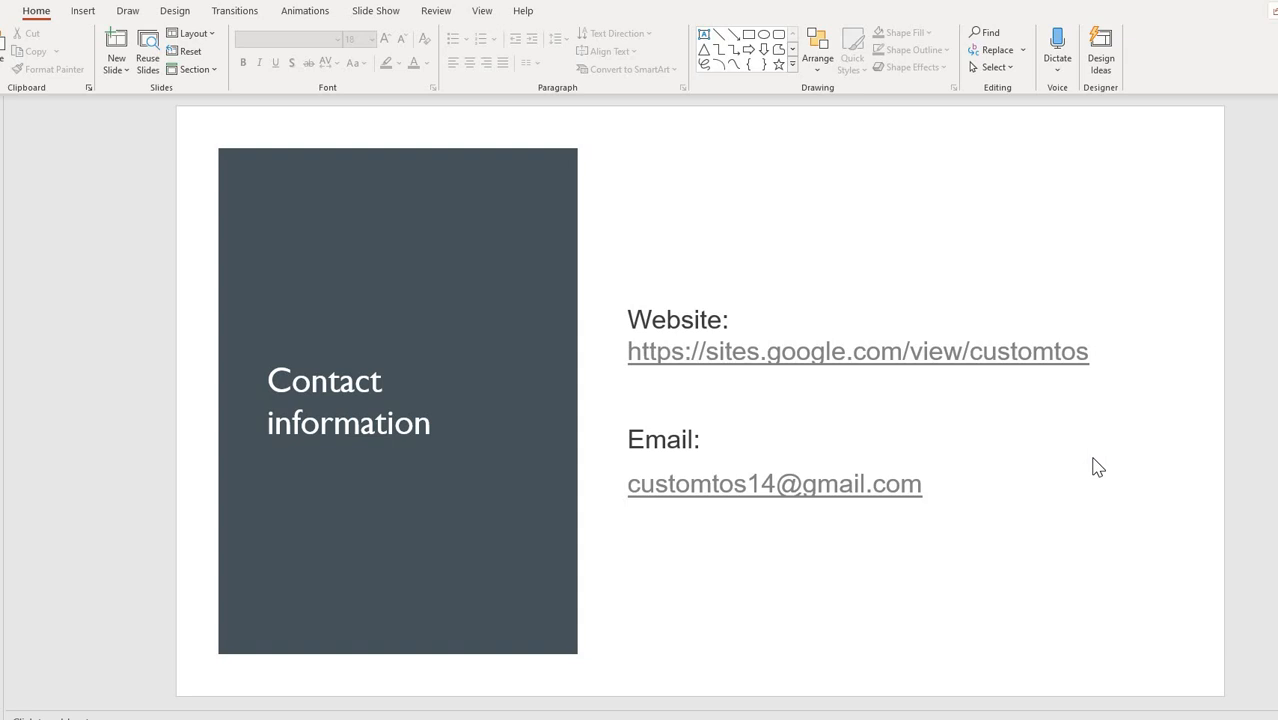